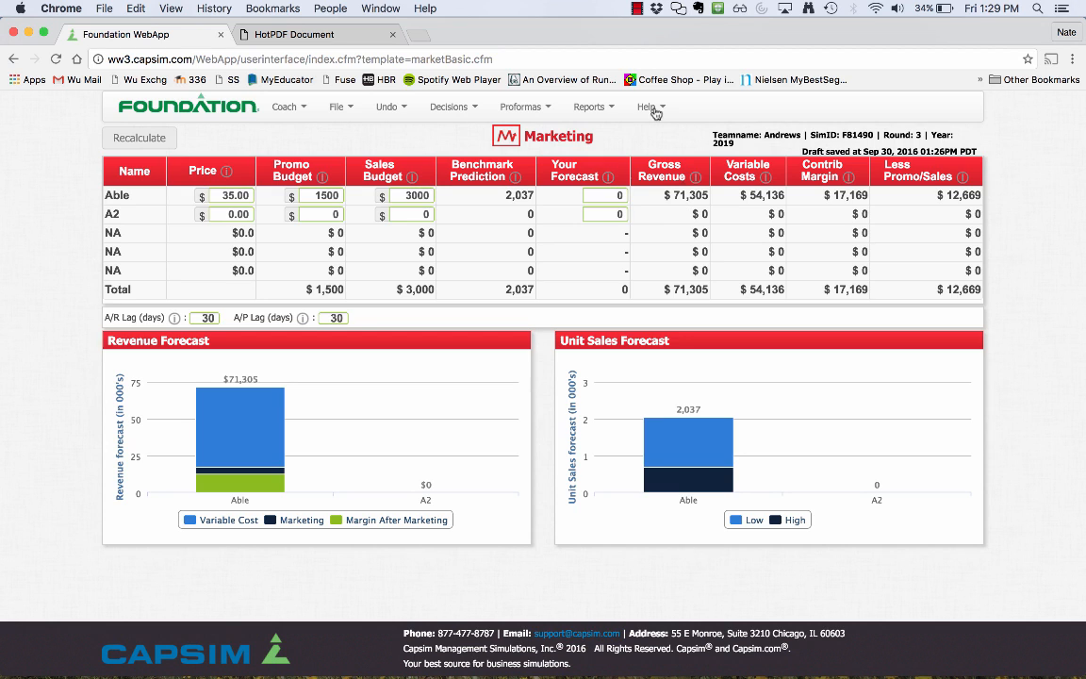
mouse_move(117, 208)
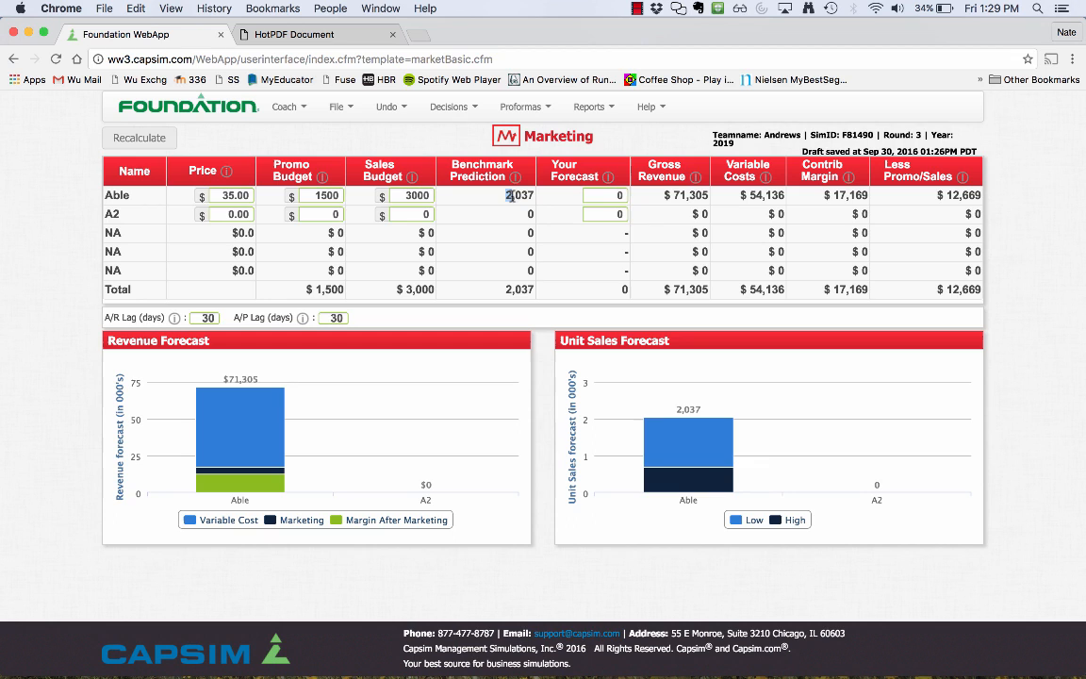
Enter Low-Tech Year 3 starting size 5,887, growth 2%, and year-end size formula giving 6,005
left_click(520, 194)
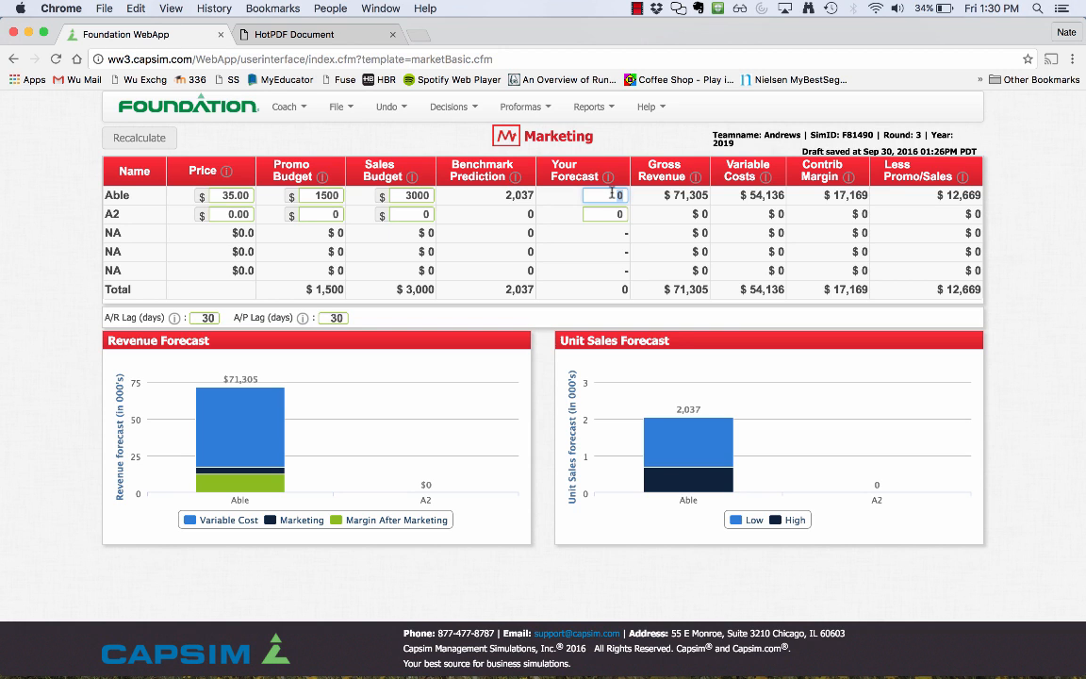
left_click(301, 34)
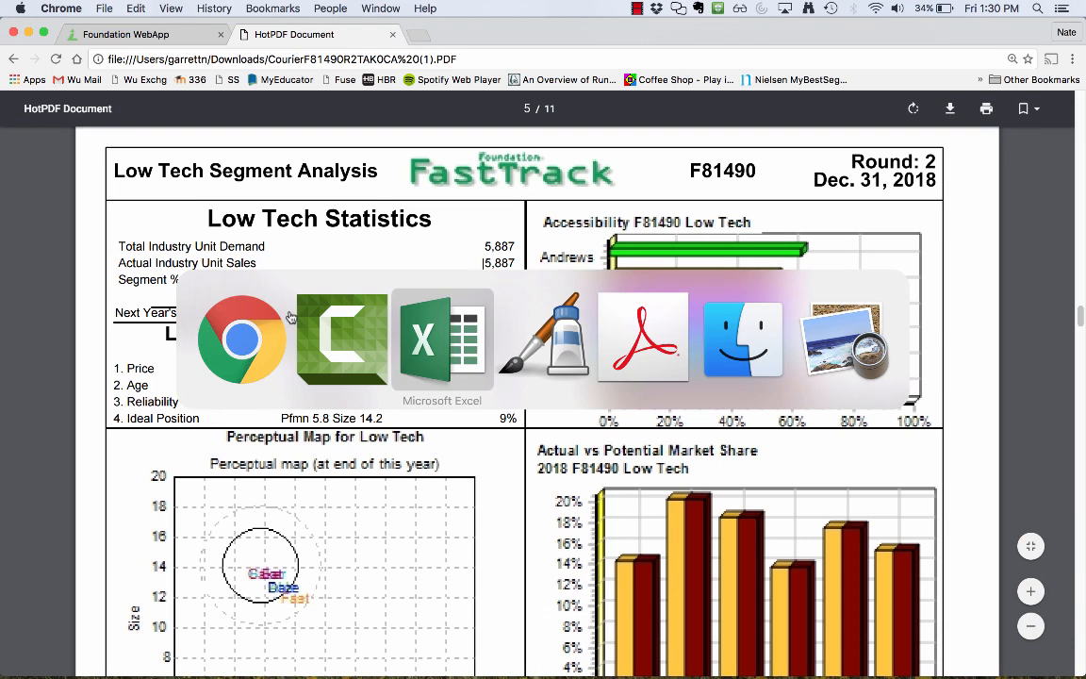
left_click(442, 340)
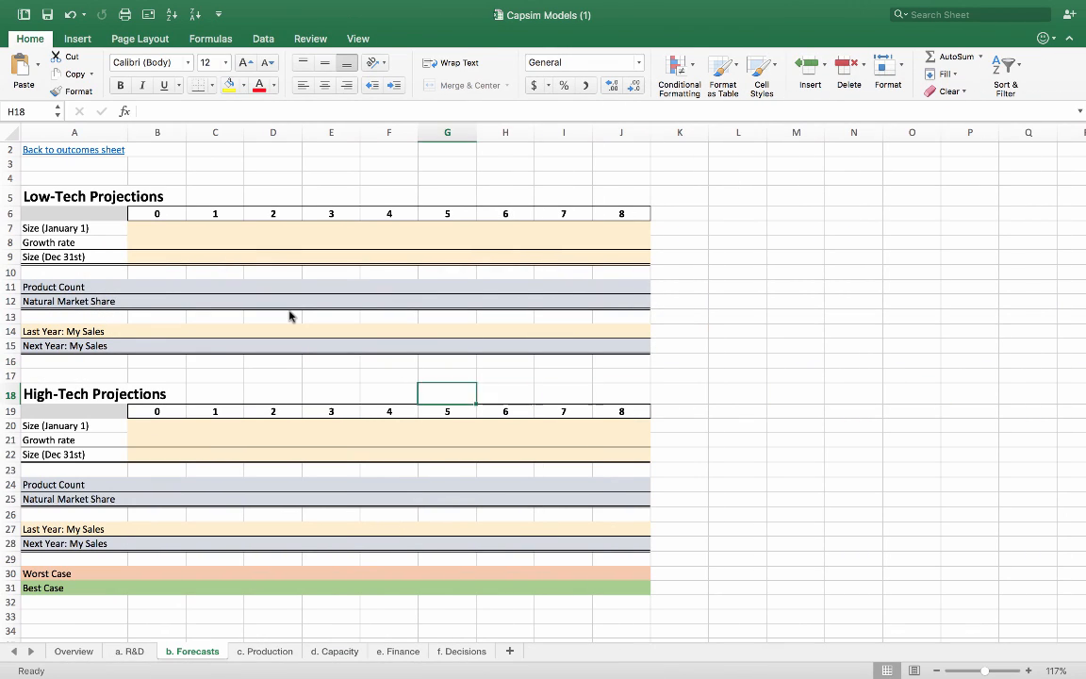
left_click(332, 242)
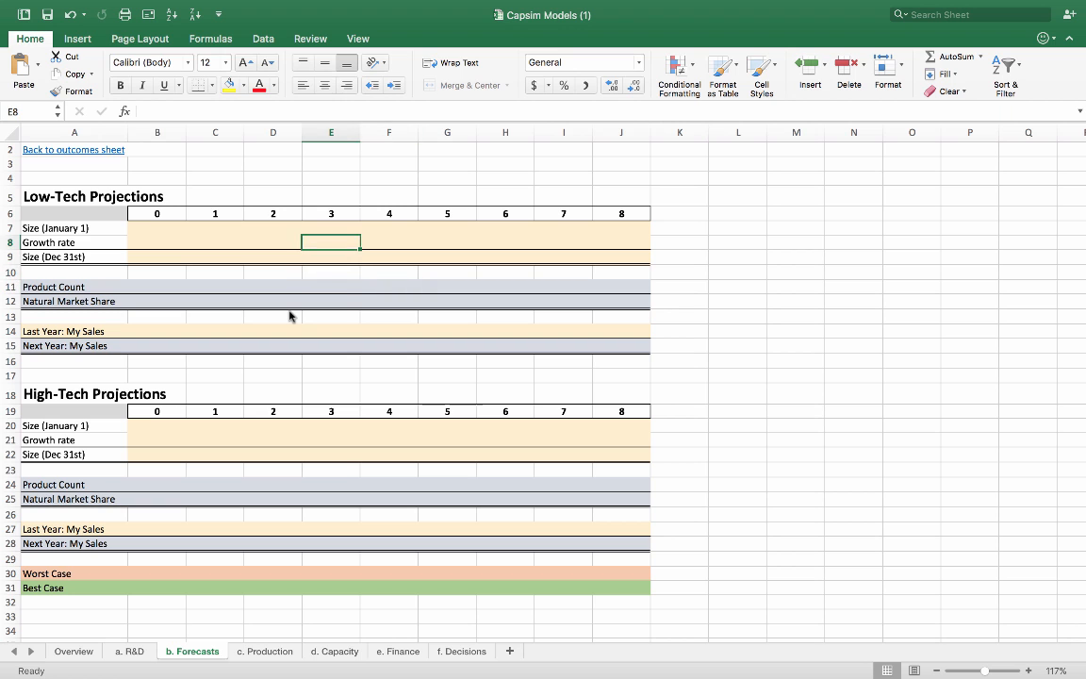
left_click(332, 228)
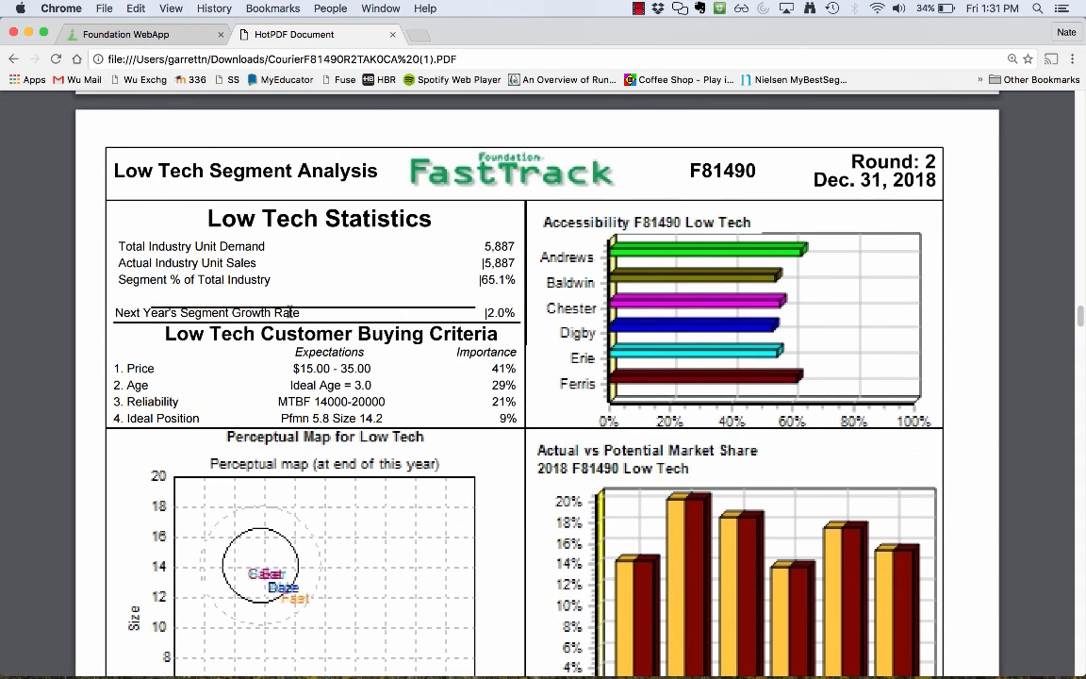
mouse_move(478, 245)
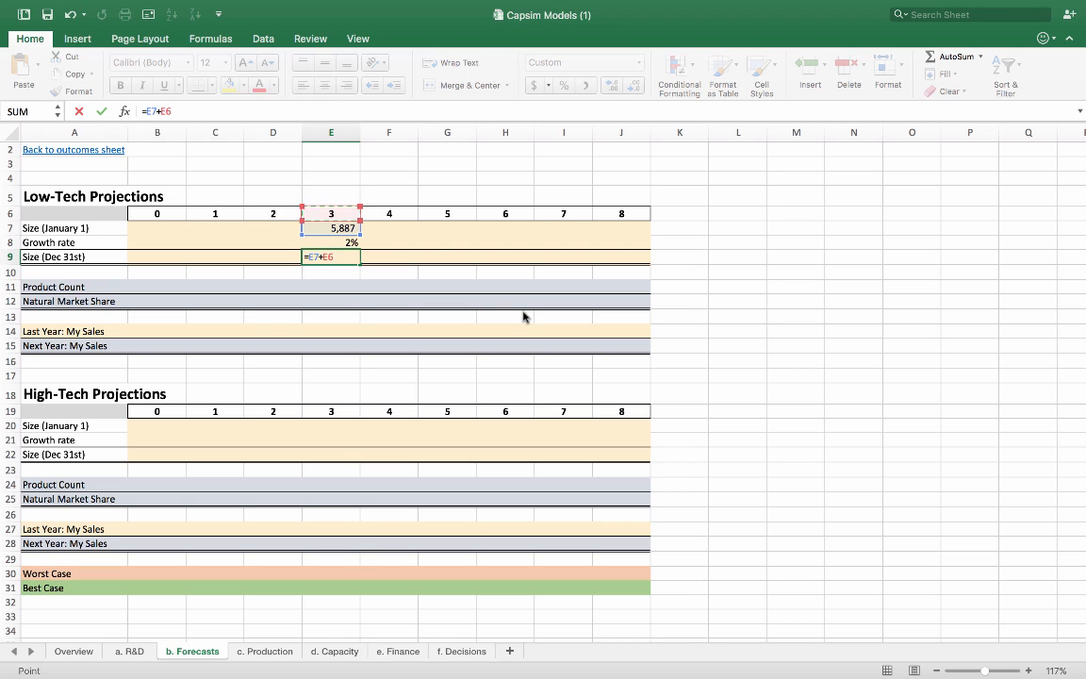
key("Return")
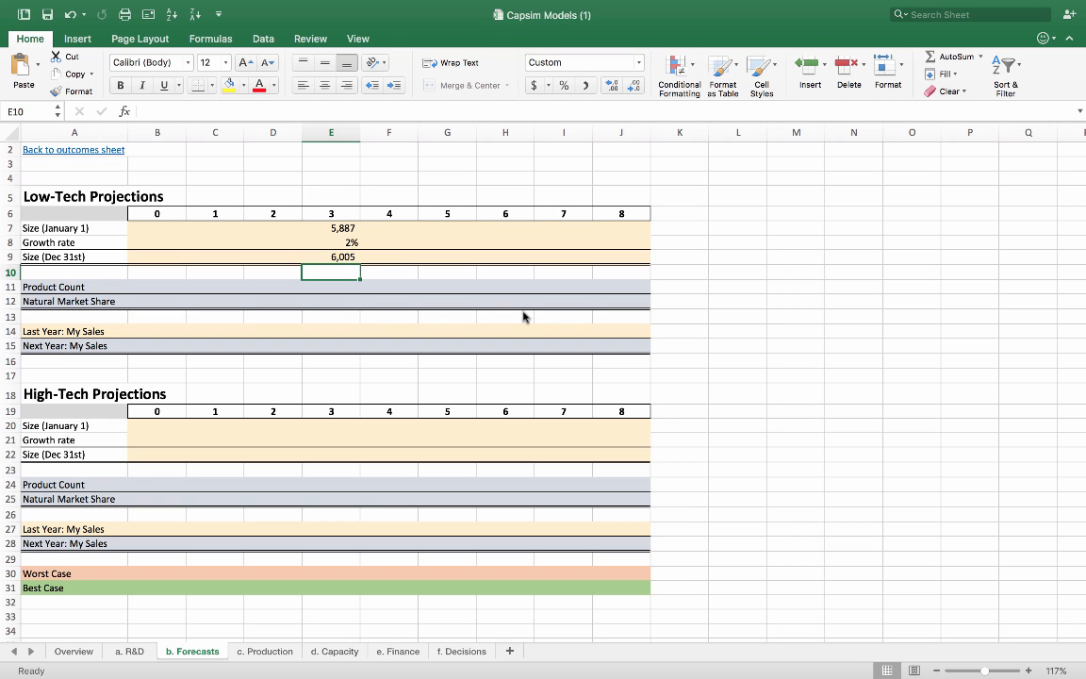
left_click(330, 426)
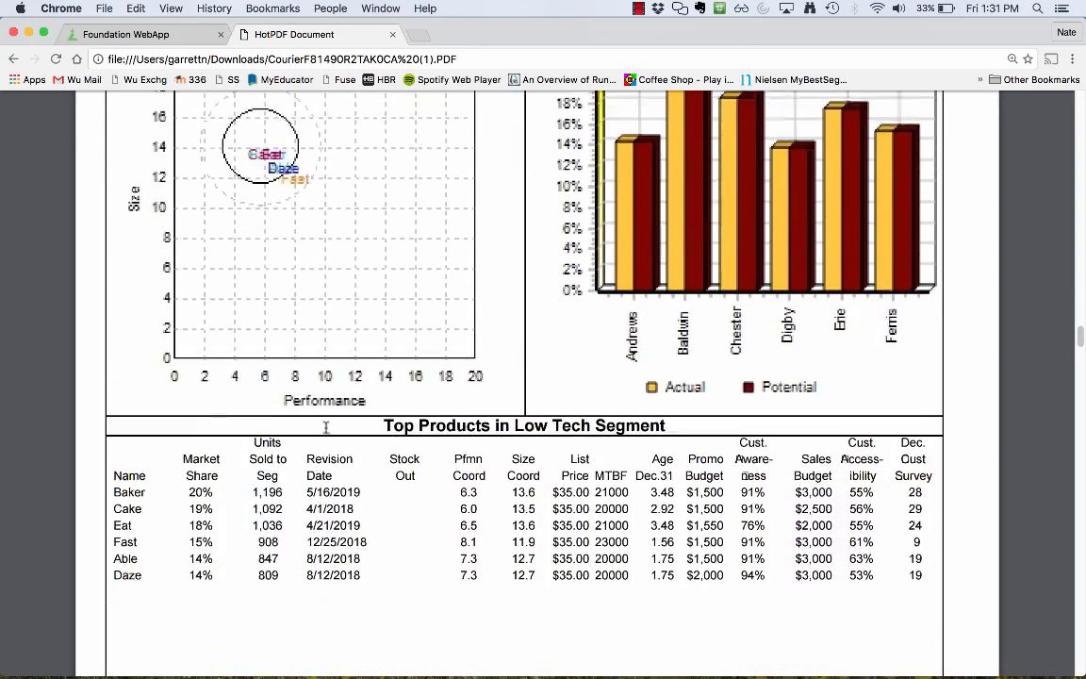
Enter High-Tech Year 3 starting size 3,157, growth 10%, and year-end size formula giving 3,473
scroll("up", 3)
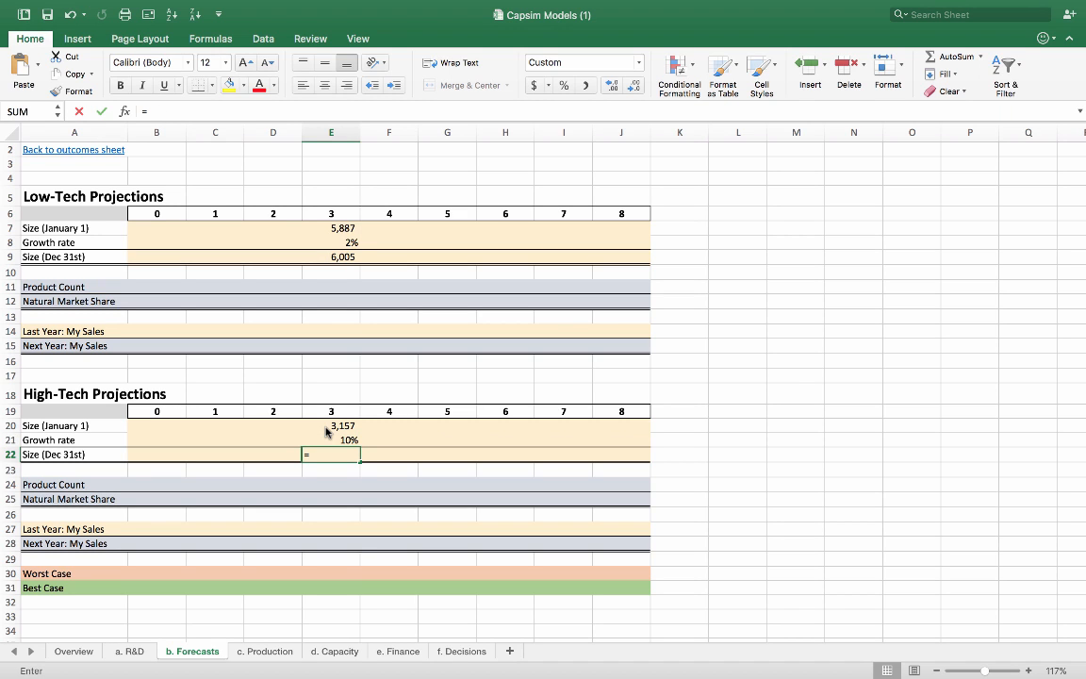
type("=E21*E20")
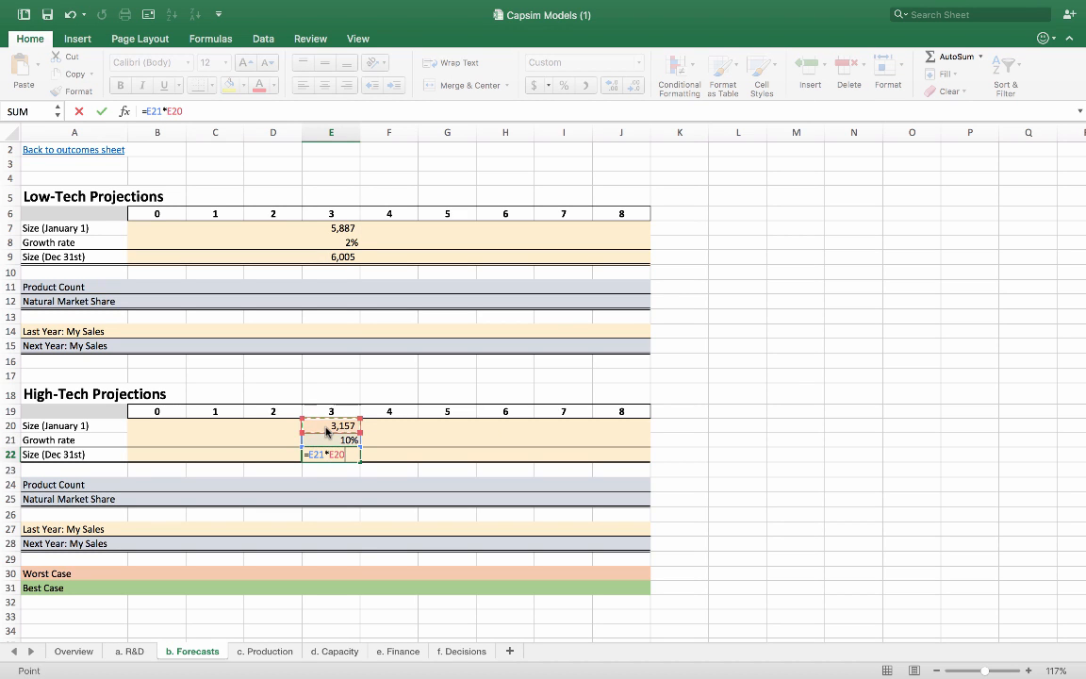
type("+")
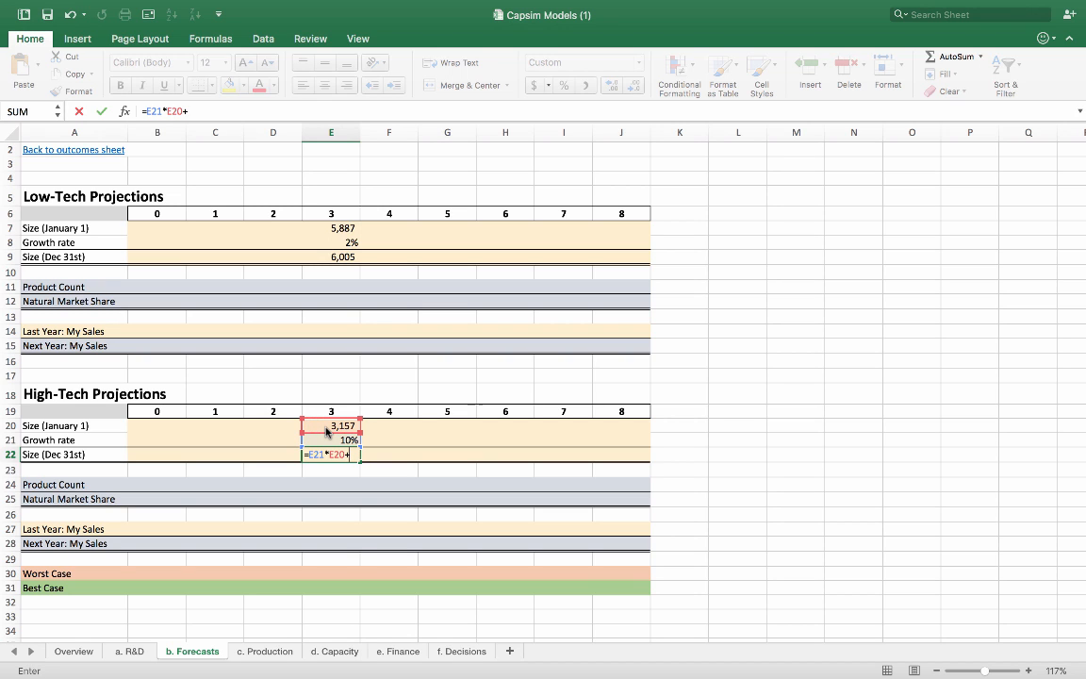
key("Return")
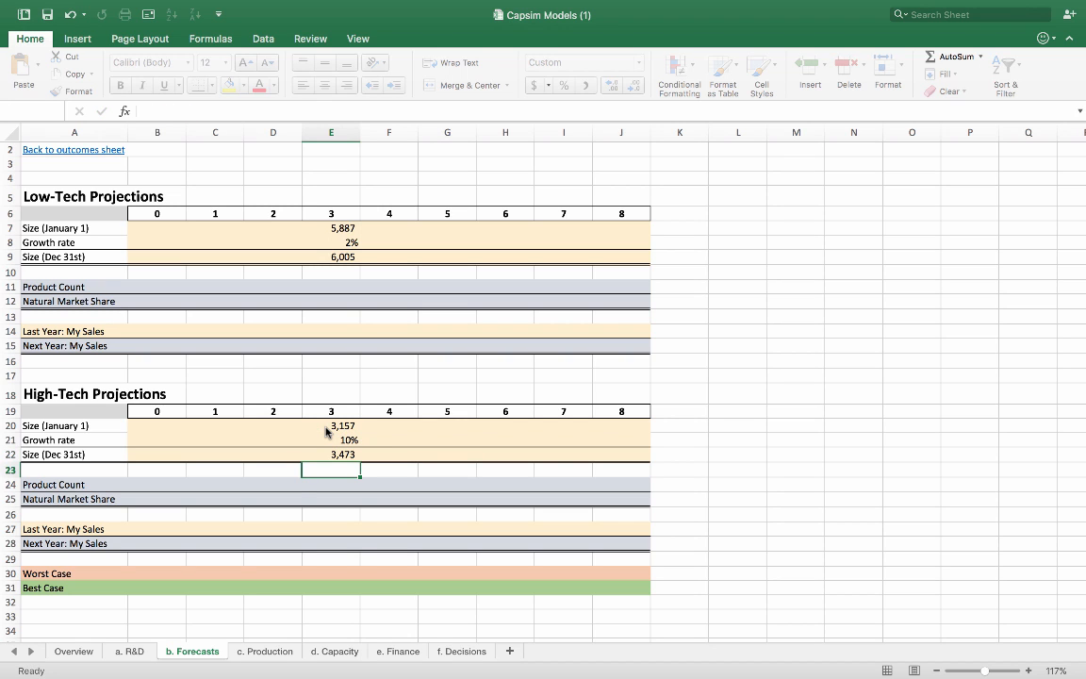
left_click(330, 469)
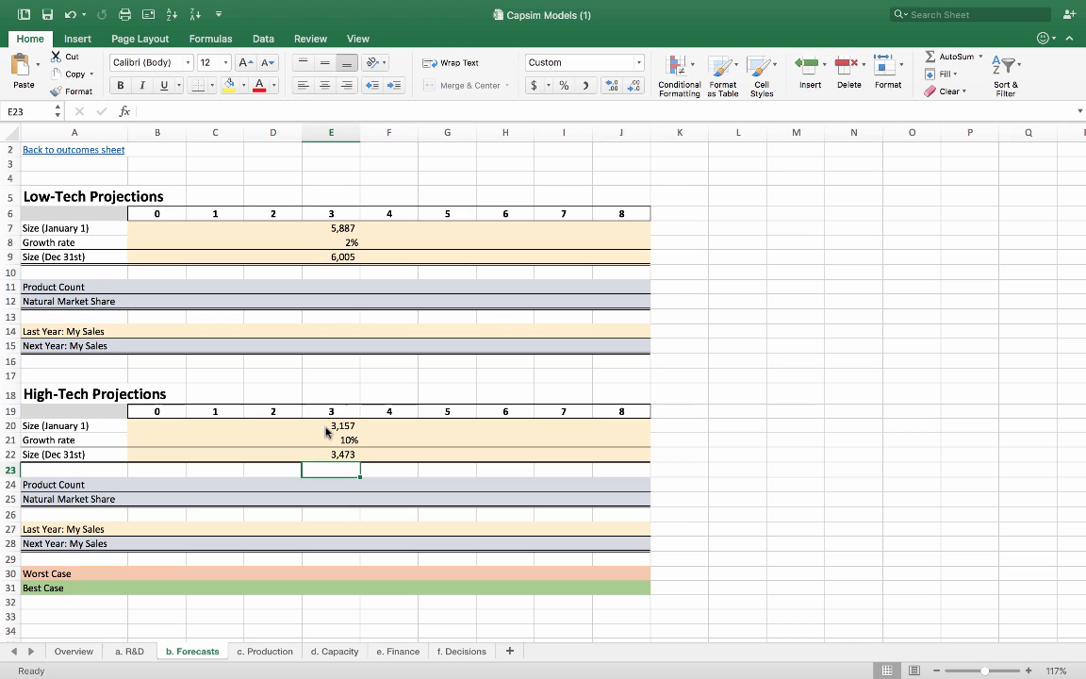
mouse_move(347, 380)
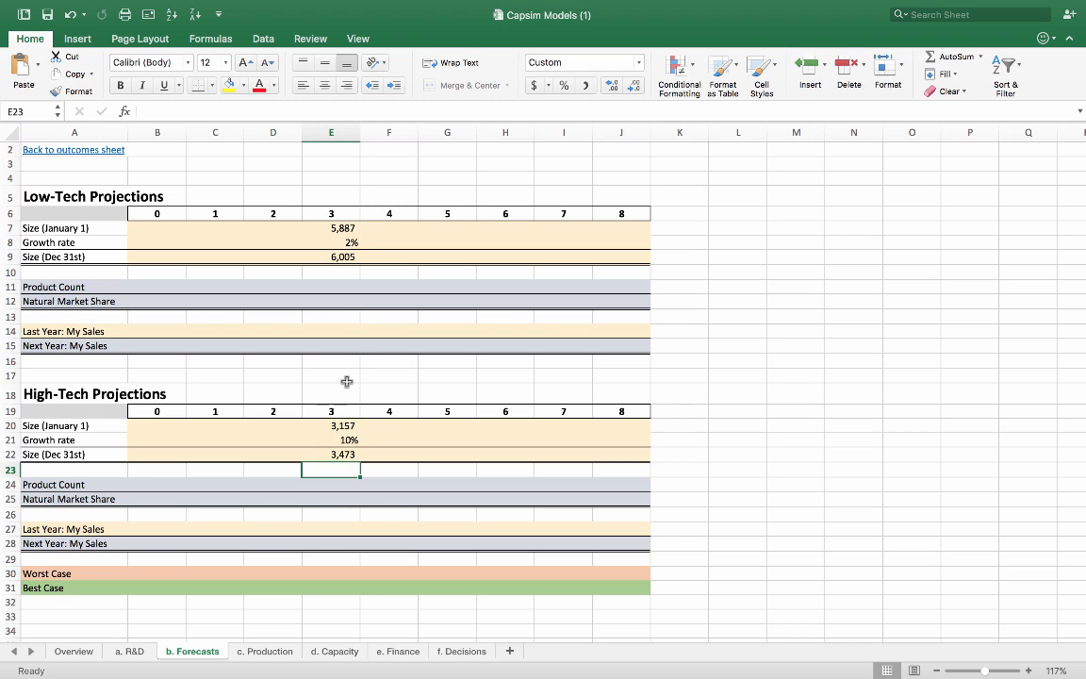
left_click(330, 426)
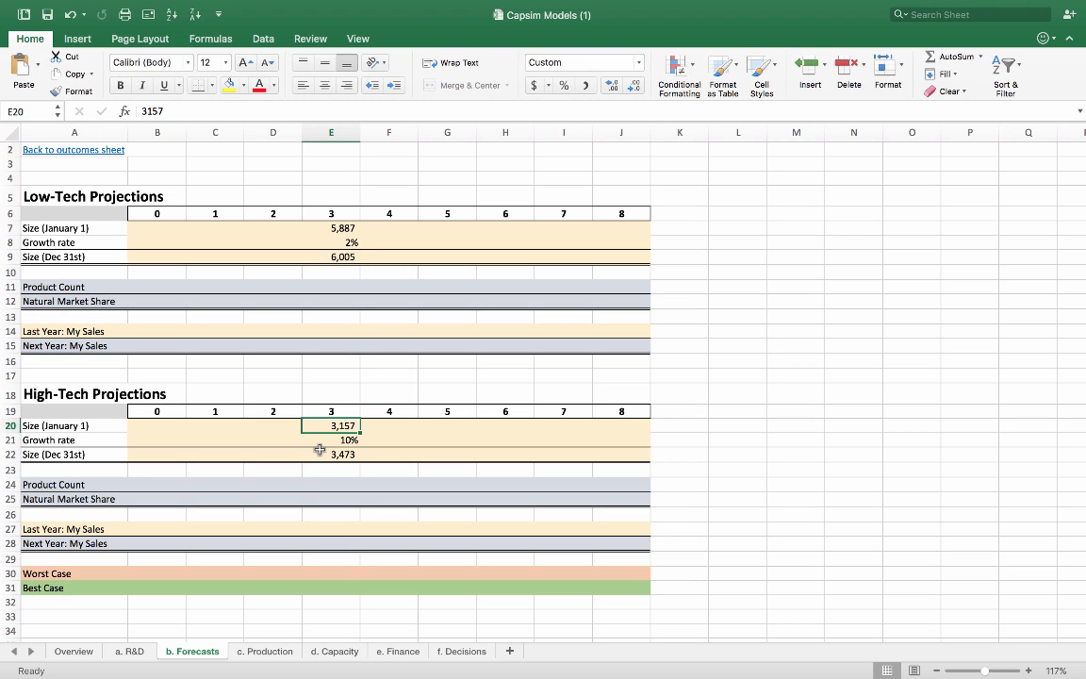
left_click(332, 286)
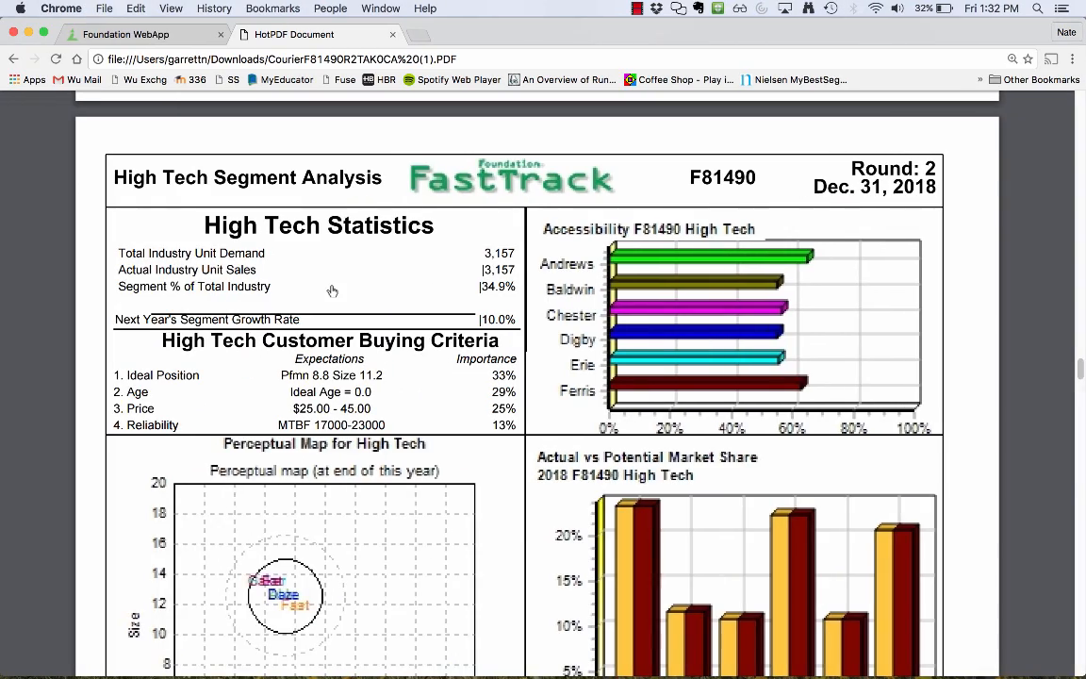
Record 6 low-tech products and compute natural market share =E9/E11 giving 1,001
scroll("down", 3)
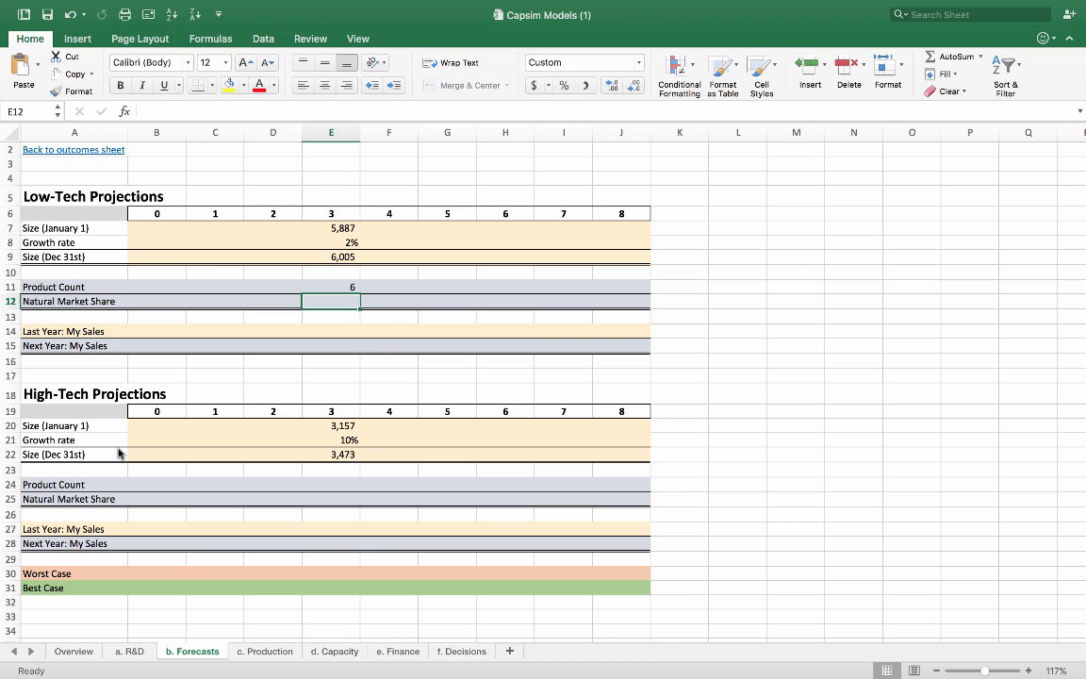
type("=E9")
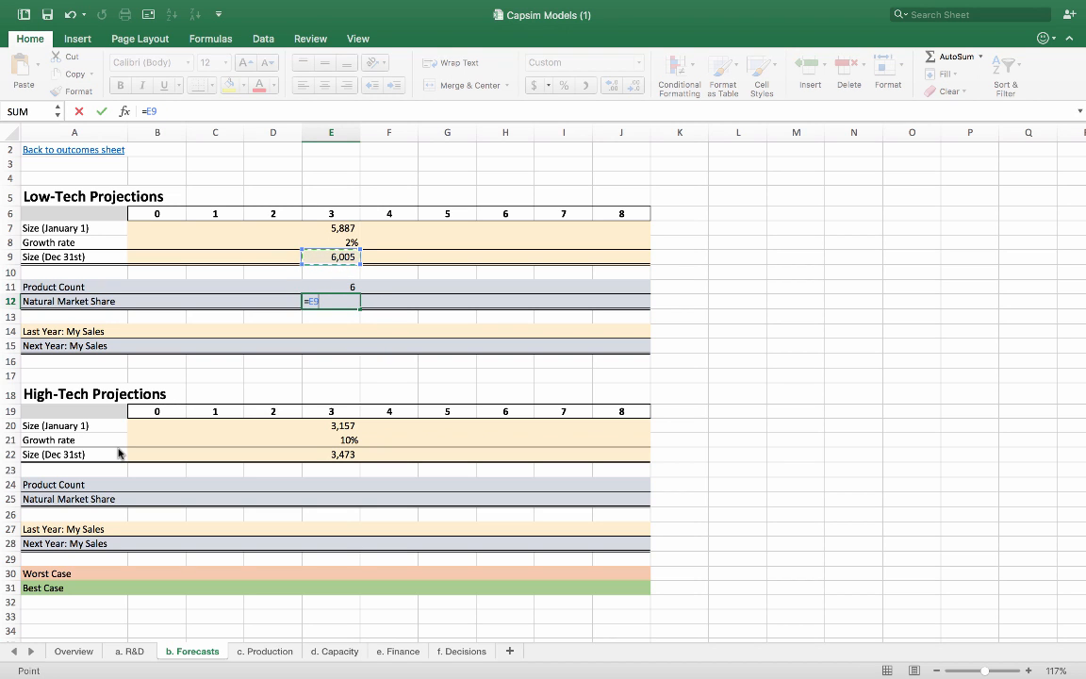
key("Return")
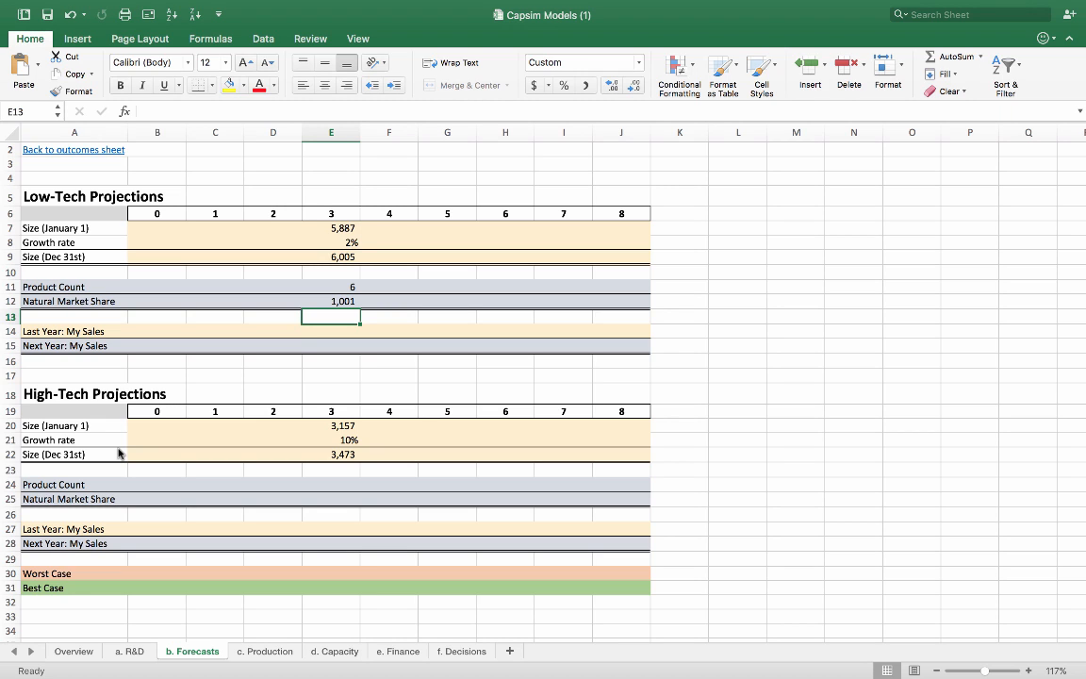
left_click(330, 301)
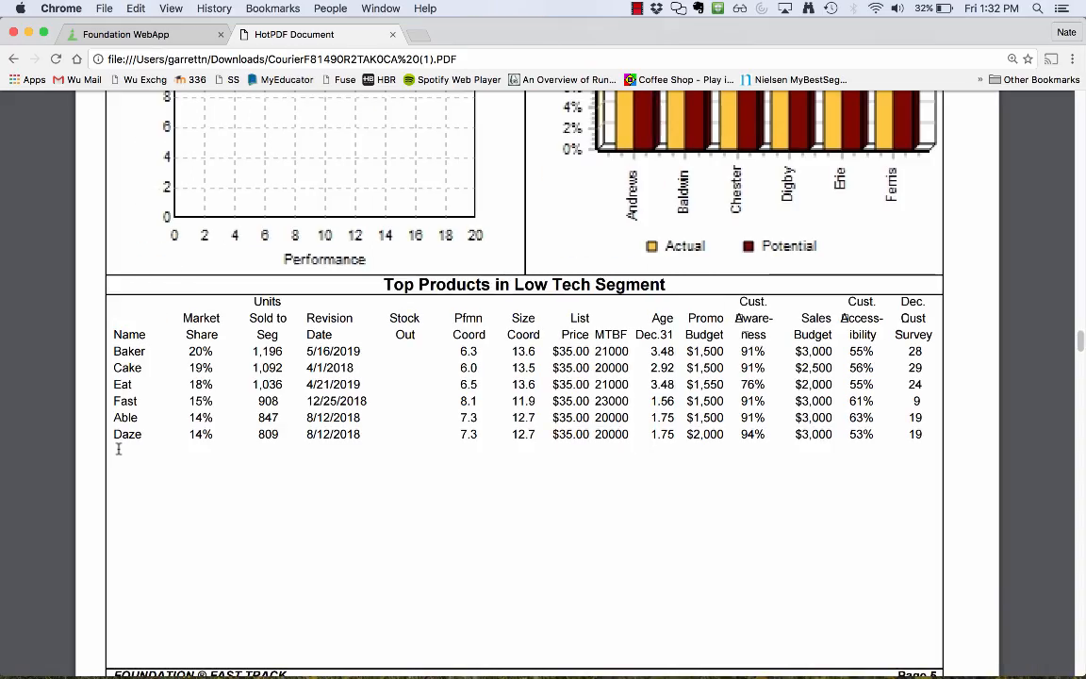
Record 6 high-tech products and compute natural market share =E22/E24 giving 579
scroll("up", 3)
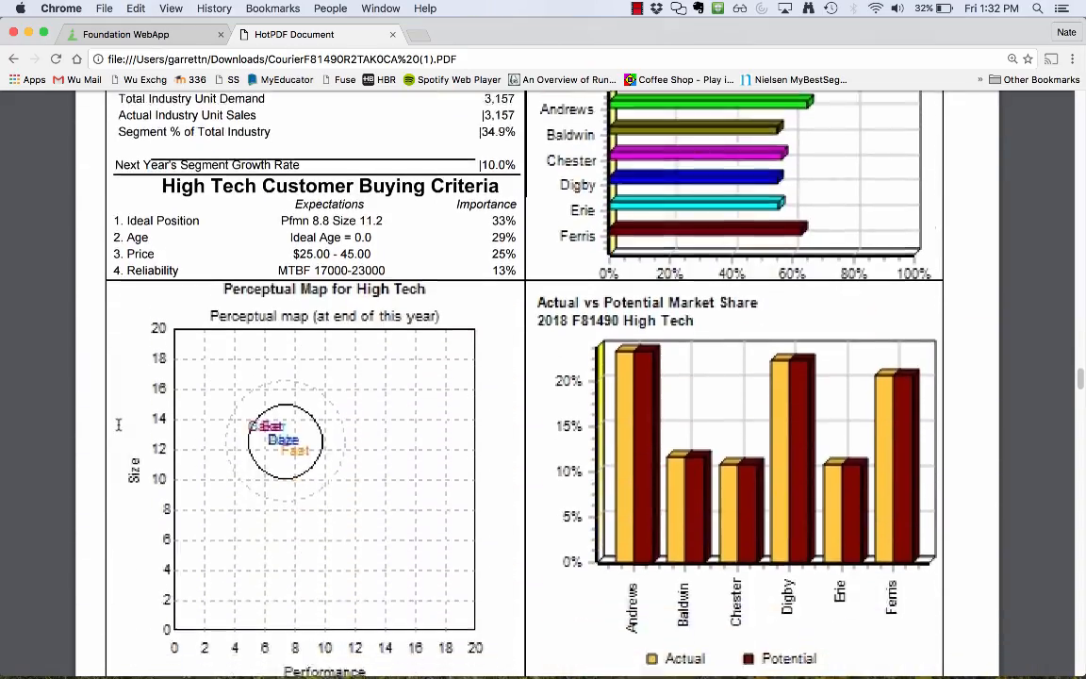
scroll("down", 3)
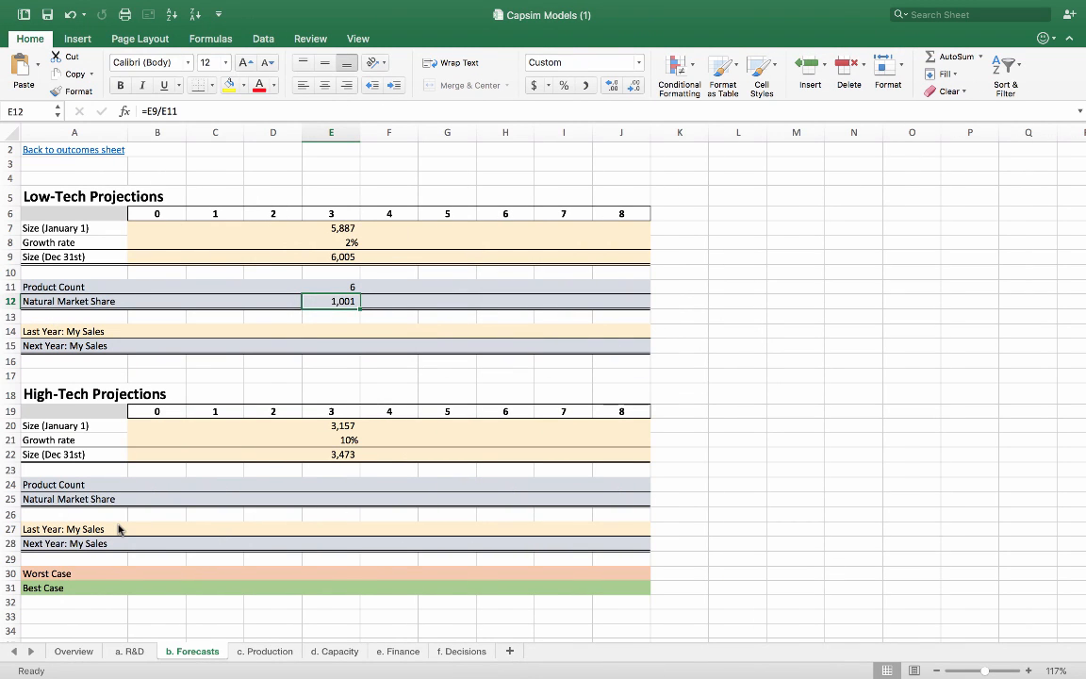
left_click(332, 482)
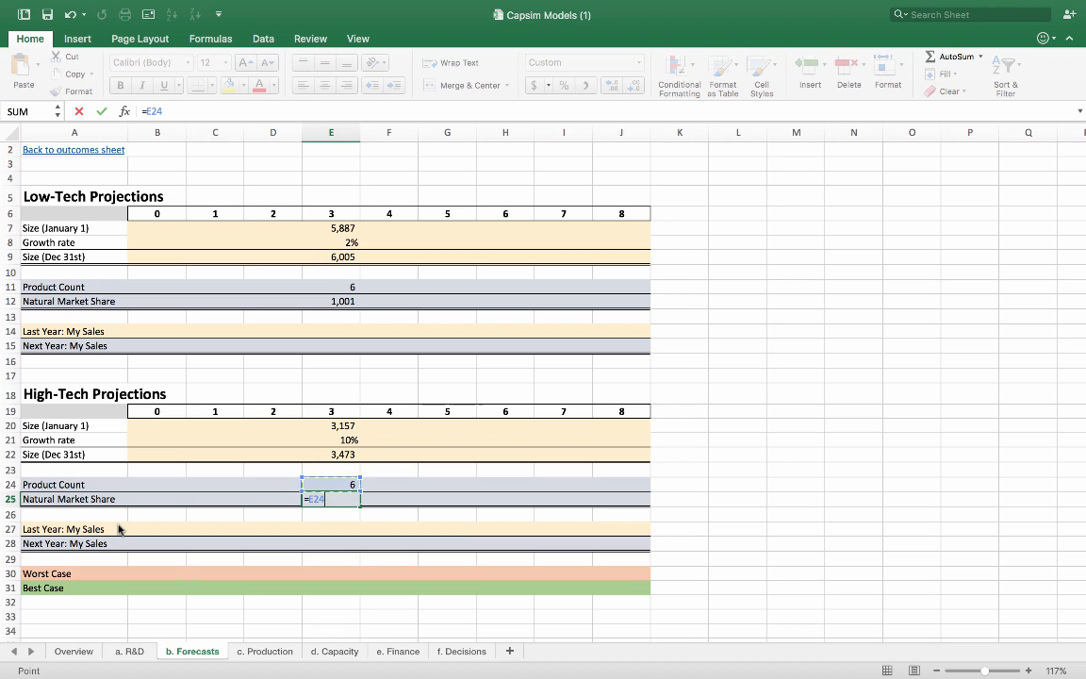
key("Return")
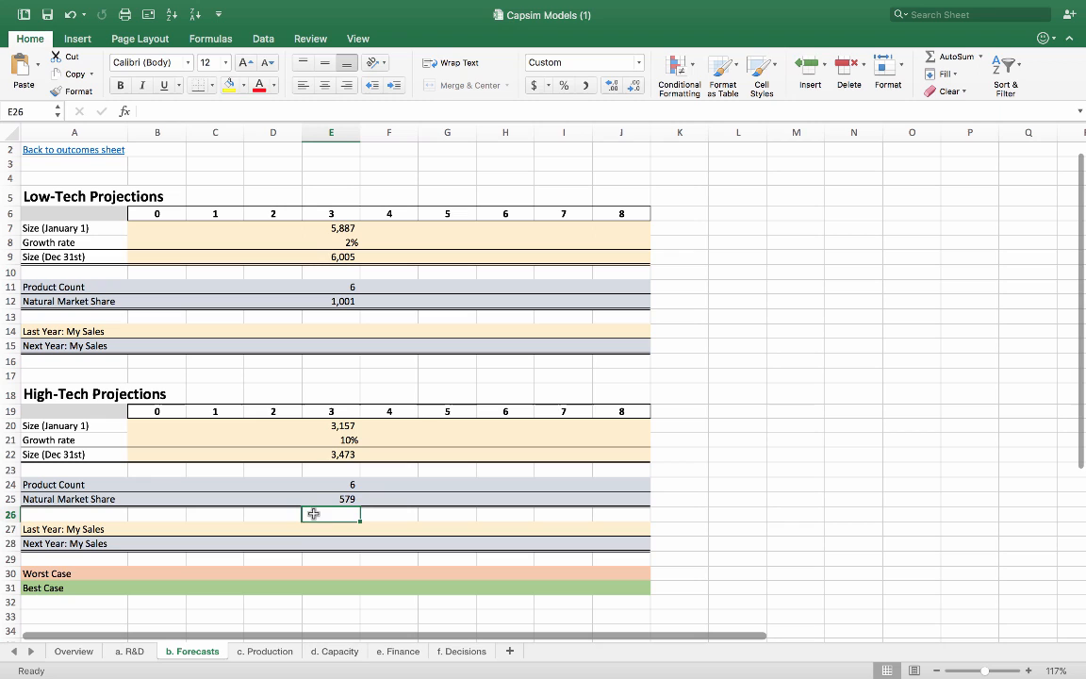
left_click(332, 497)
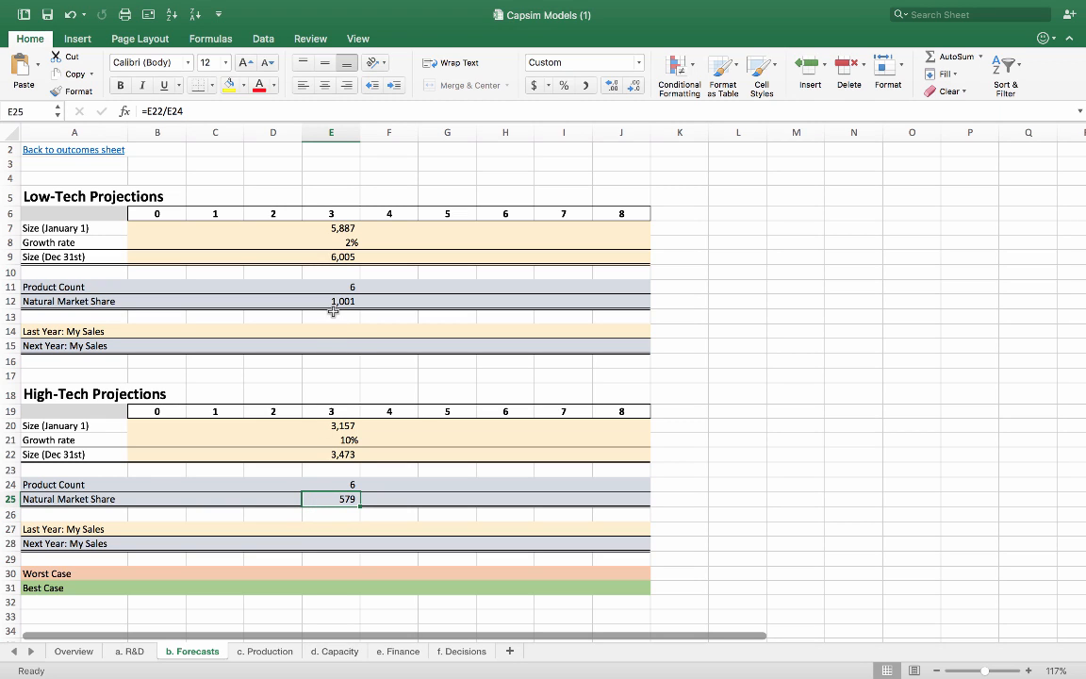
left_click(330, 301)
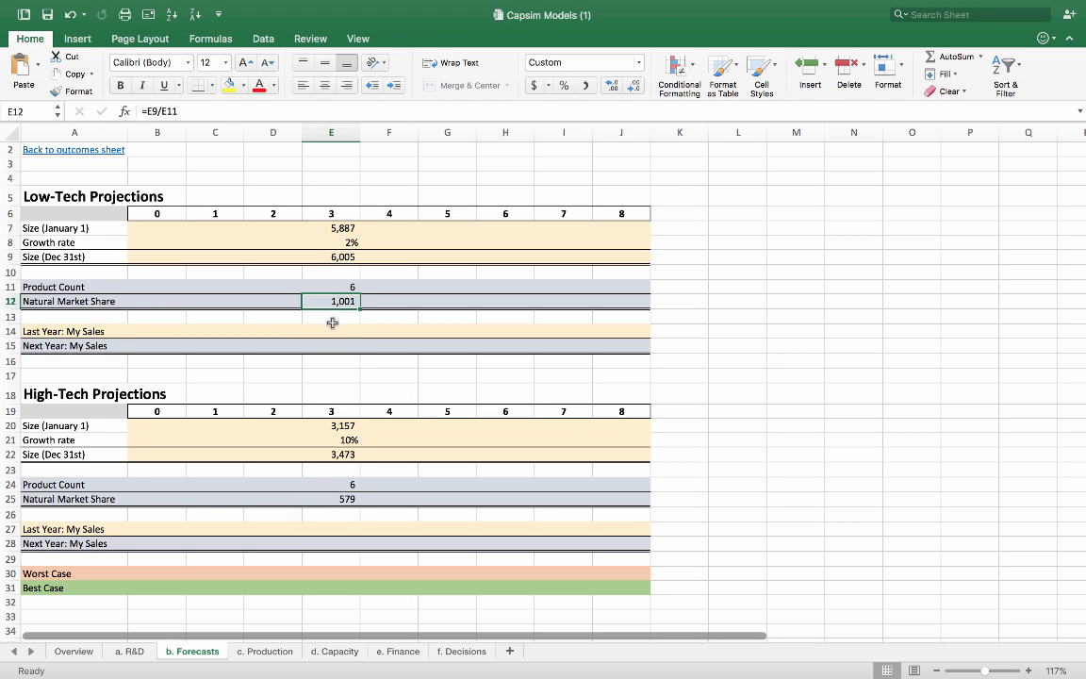
left_click(329, 332)
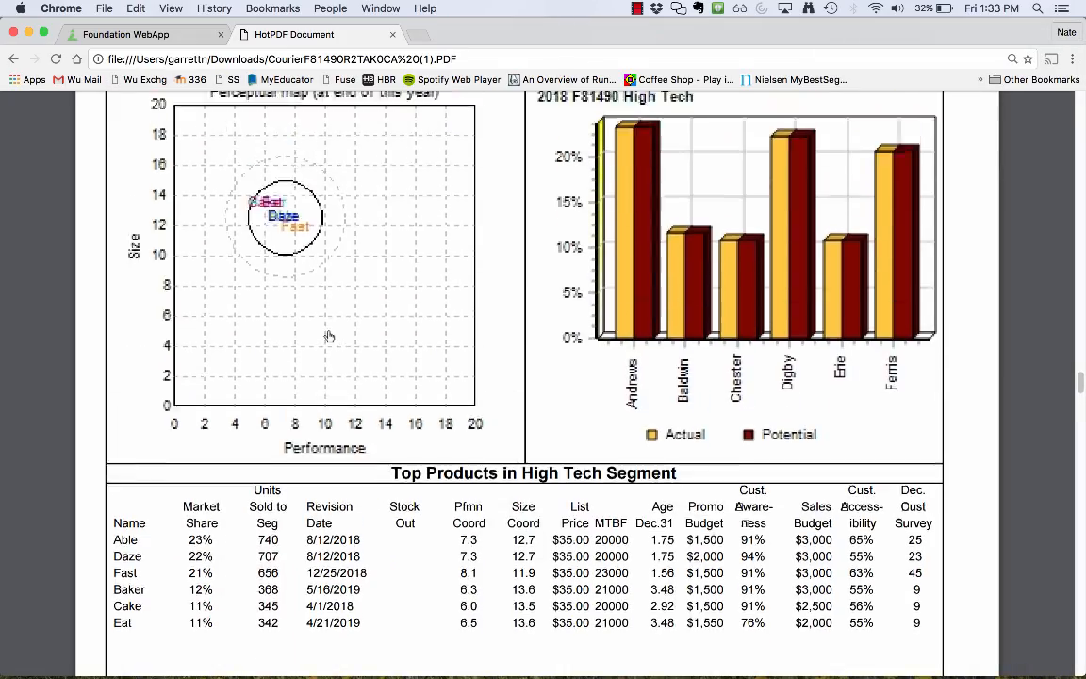
Scroll to the Low Tech Top Products table and mark Baker's 908-unit row
scroll("down", 3)
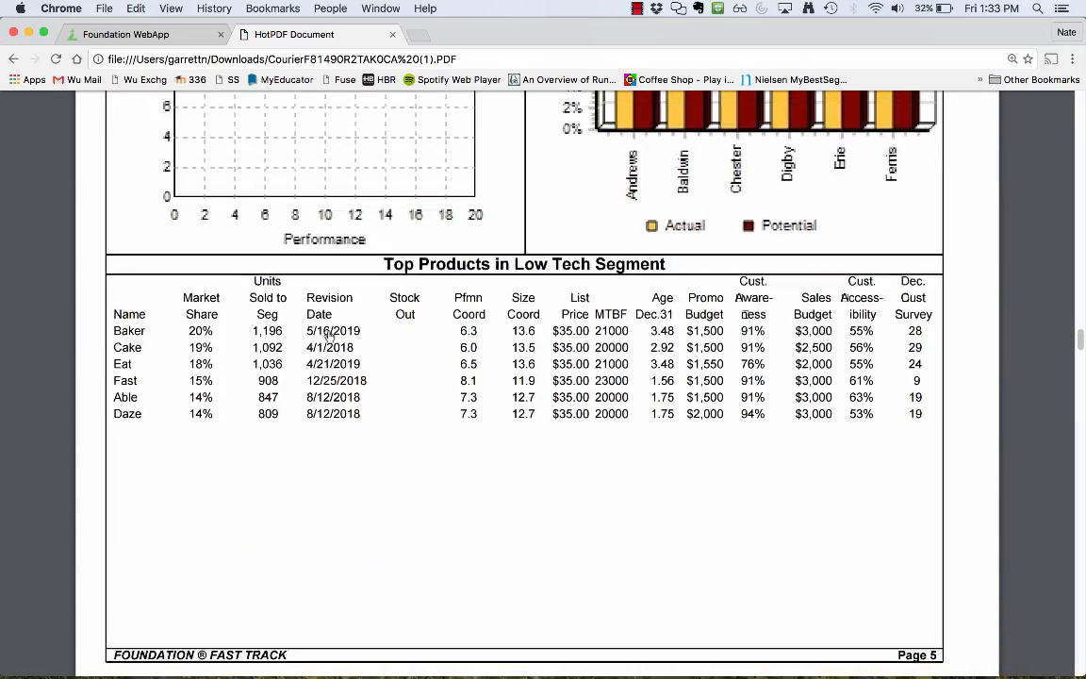
scroll("down", 3)
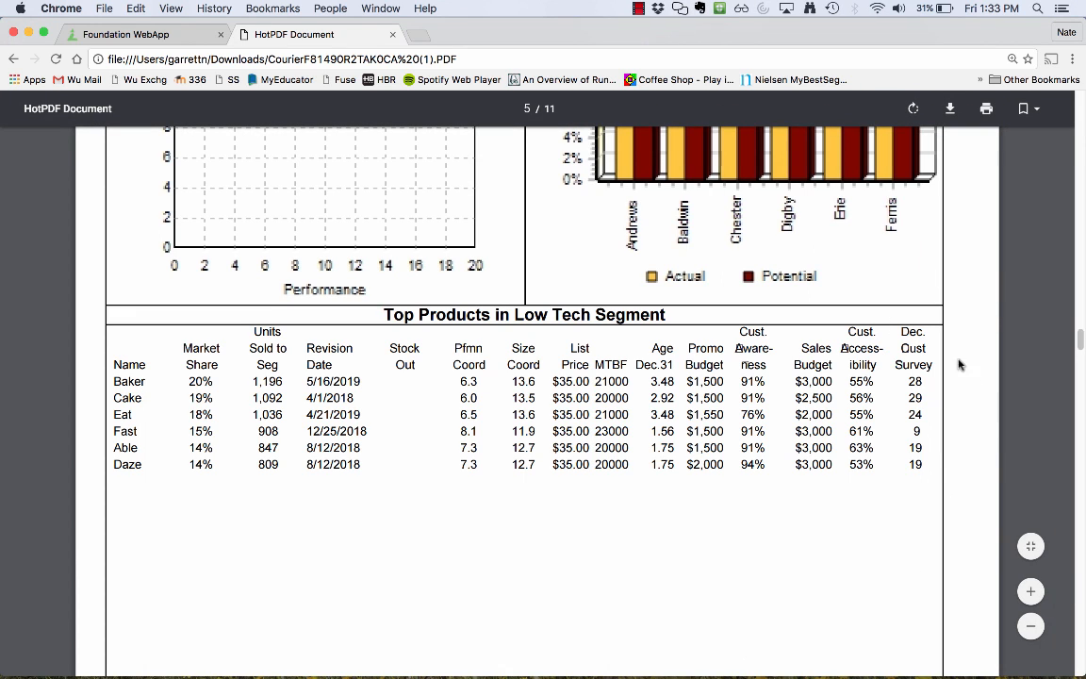
mouse_move(871, 579)
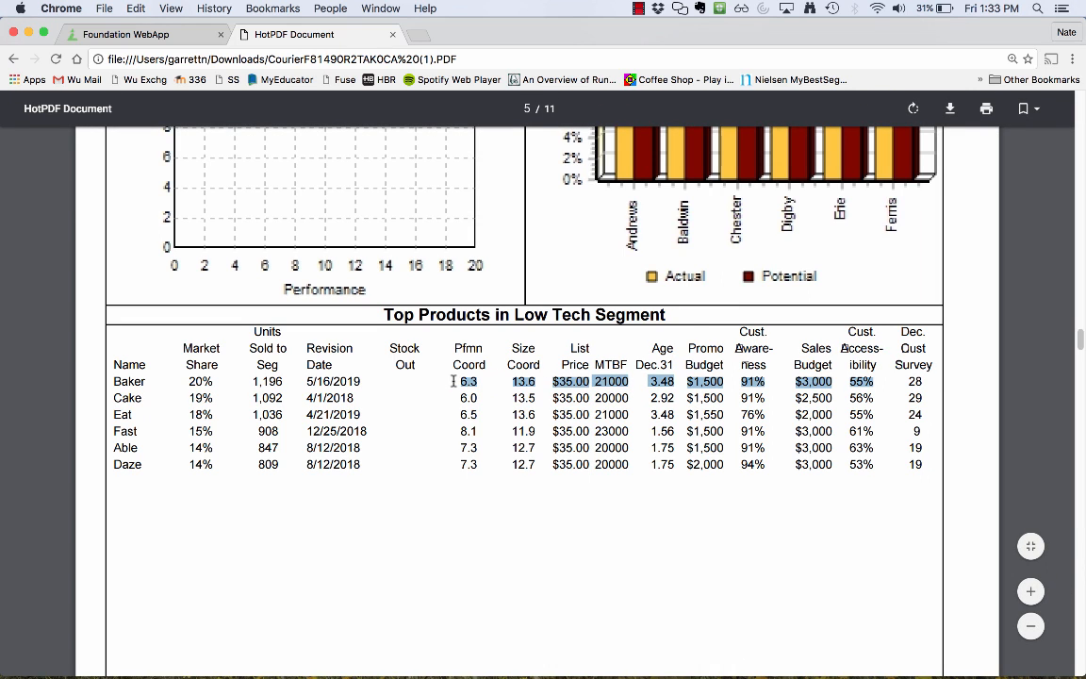
mouse_move(920, 520)
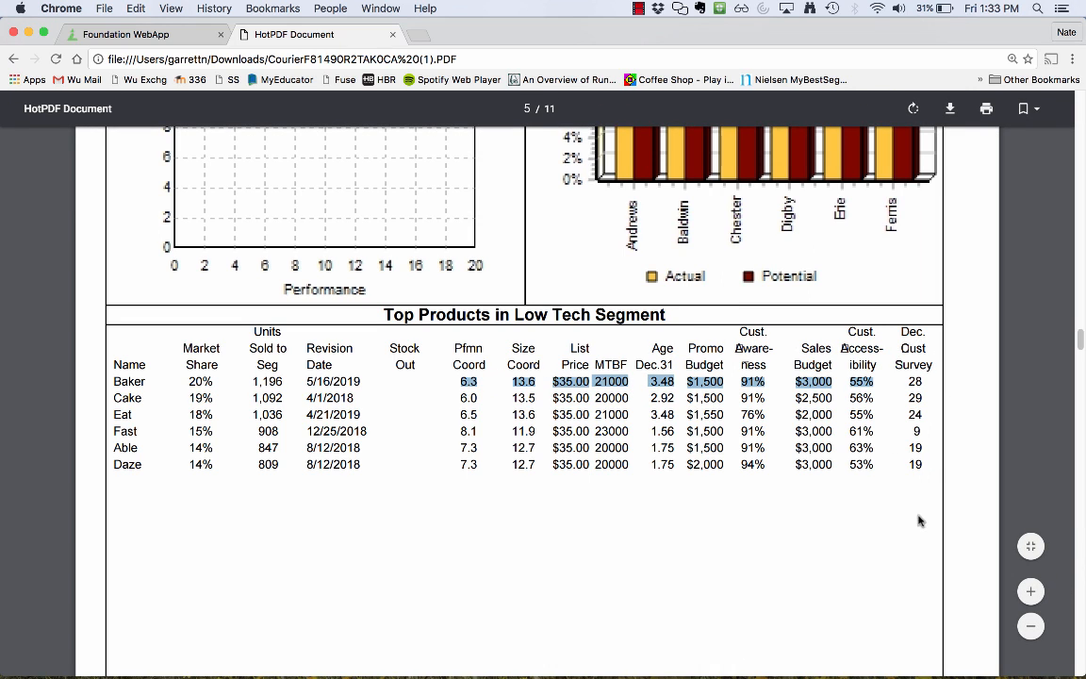
mouse_move(931, 362)
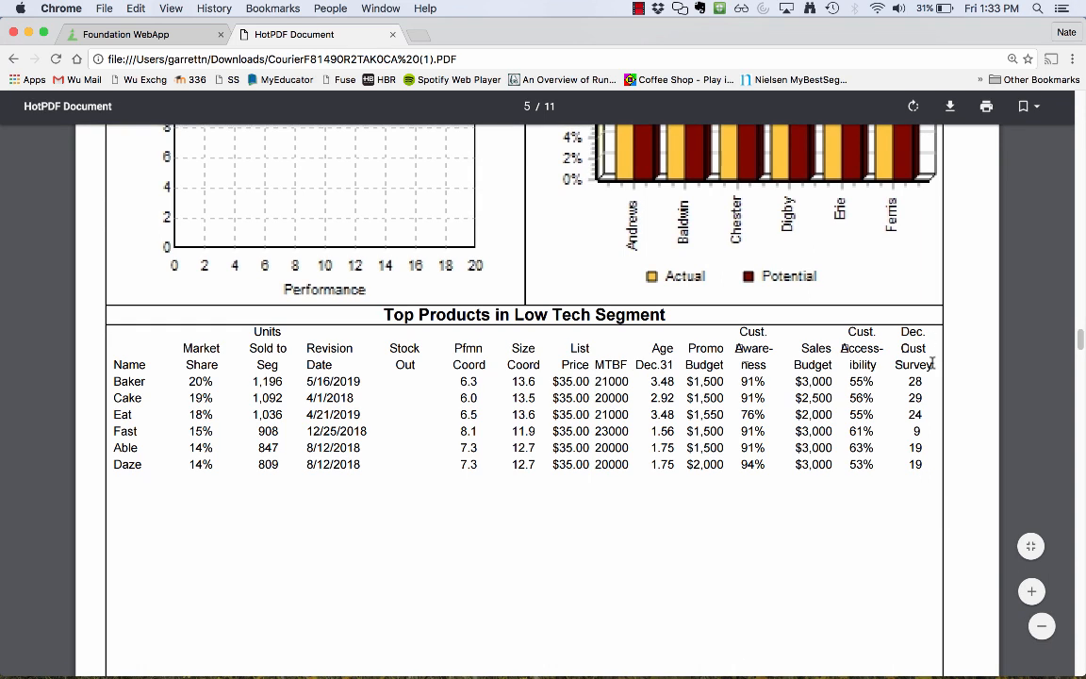
scroll("up", 3)
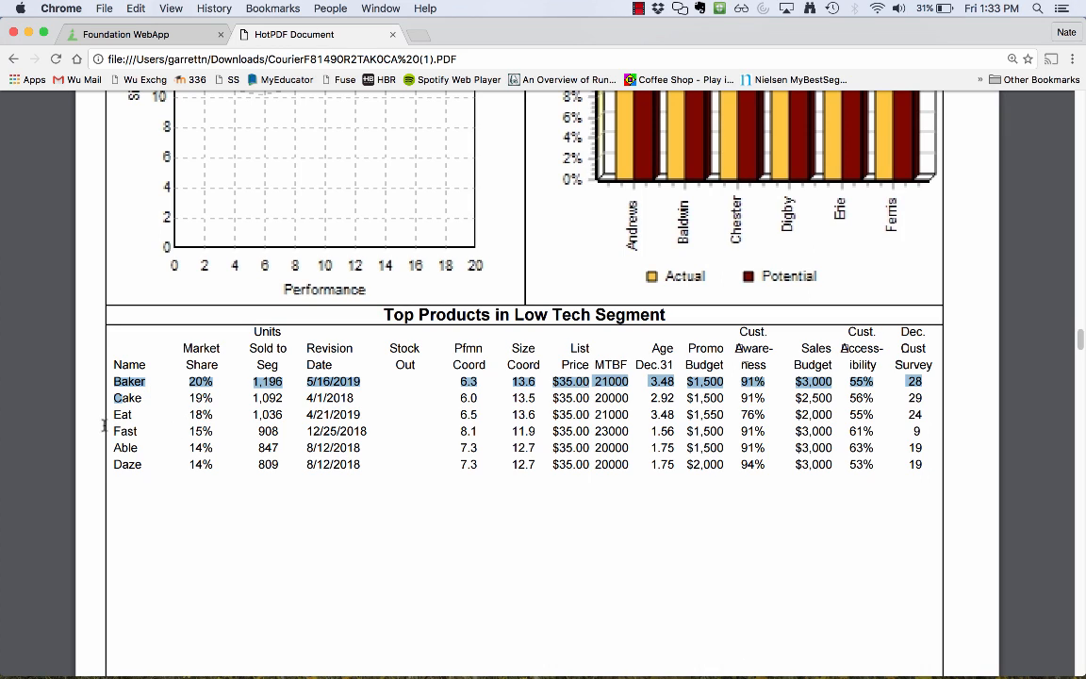
left_click(123, 430)
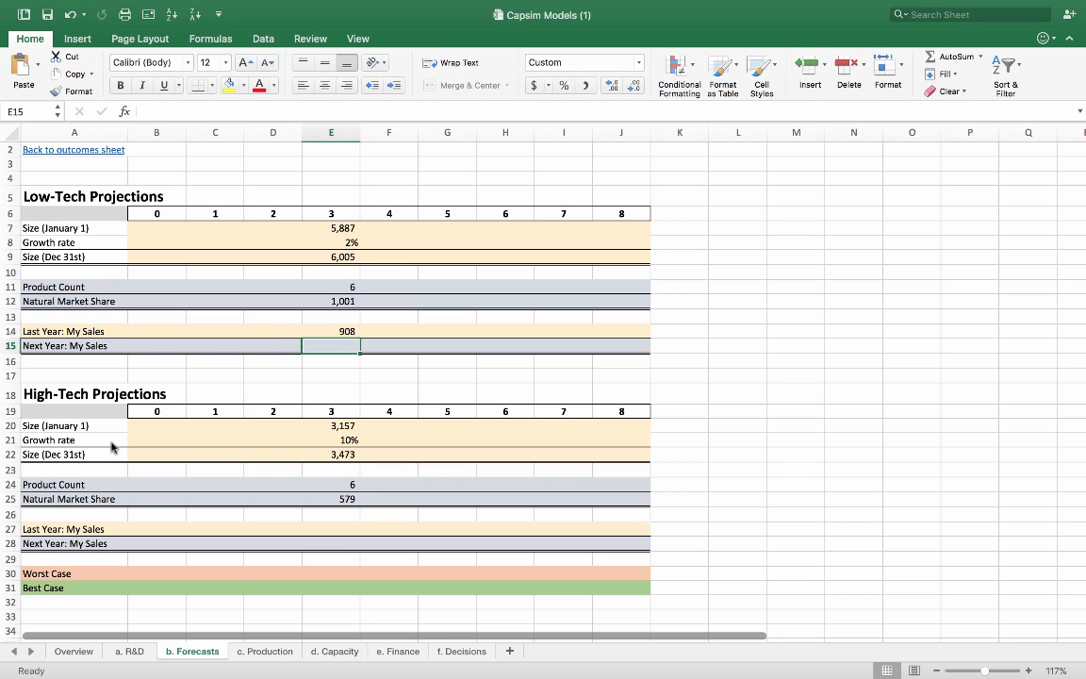
Project next year's Low-Tech sales in E15 from last year's 908, giving 926
type("=E14+")
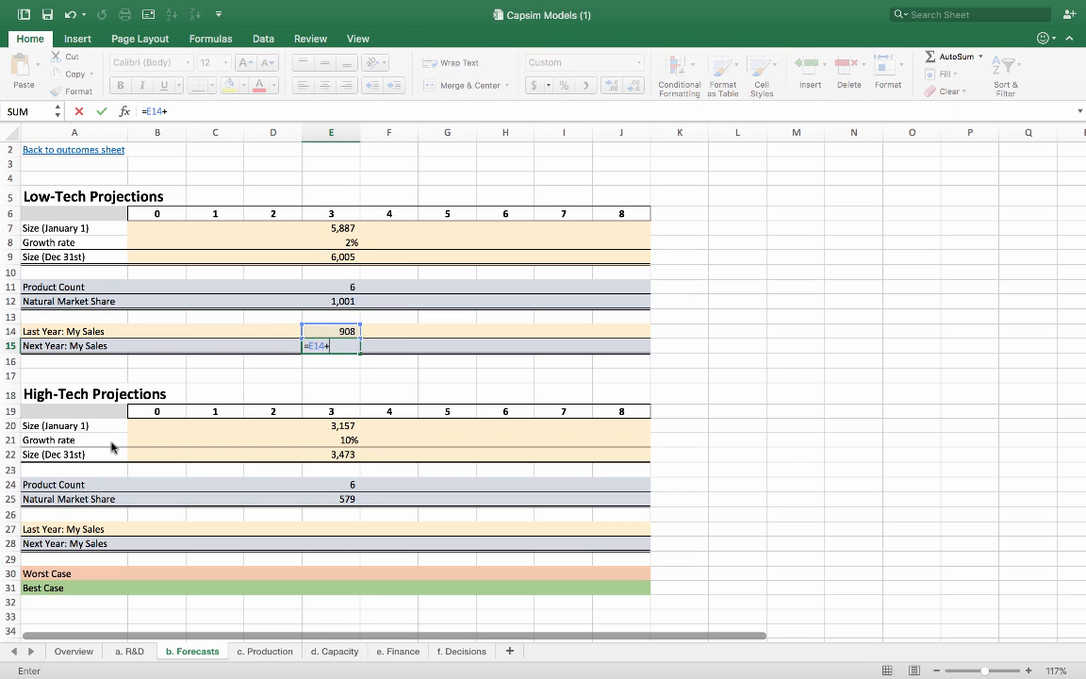
left_click(330, 302)
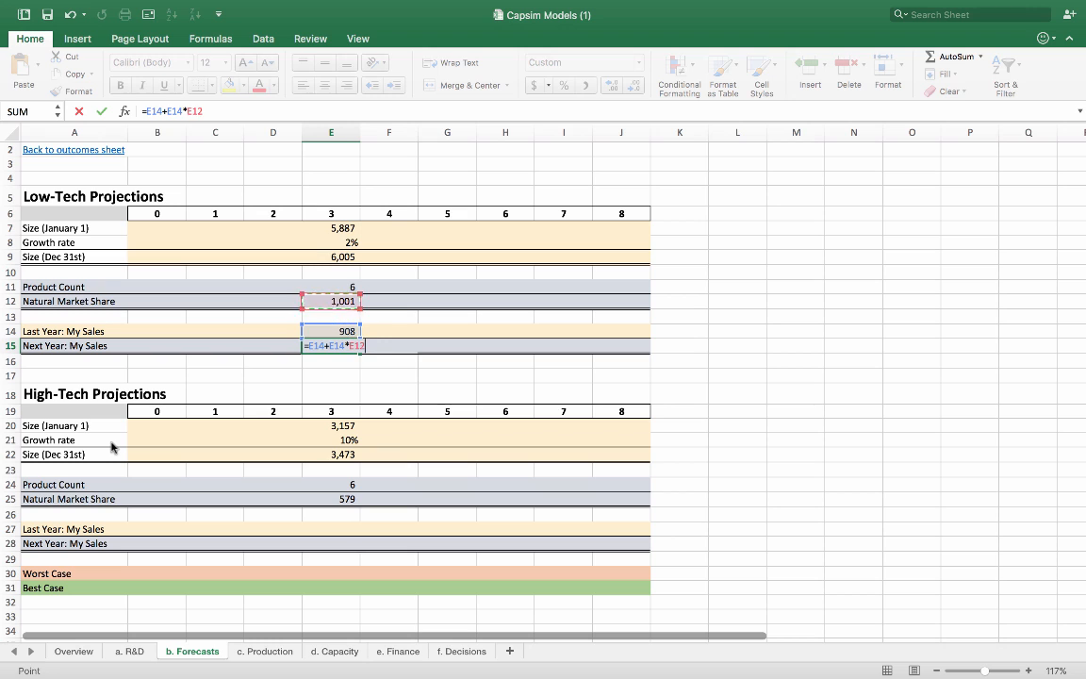
key("Return")
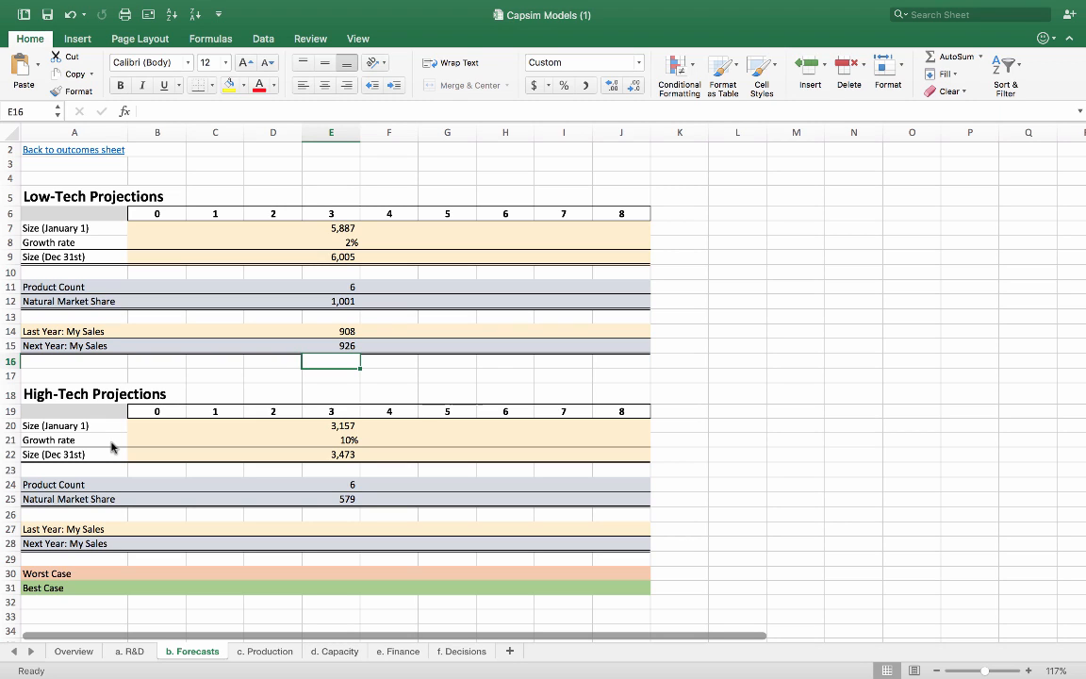
mouse_move(299, 560)
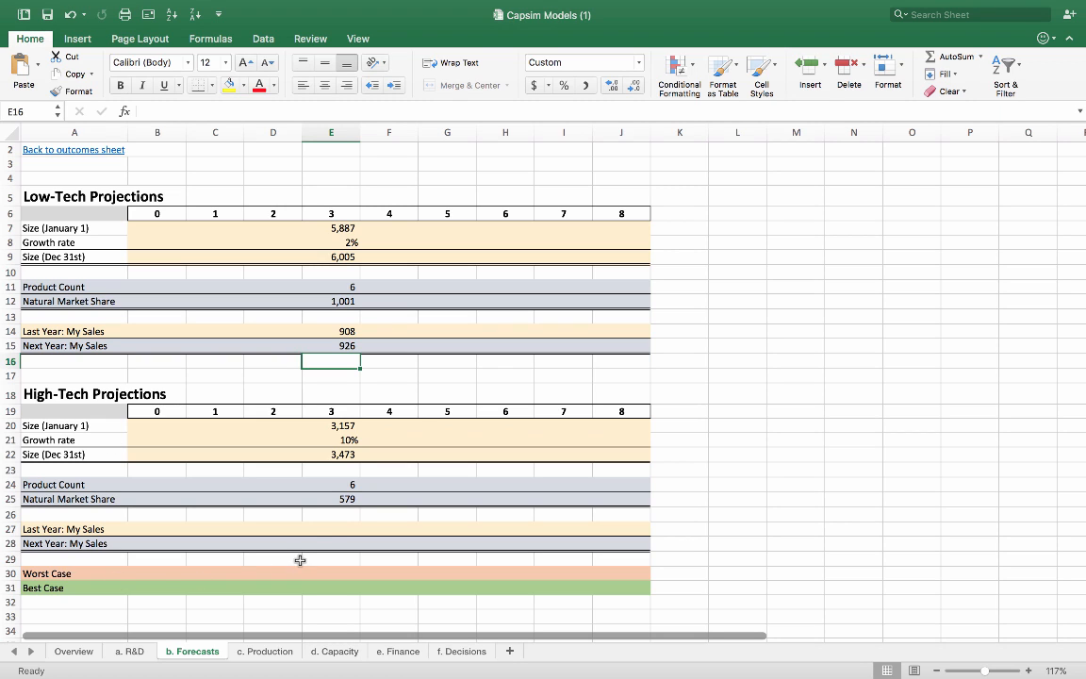
left_click(330, 528)
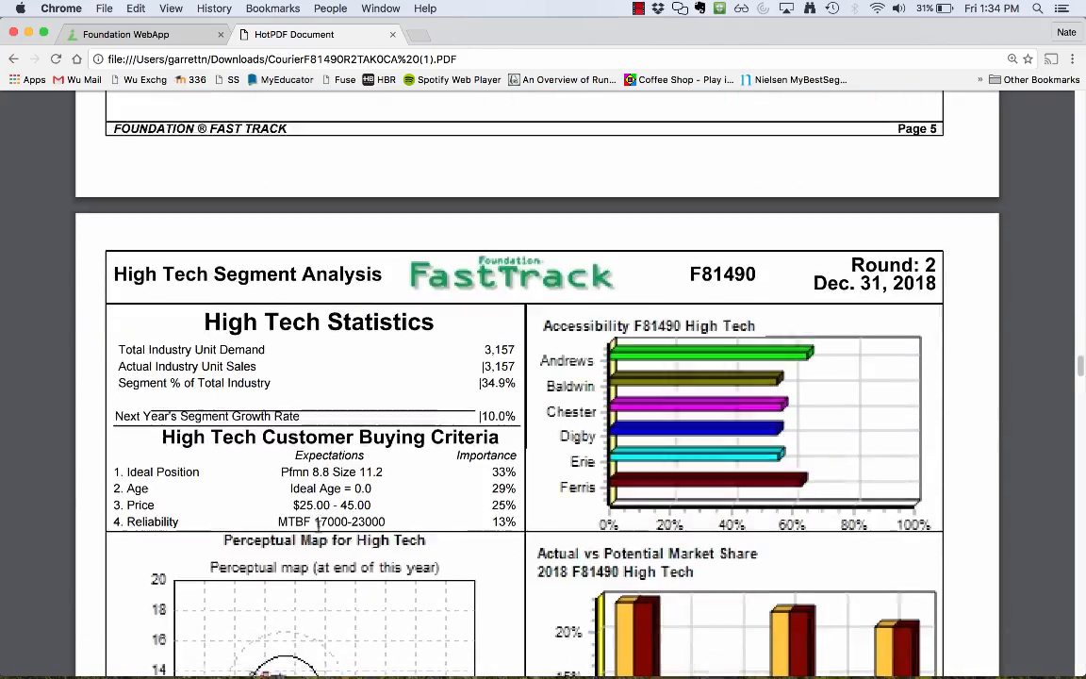
Scroll the FastTrack PDF to the High Tech Segment Analysis statistics
scroll("down", 3)
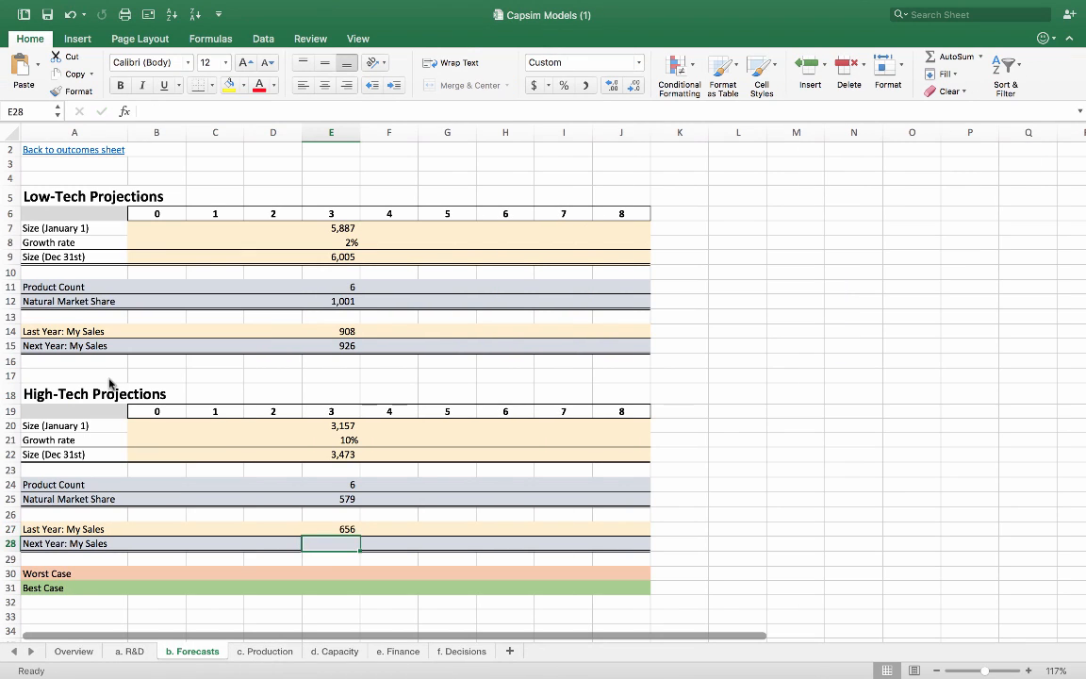
Project next year's High-Tech sales in E28 from 656 times the 10% growth rate
type("=E27*")
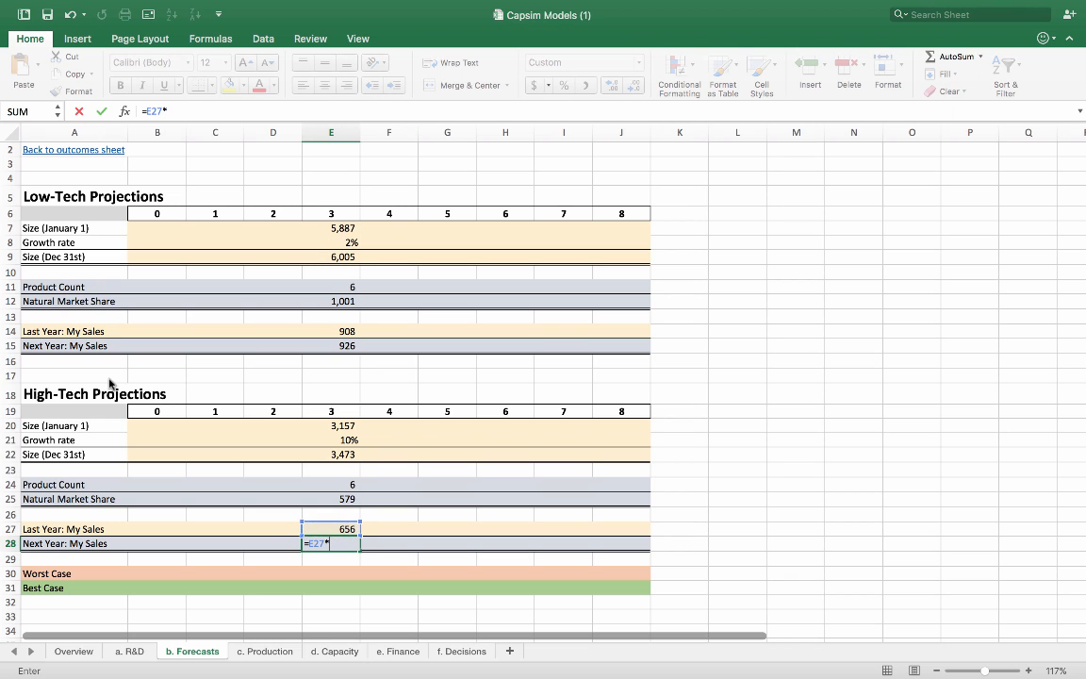
left_click(330, 439)
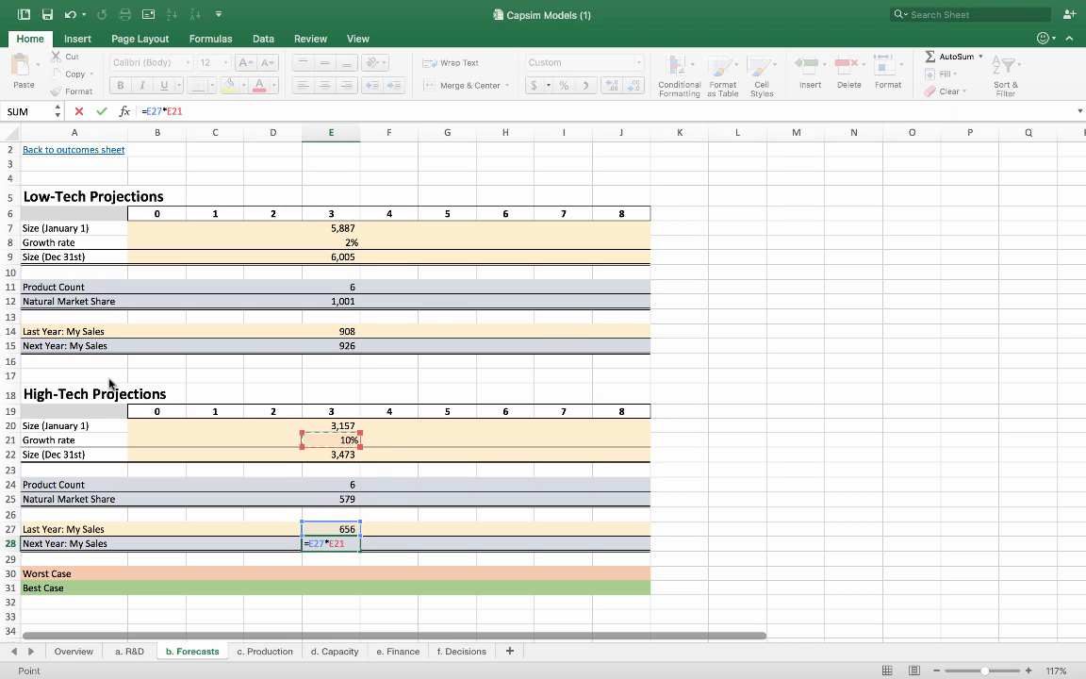
key("Return")
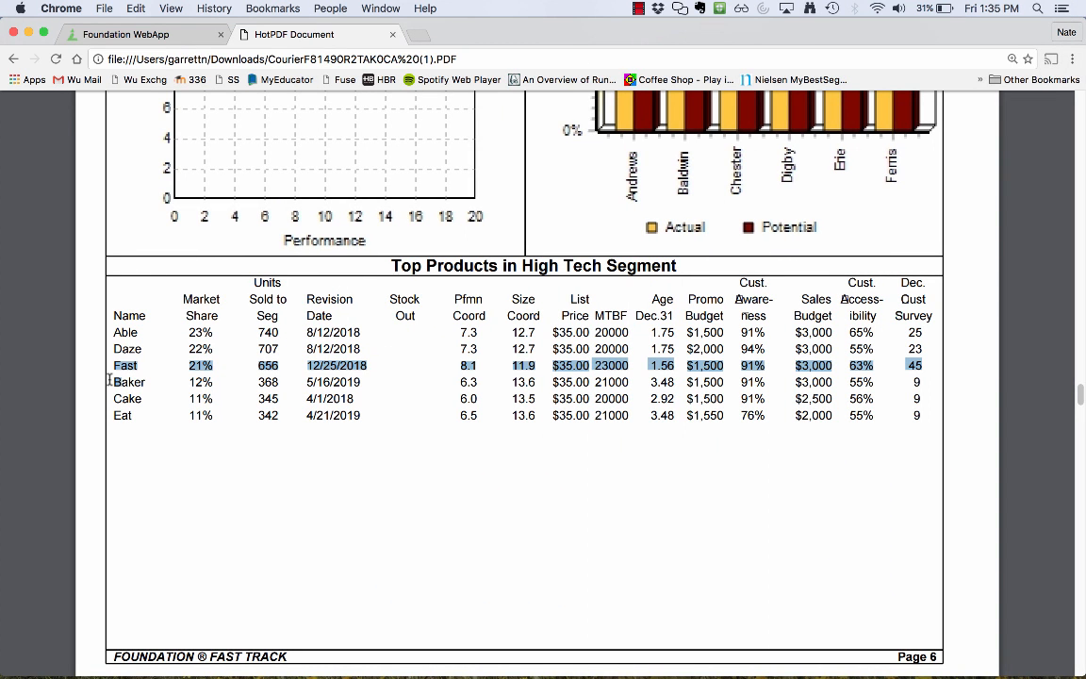
mouse_move(758, 331)
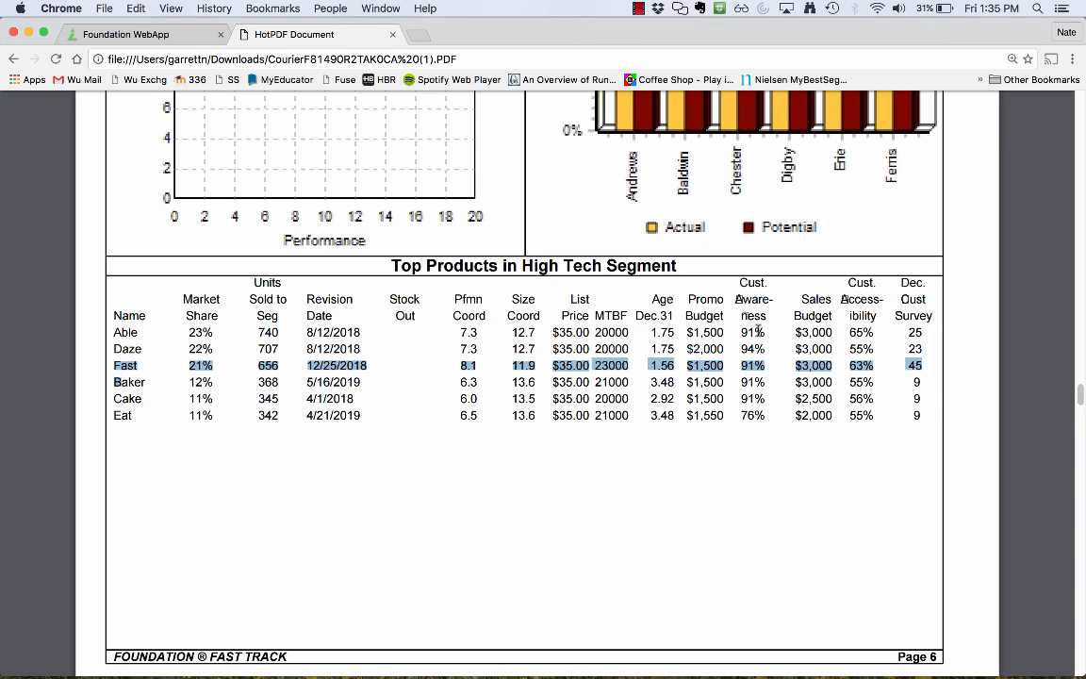
mouse_move(925, 367)
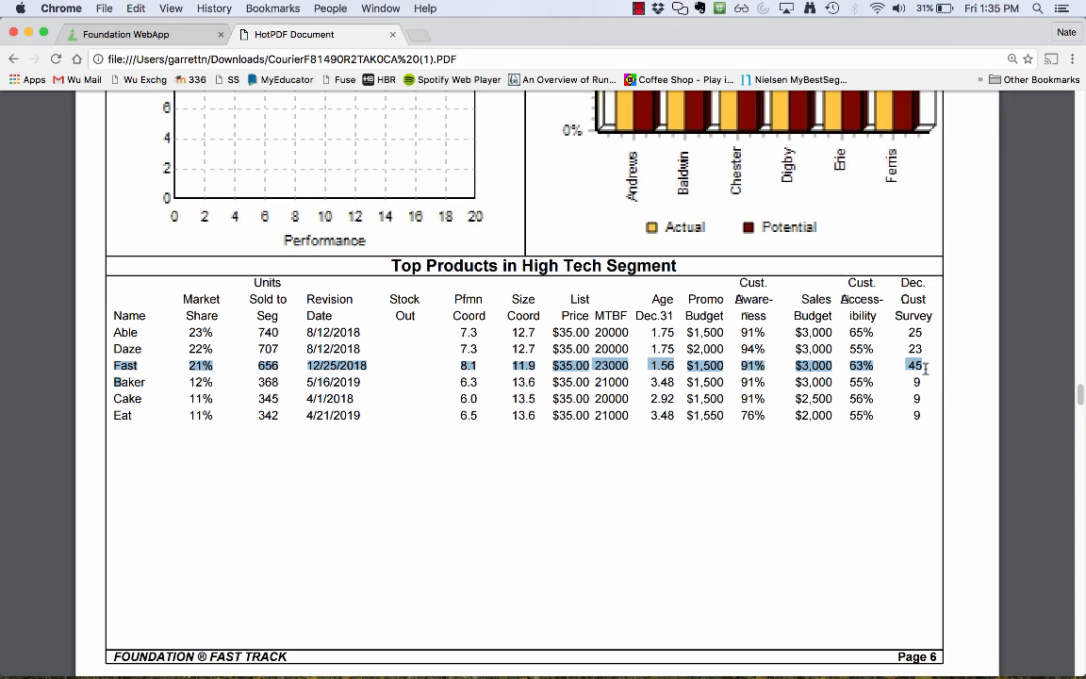
mouse_move(179, 305)
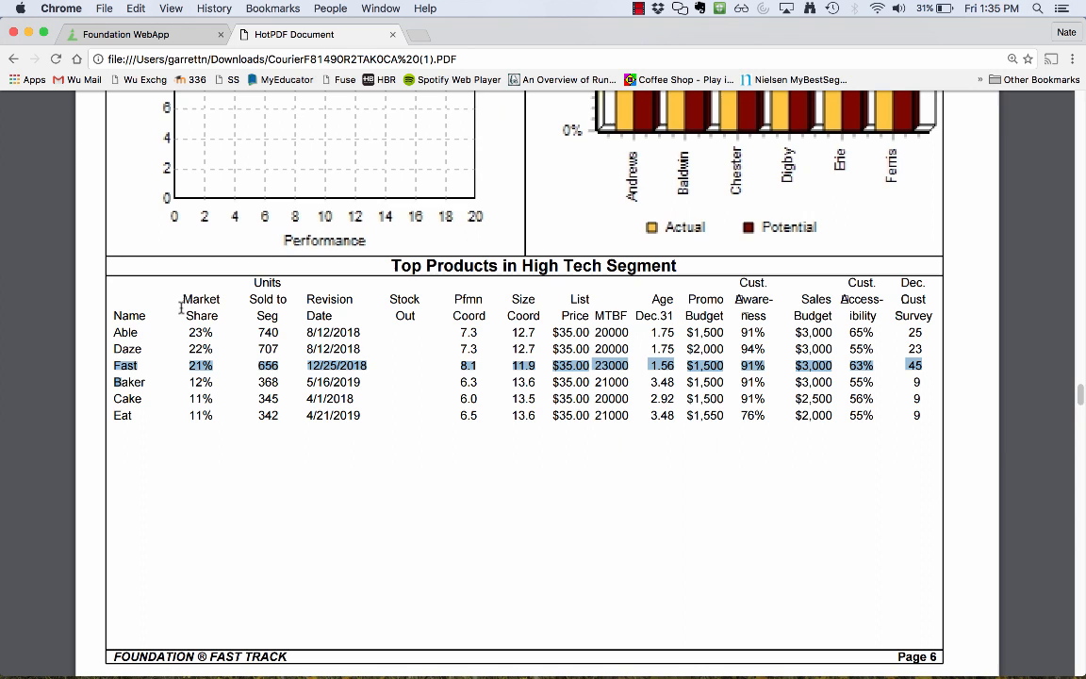
Mark Able's High Tech sales row and scroll back to the High Tech Statistics
left_click(125, 332)
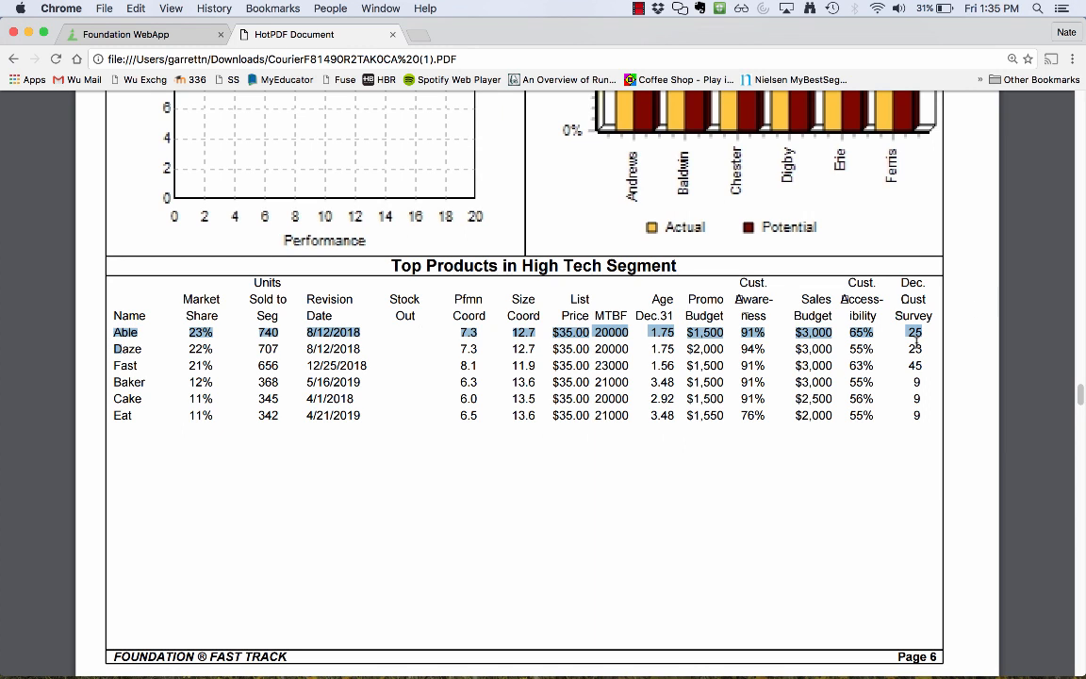
scroll("up", 3)
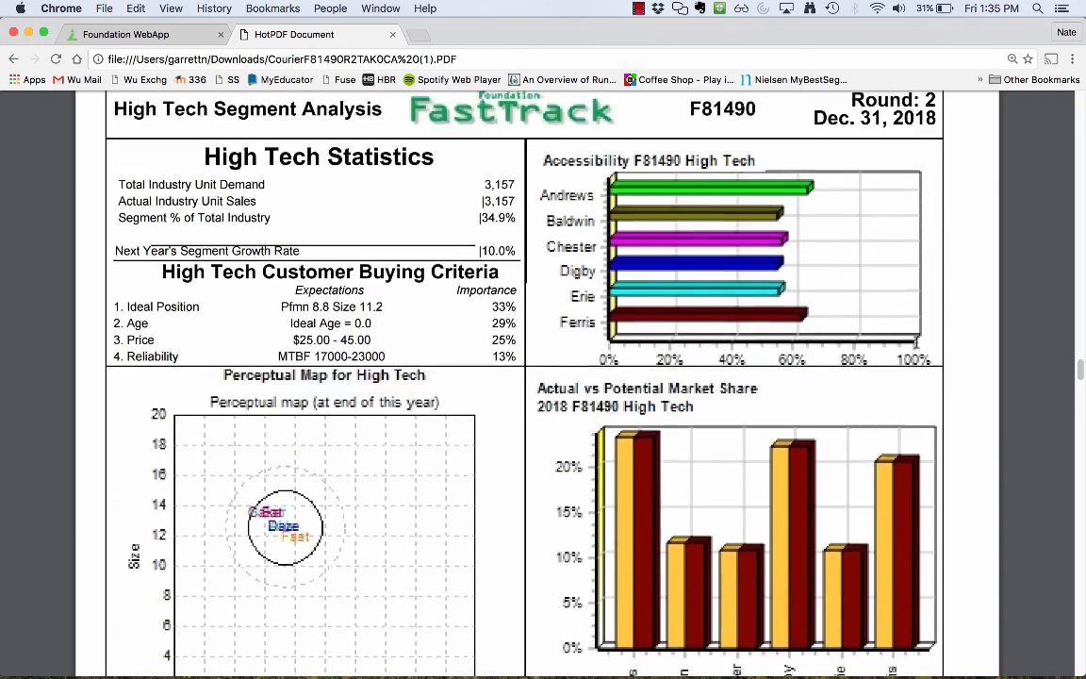
scroll("down", 3)
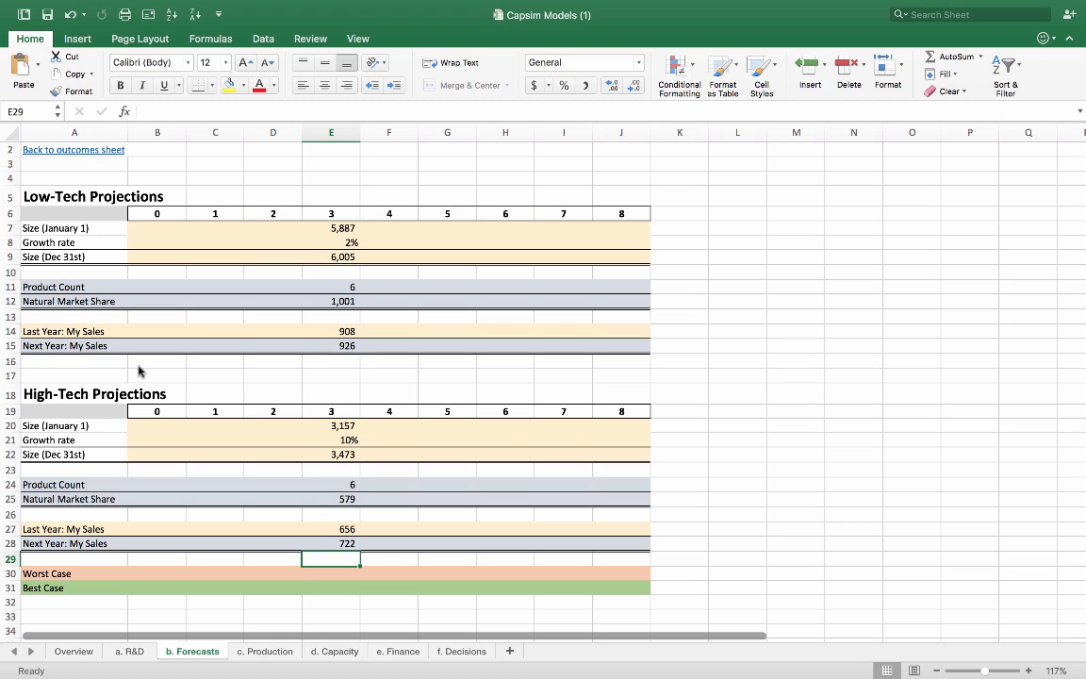
mouse_move(330, 328)
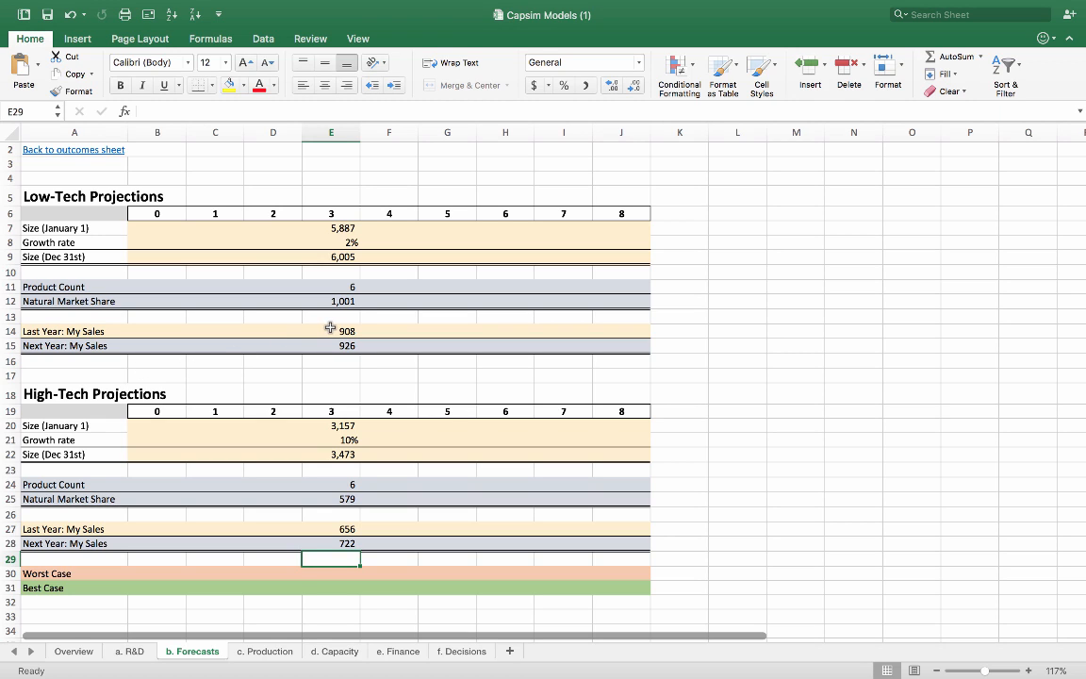
Review the market share and next-year sales formulas for both segments (926 and 722)
left_click(330, 331)
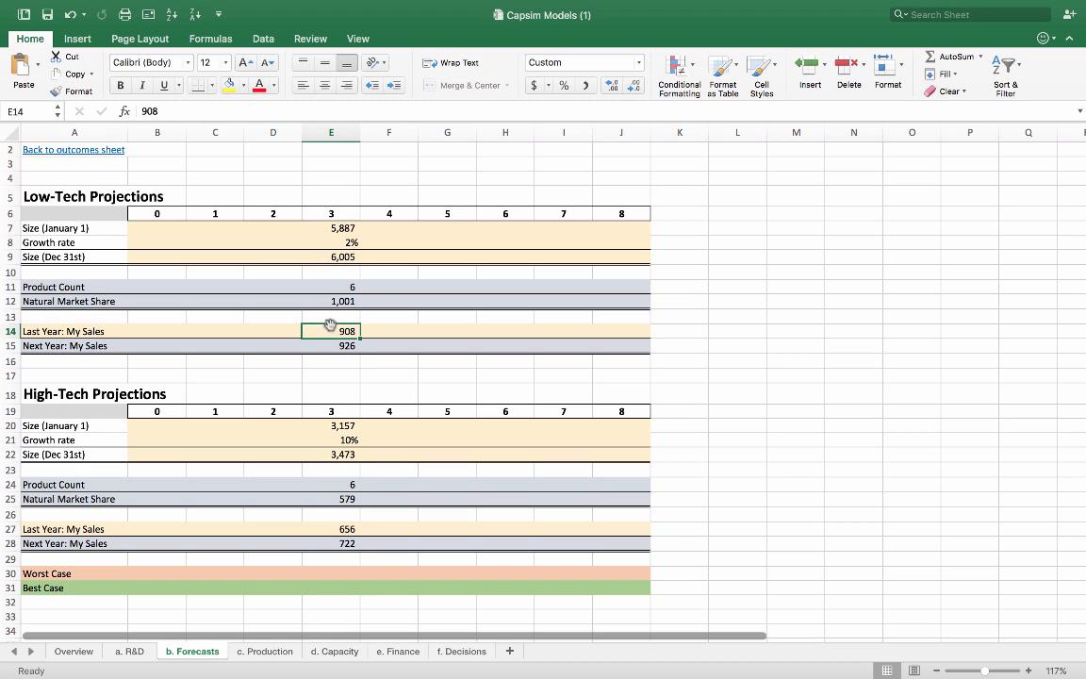
left_click(330, 302)
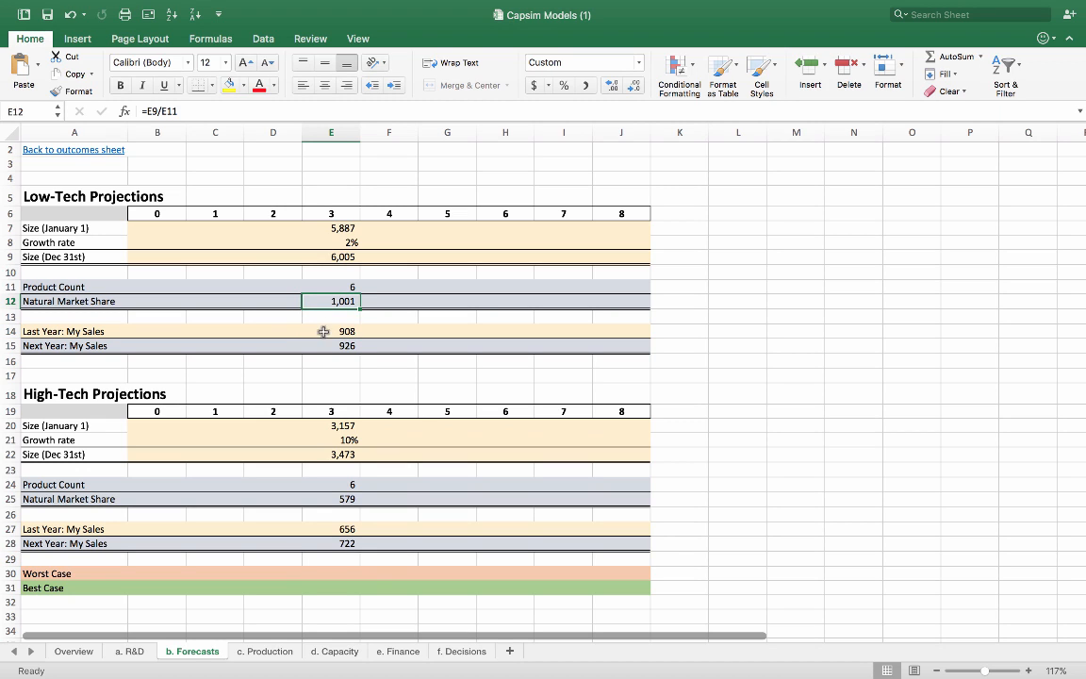
mouse_move(317, 501)
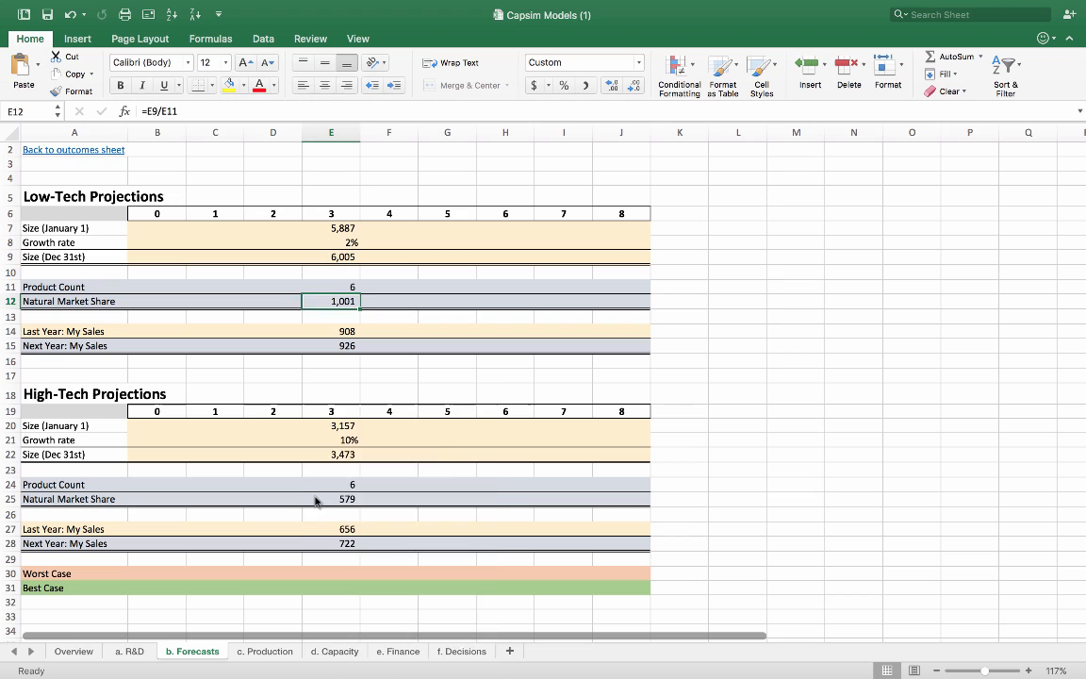
left_click(330, 498)
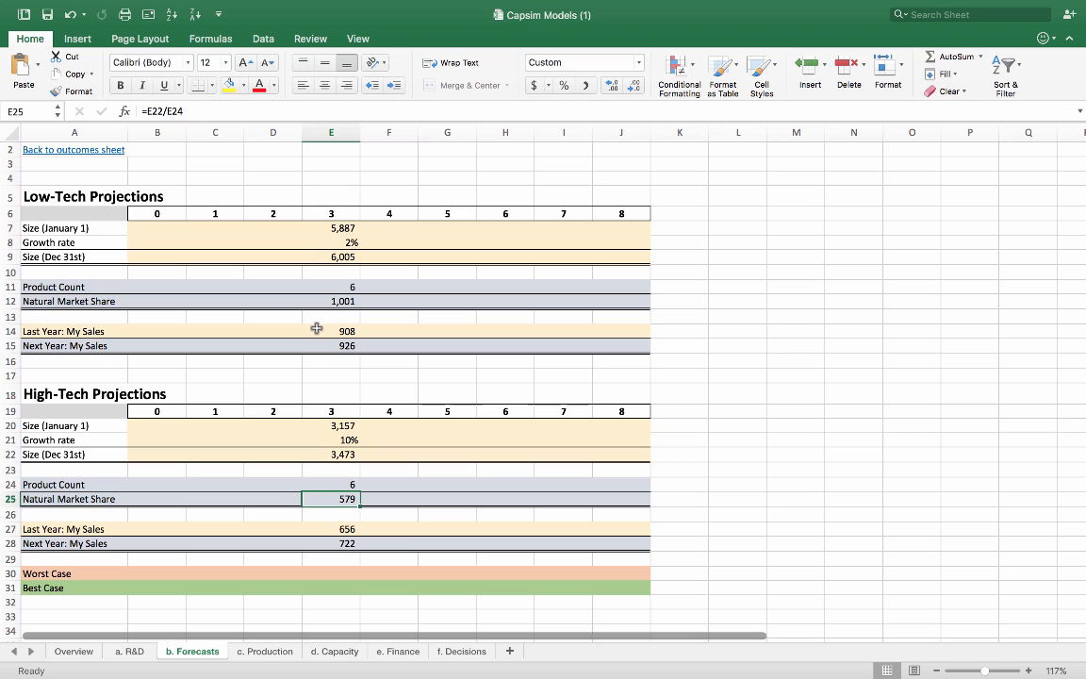
left_click(330, 332)
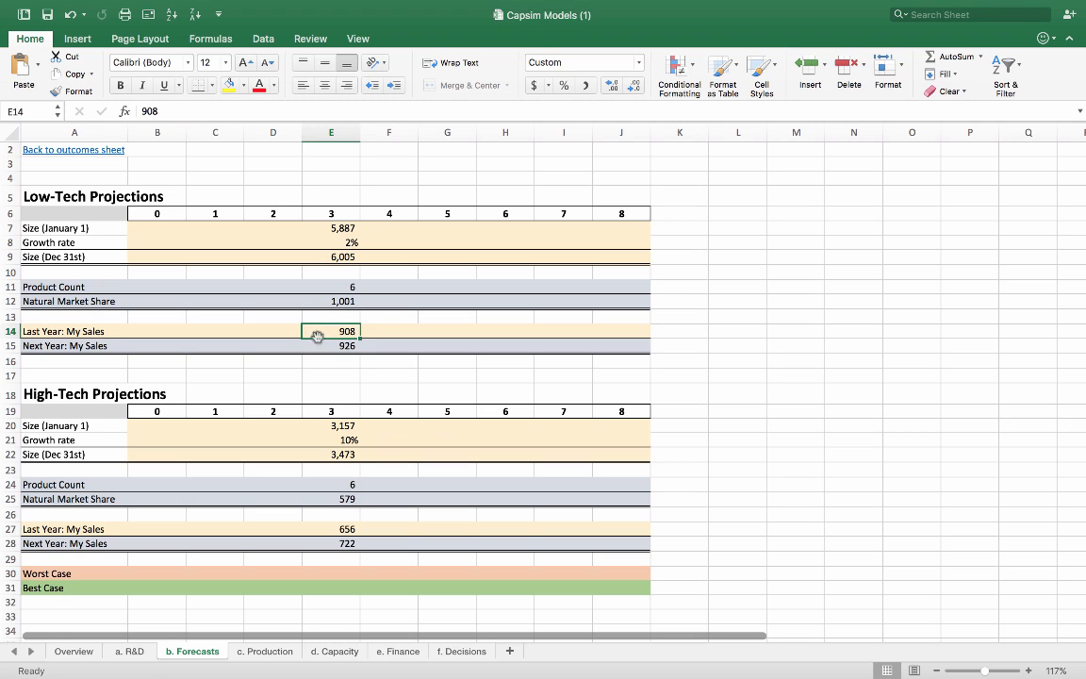
left_click(331, 345)
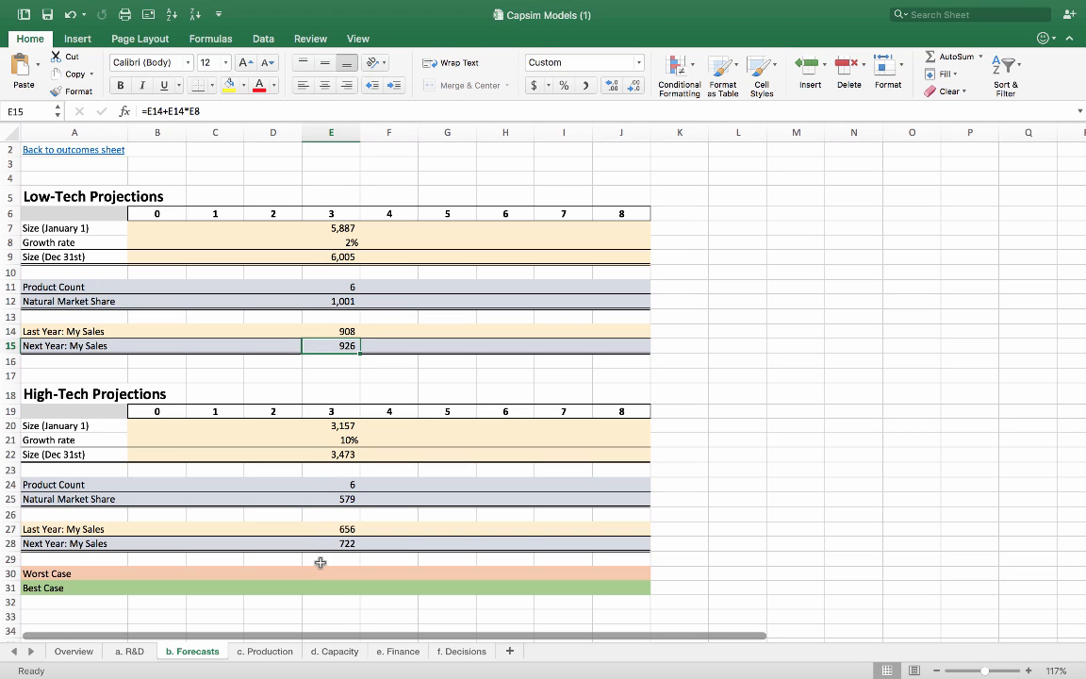
left_click(331, 543)
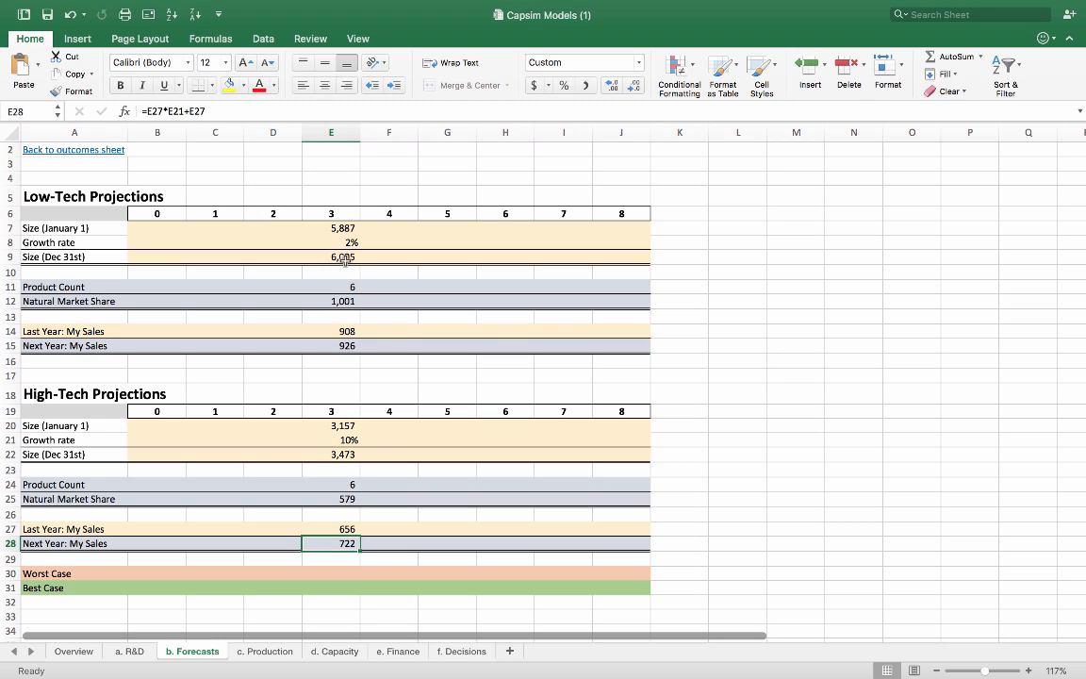
mouse_move(324, 426)
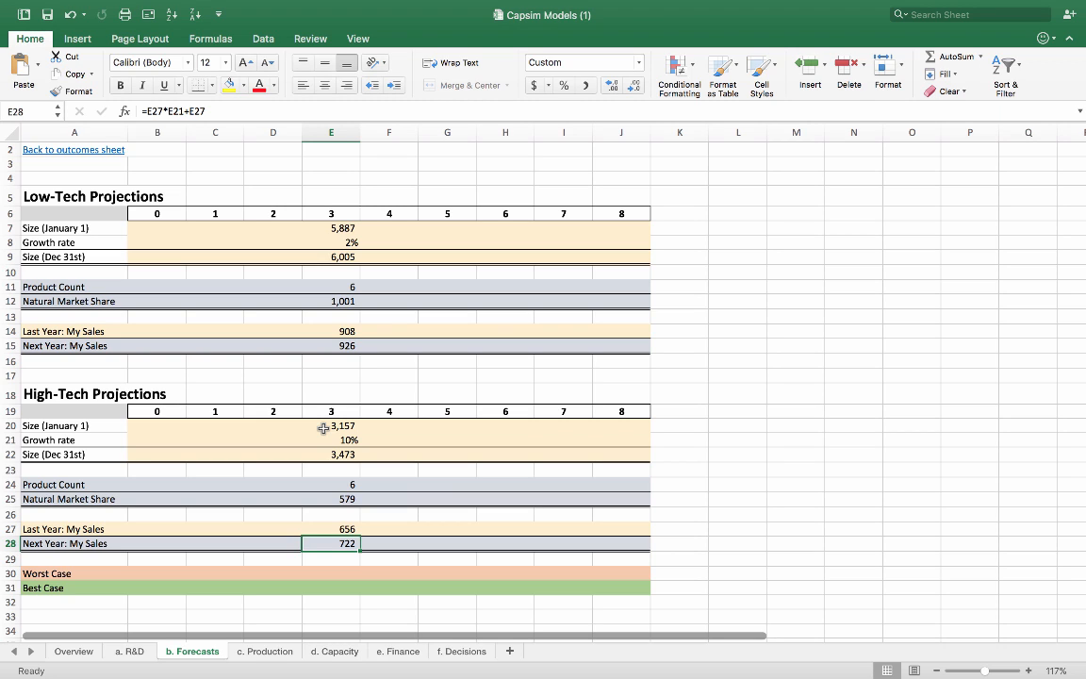
mouse_move(343, 573)
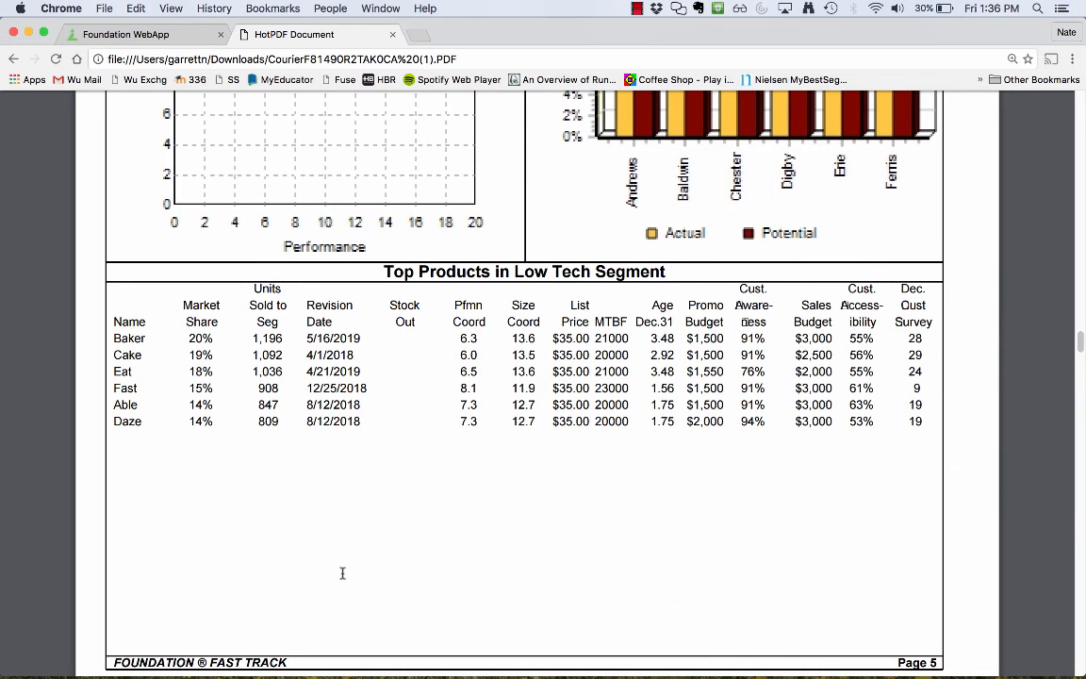
mouse_move(407, 381)
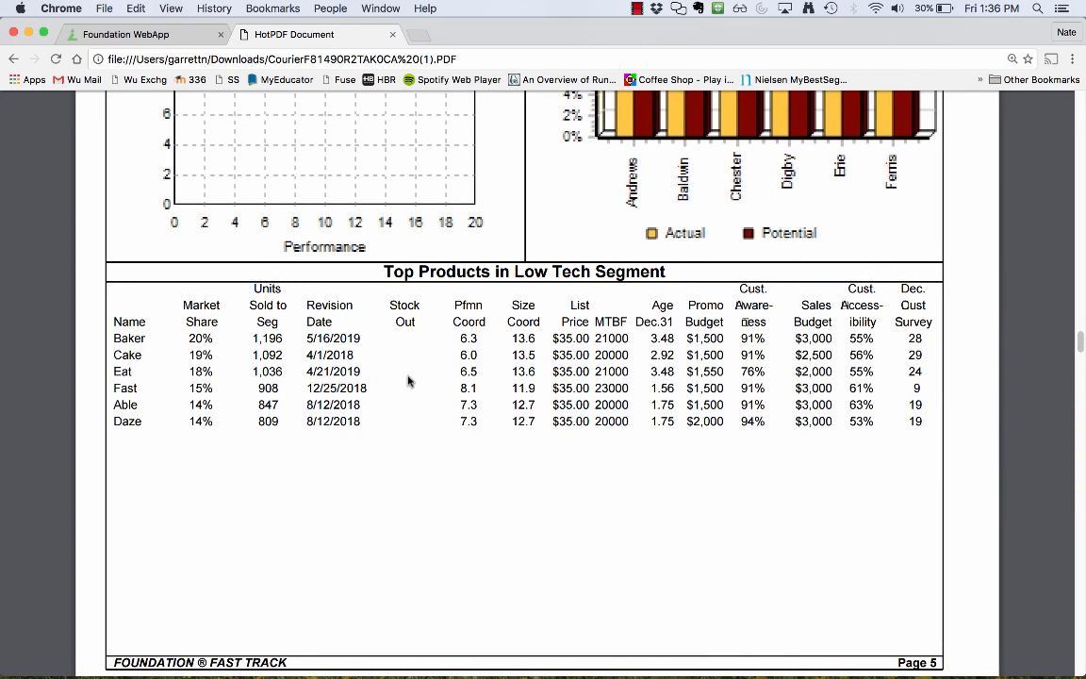
Scroll the FastTrack PDF between the Low Tech Top Products table and High Tech buying criteria
scroll("up", 3)
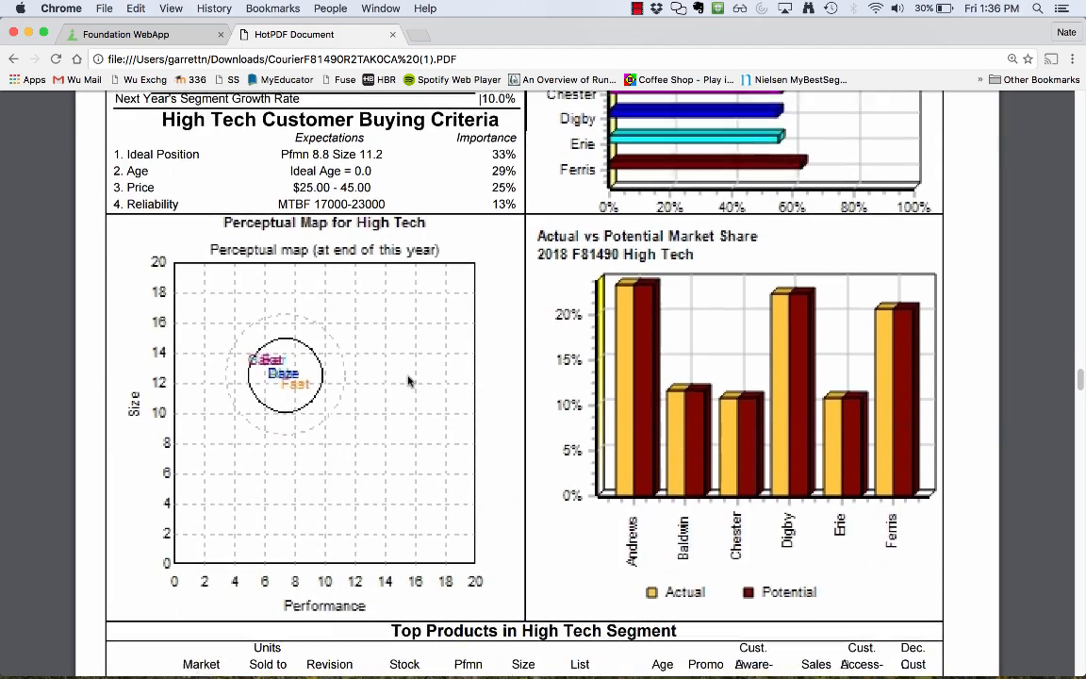
scroll("down", 3)
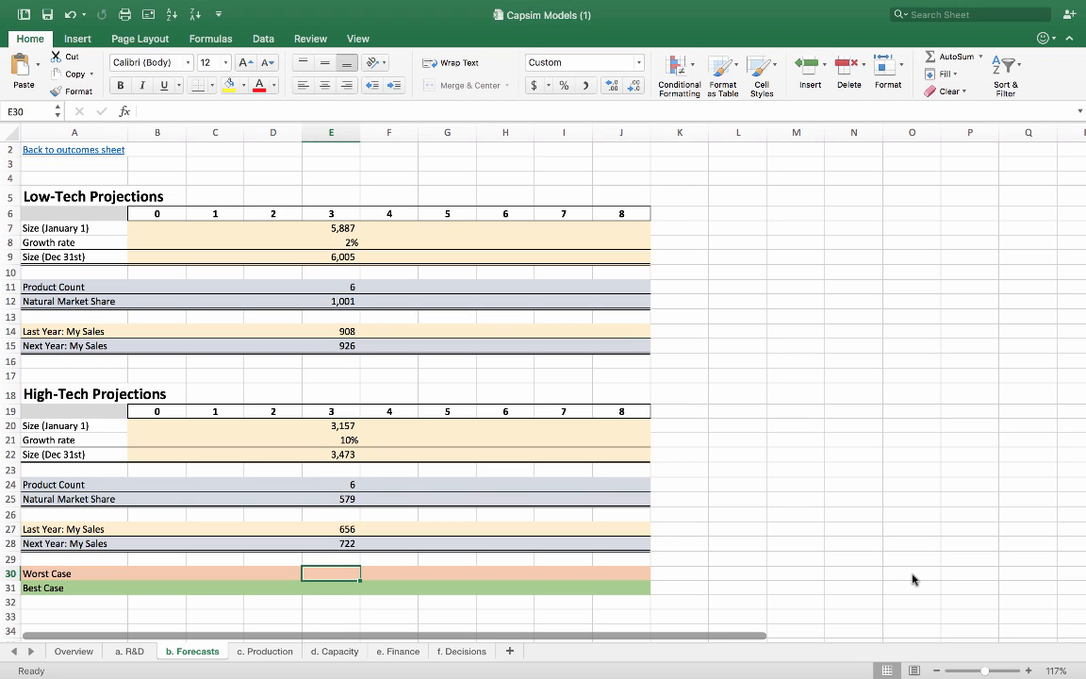
Enter the Worst Case figure 1000 on the Forecasts sheet, then switch to the Foundation web app
type("1000")
left_click(330, 589)
type("1600")
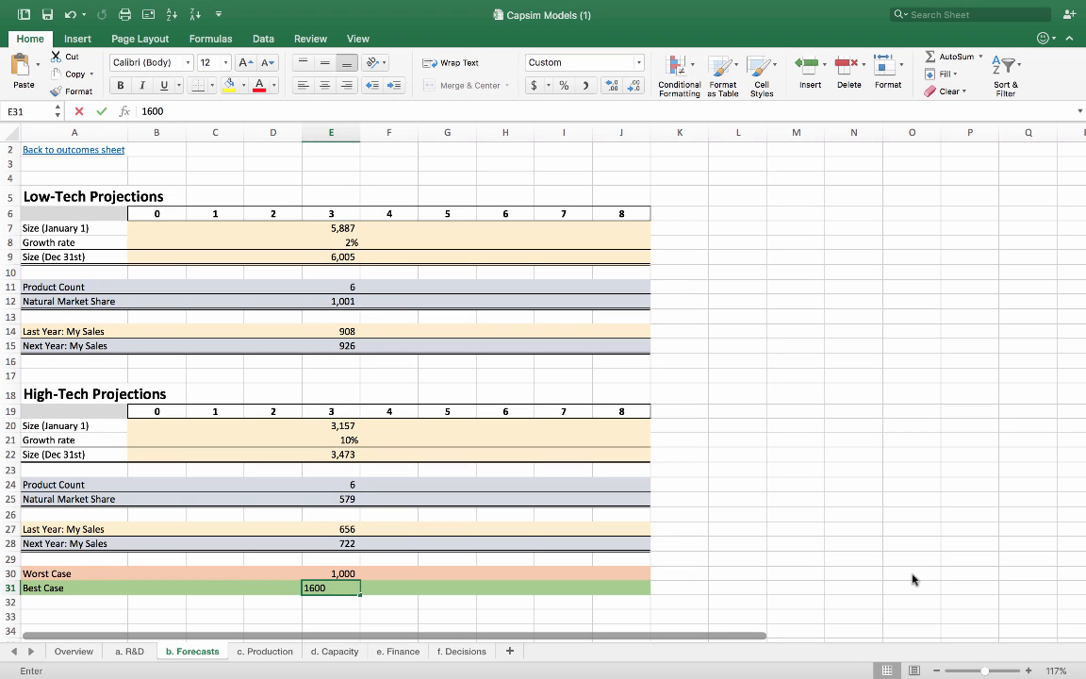
key("Return")
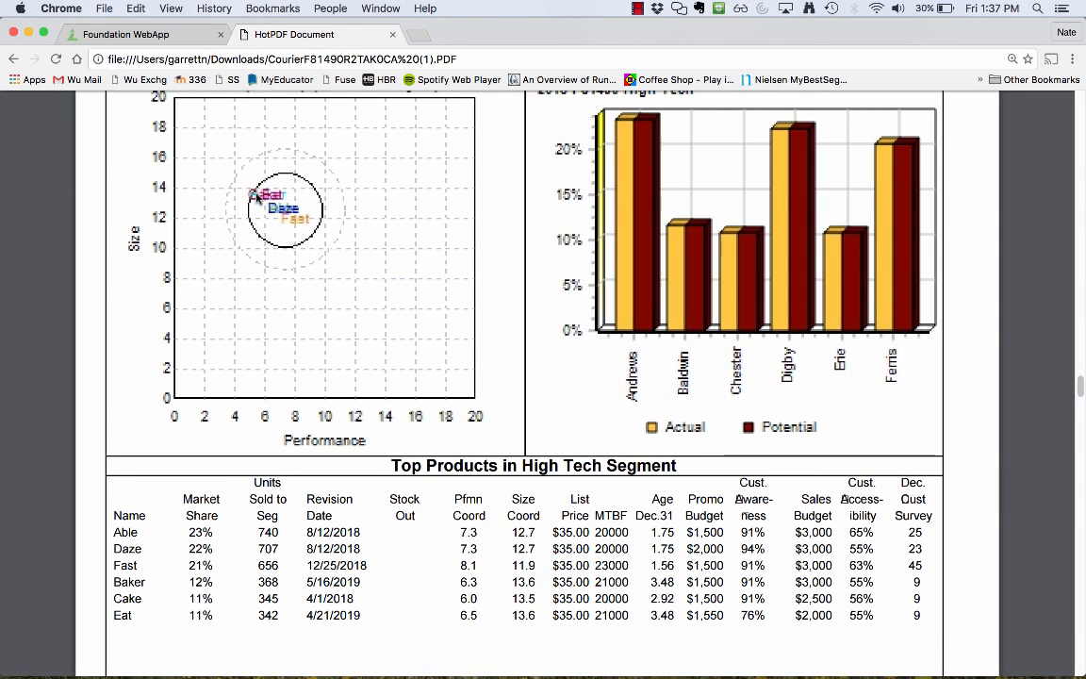
left_click(123, 34)
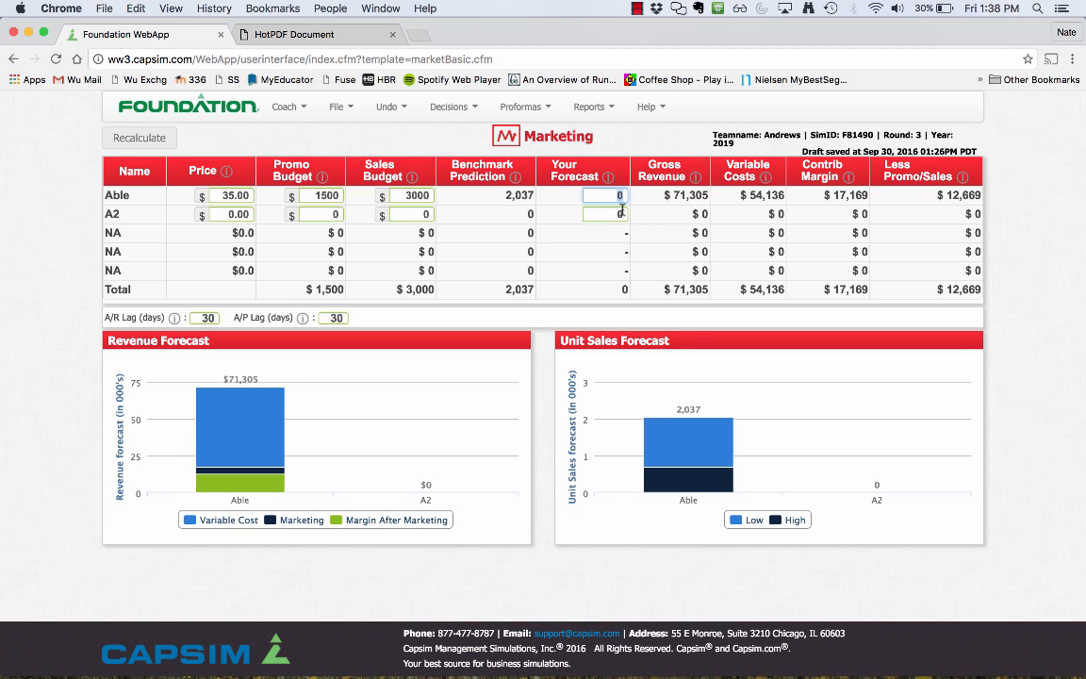
Forecast 1200 units for Able, price A2 at $45.00 and recalculate to $42,000 revenue
type("1200")
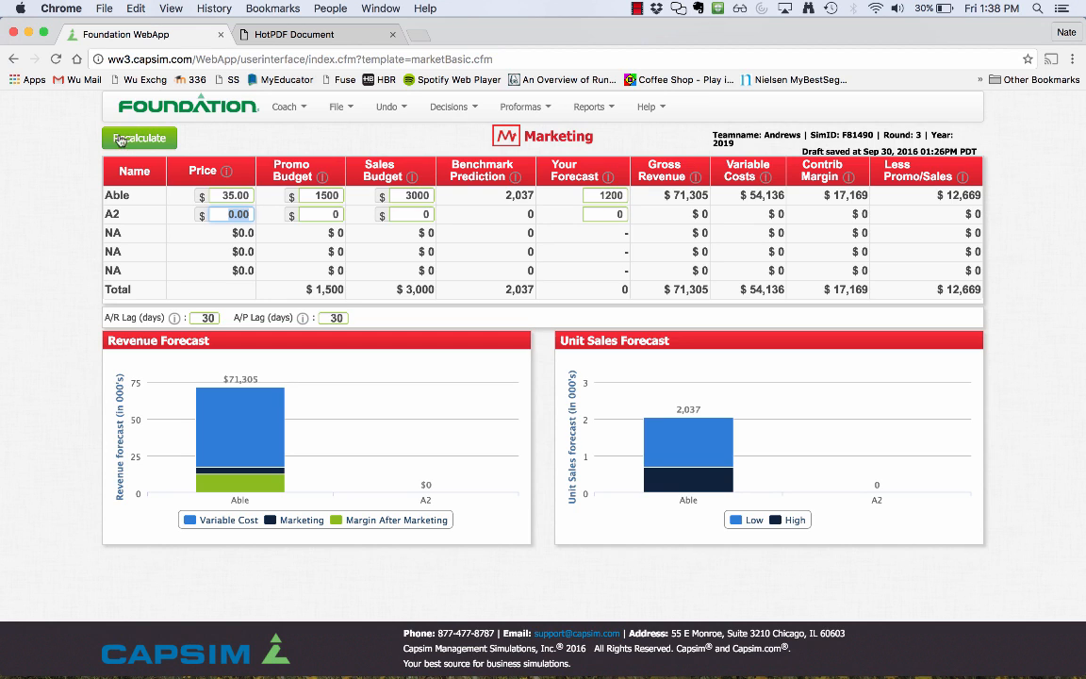
left_click(139, 137)
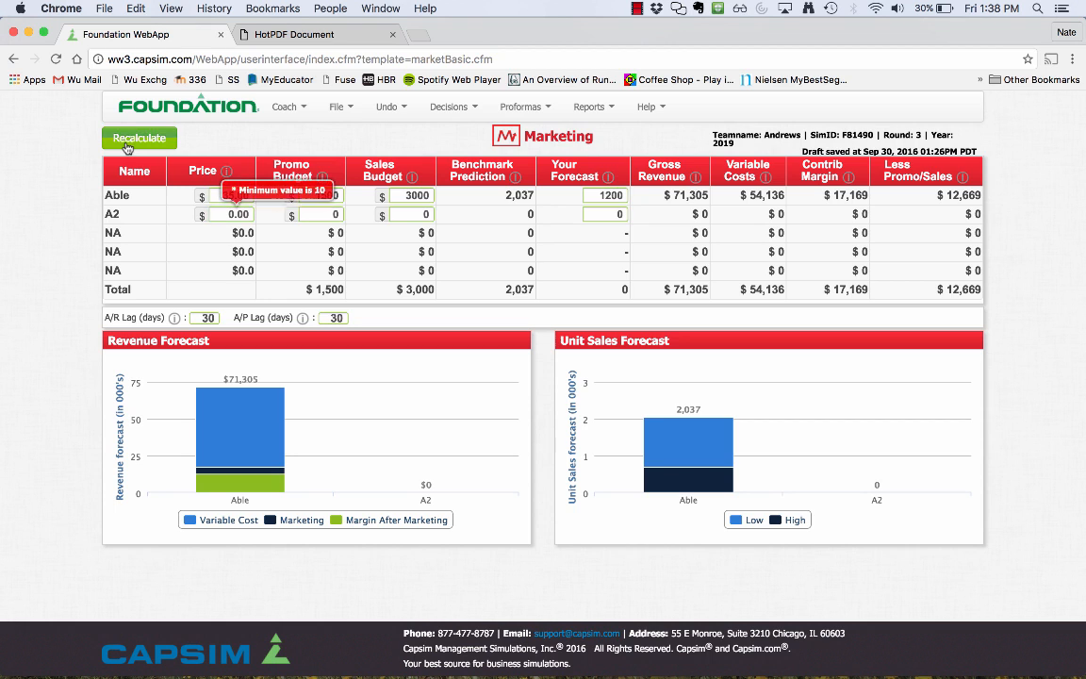
left_click(233, 215)
type("45")
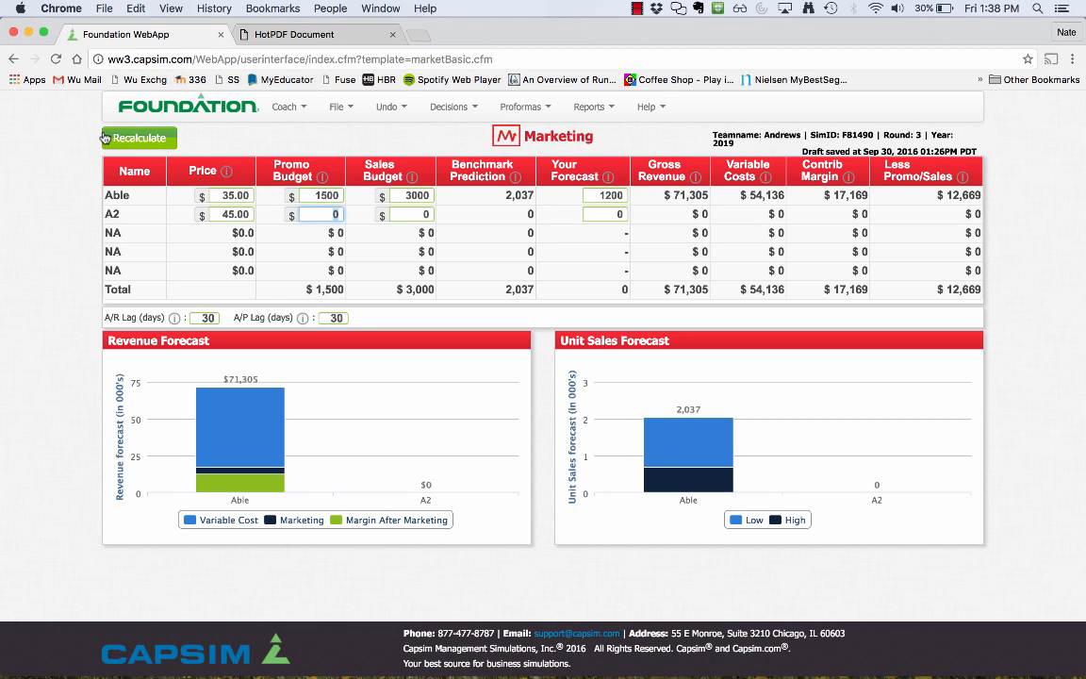
left_click(140, 138)
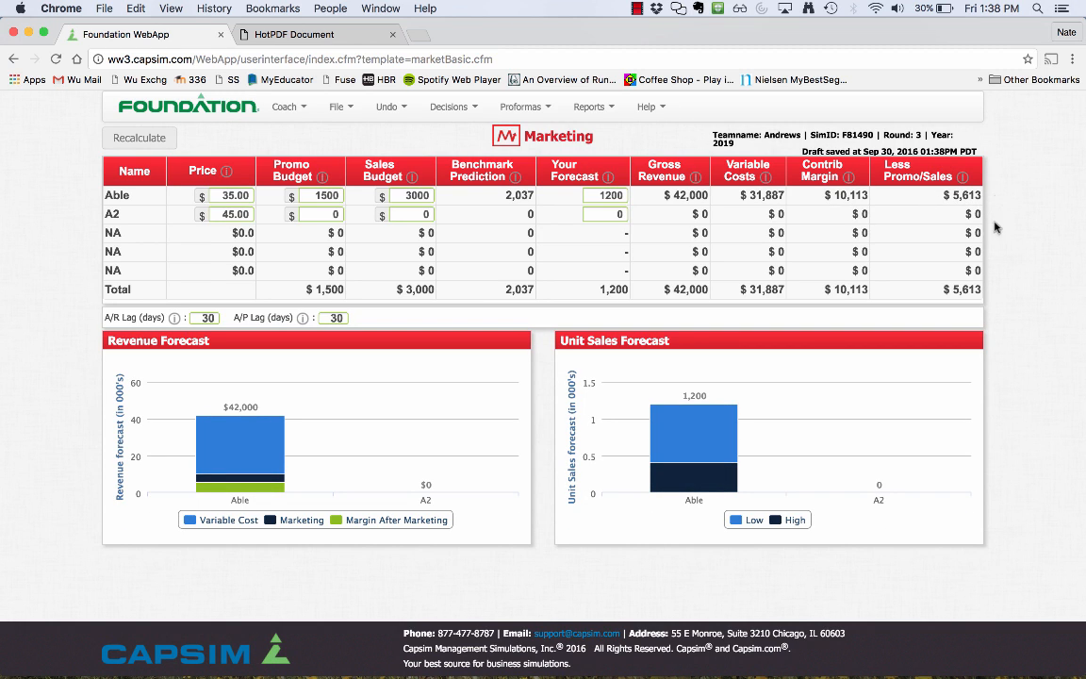
mouse_move(920, 223)
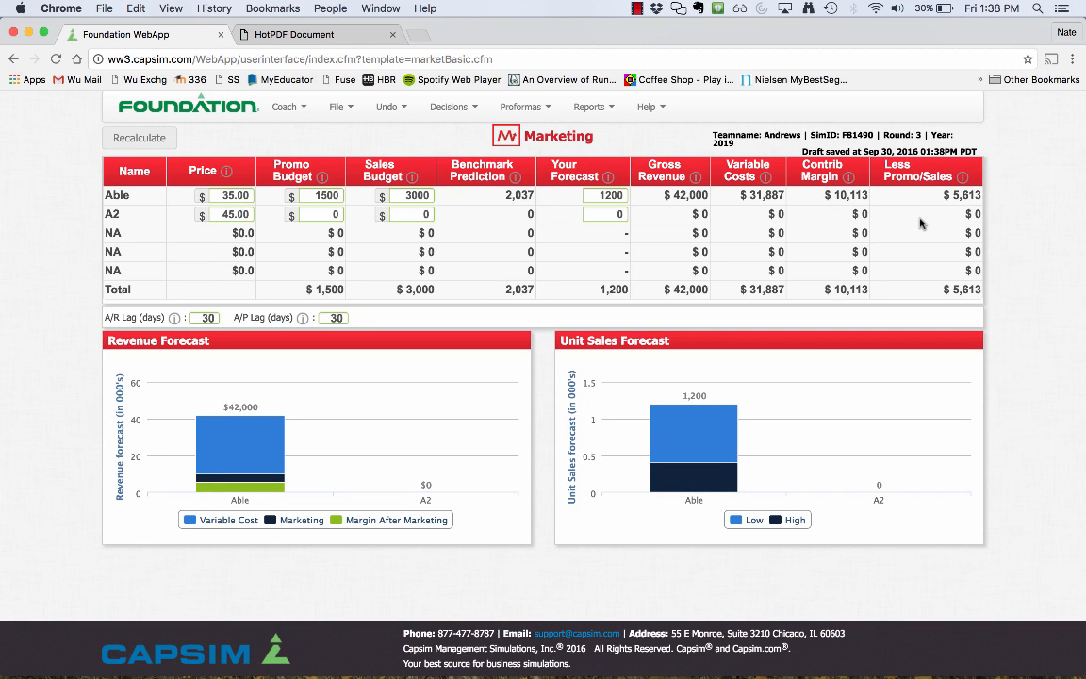
mouse_move(739, 230)
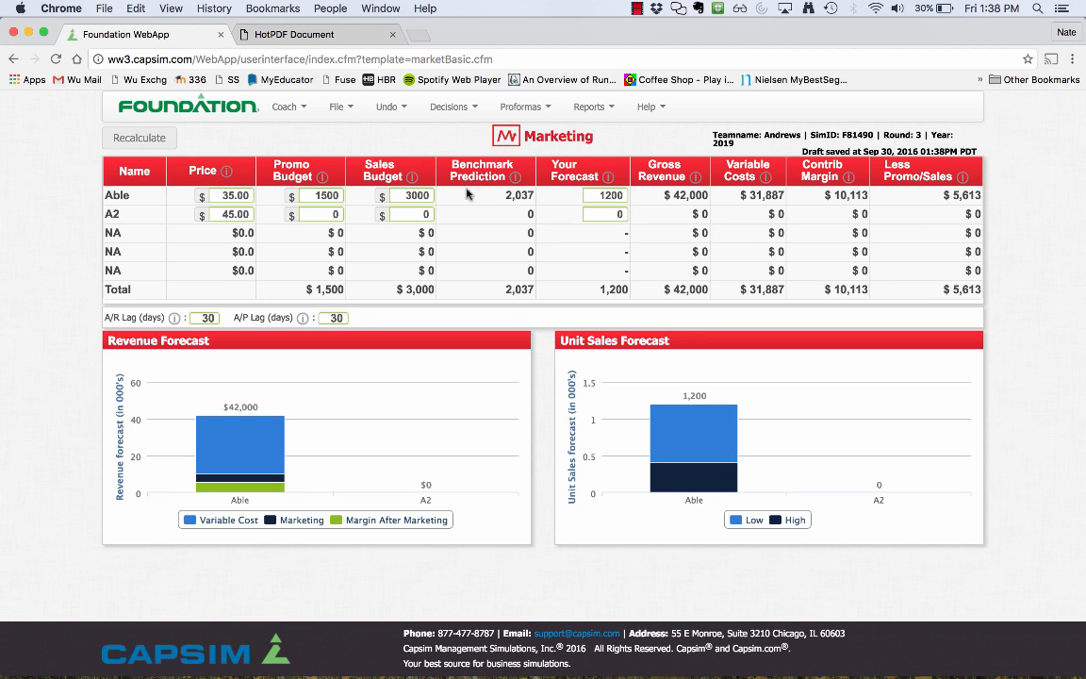
mouse_move(577, 152)
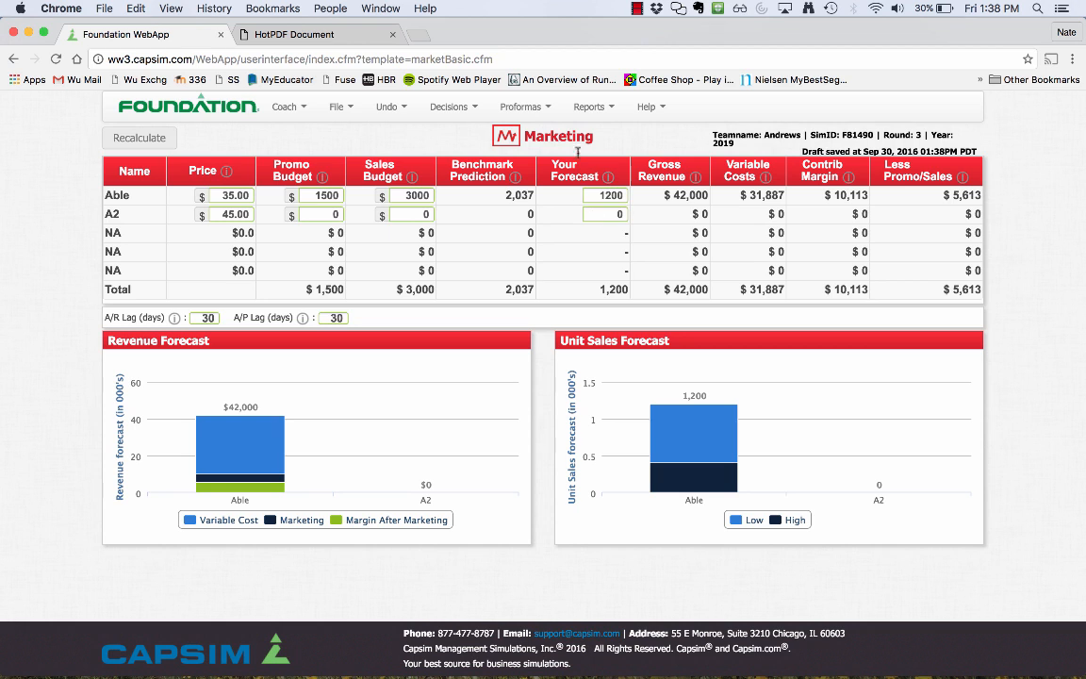
mouse_move(488, 257)
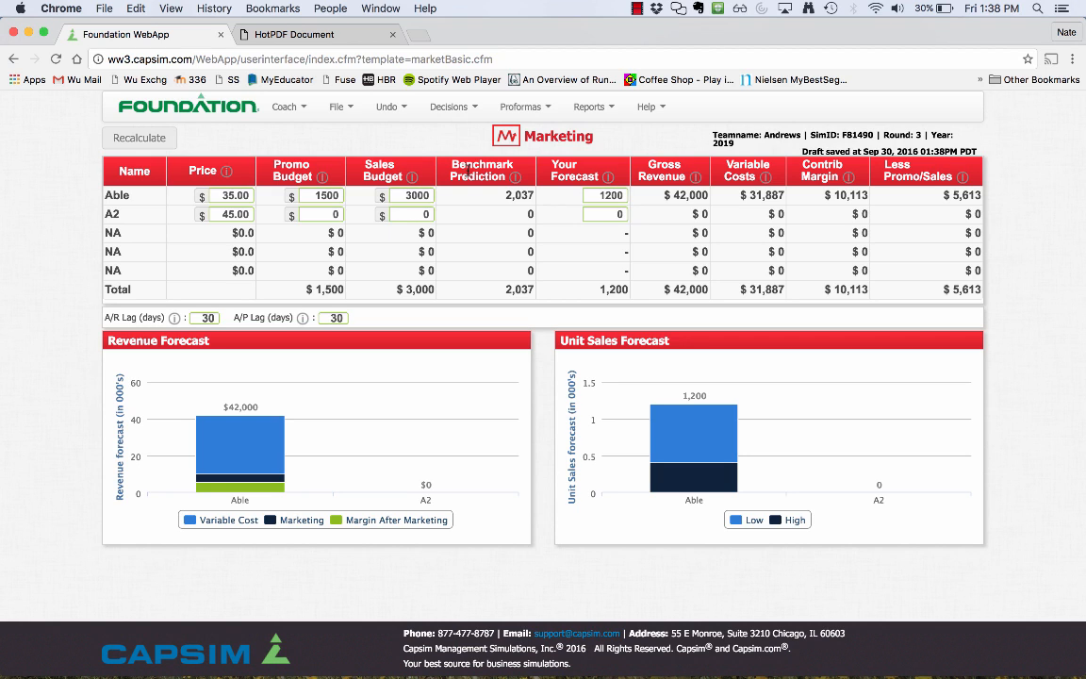
Choose another decision area from the Decisions menu beyond Marketing
left_click(451, 106)
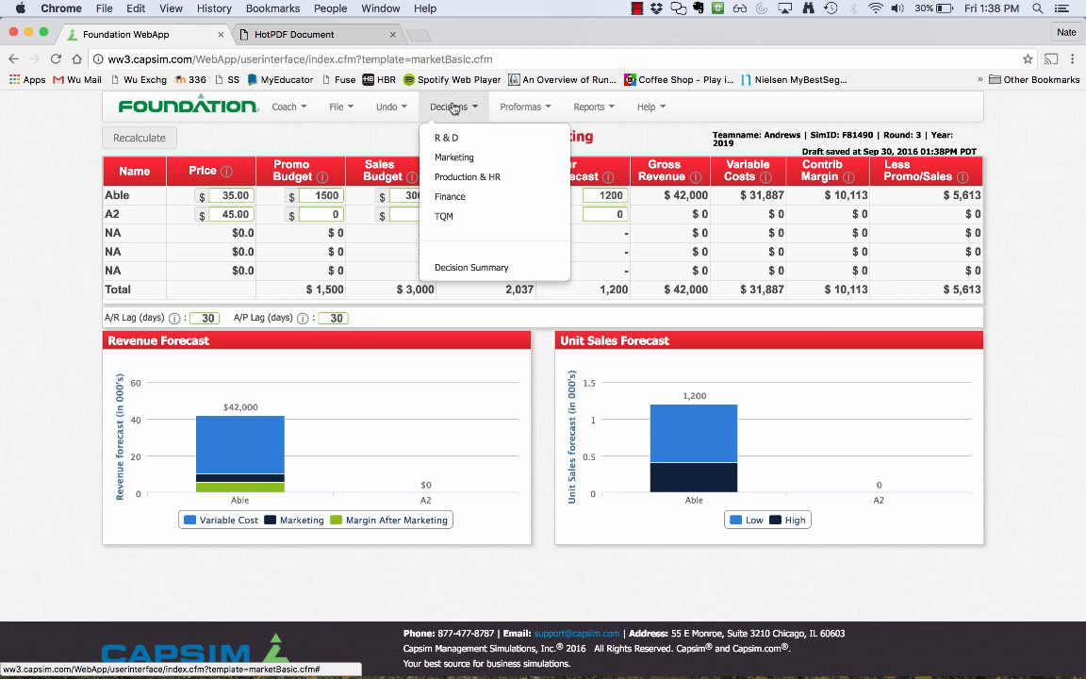
left_click(453, 156)
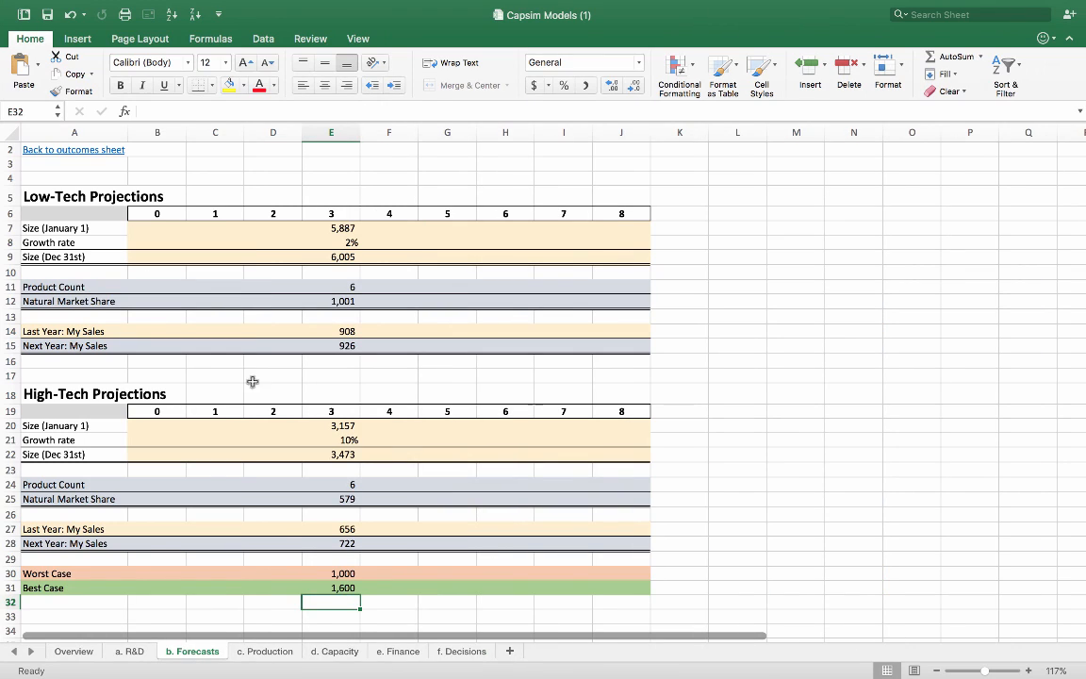
Enter year-2 worst-case sales 1200 on the Production sheet
left_click(264, 651)
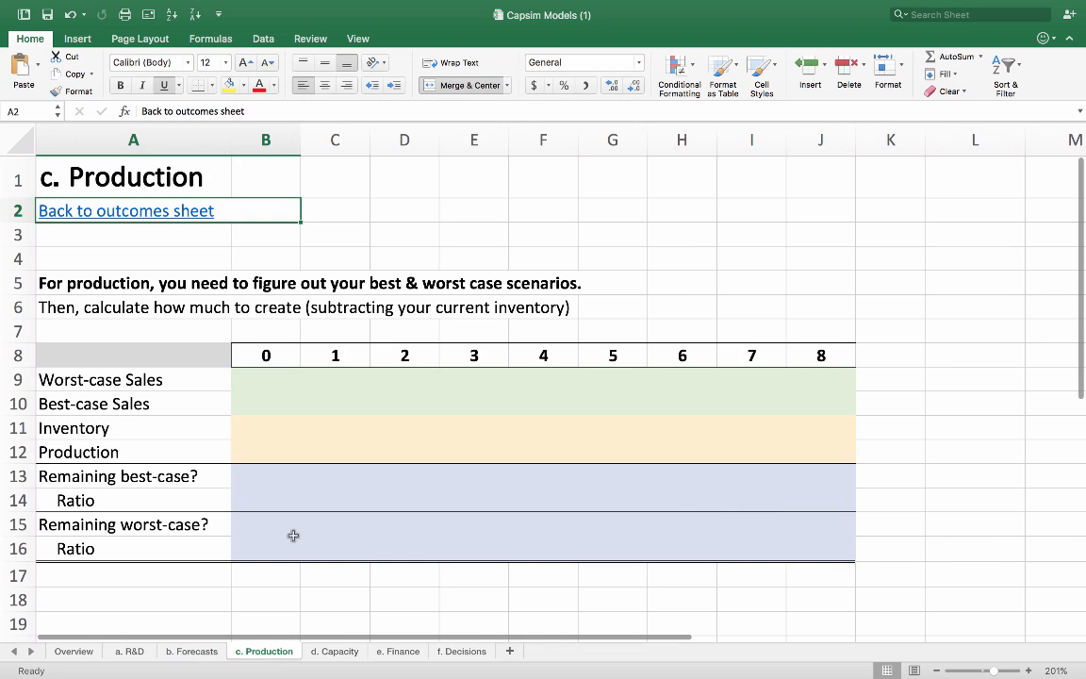
left_click(404, 379)
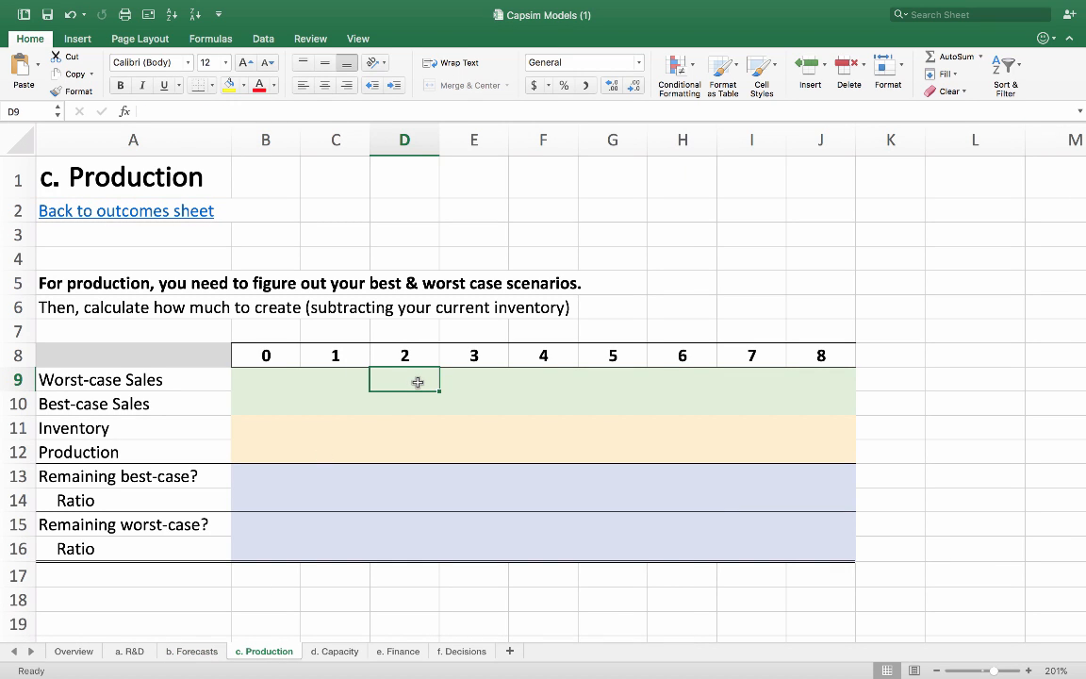
type("1200")
left_click(403, 403)
type("1600")
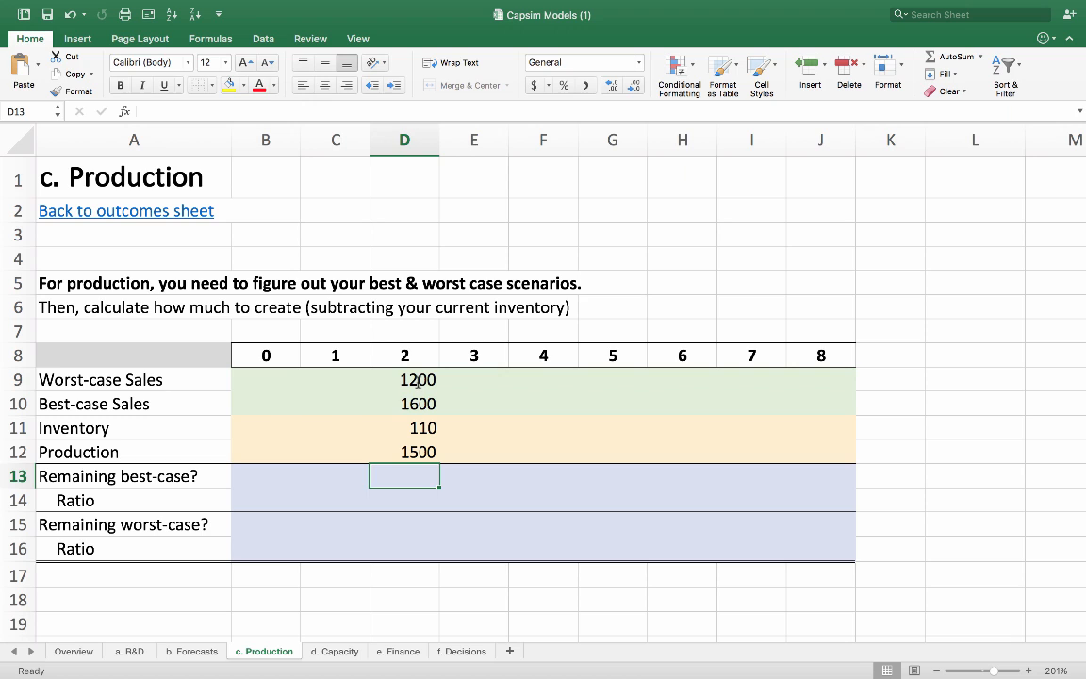
Compute best-case remaining units in D13 as =D12+D11-D10, giving 10
type("=")
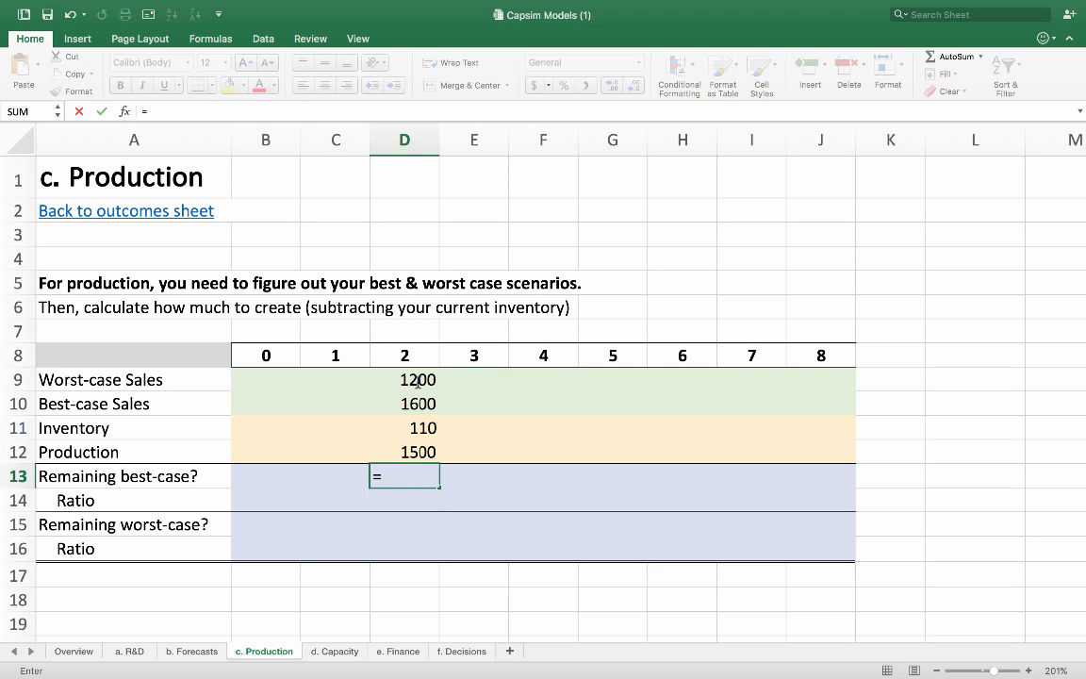
left_click(403, 404)
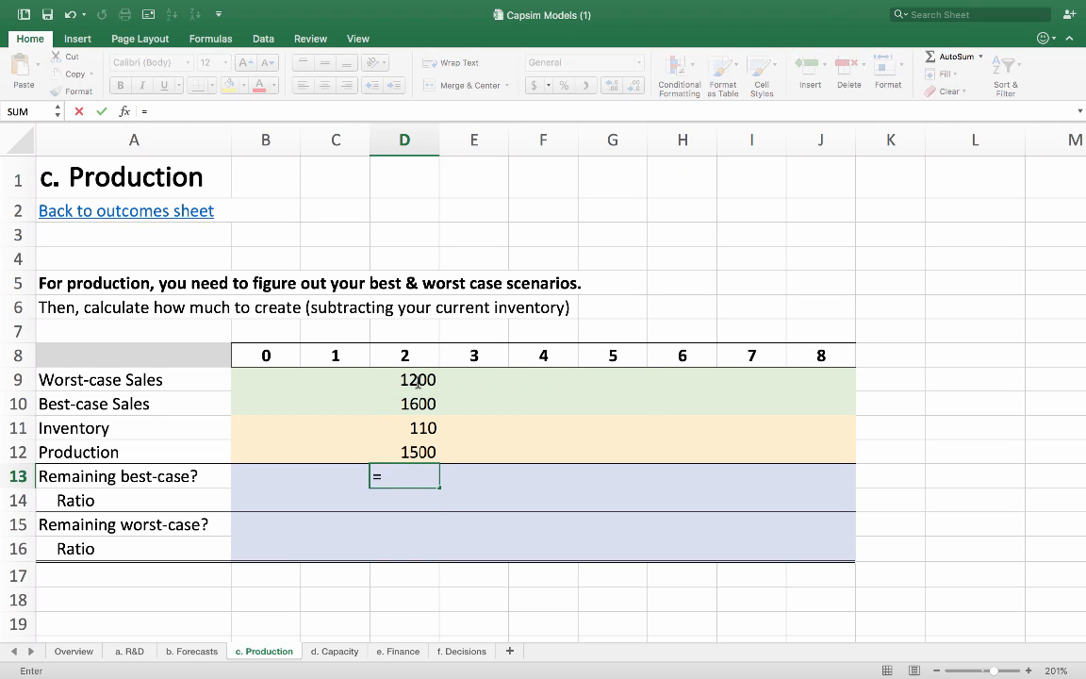
type("D12+D11")
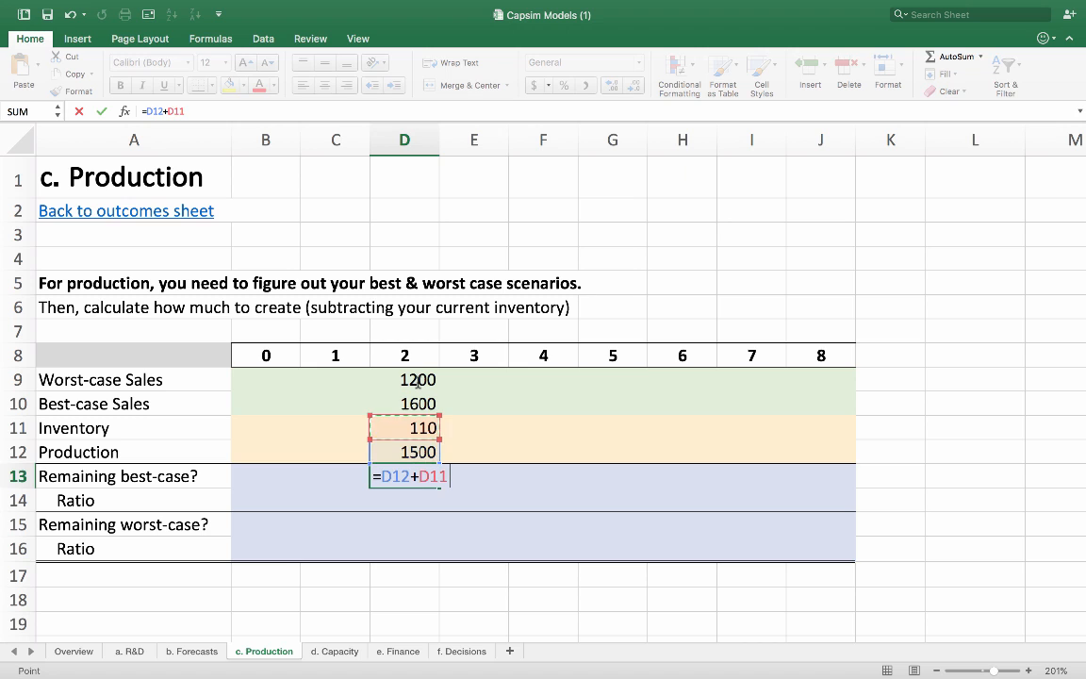
type("-D10")
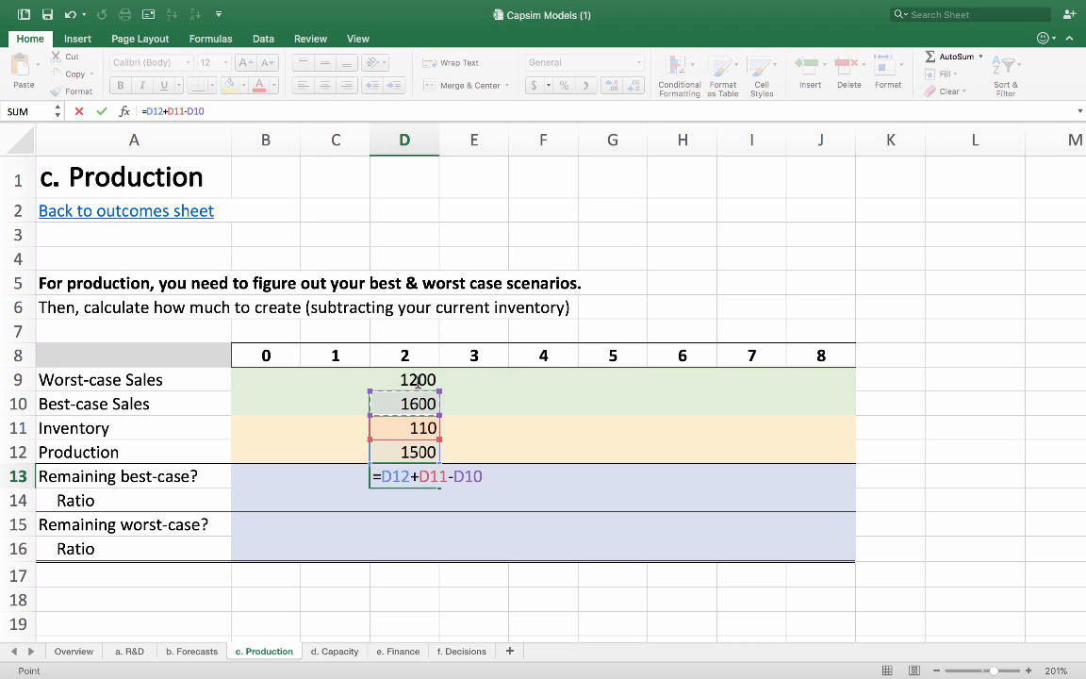
key("Return")
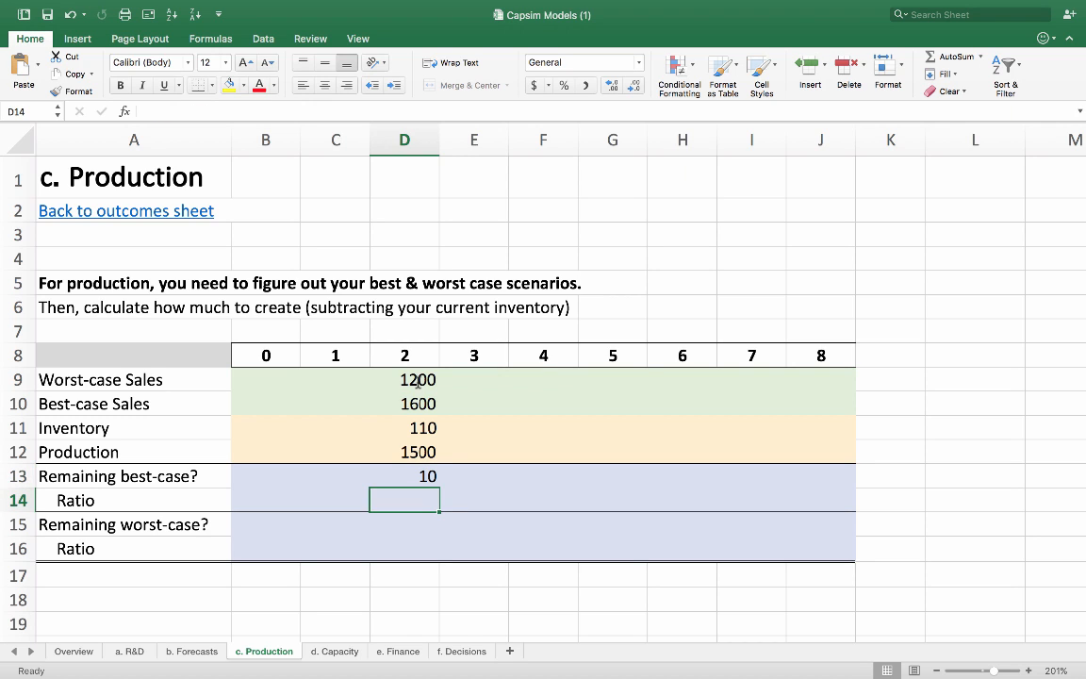
Compute the best-case ratio in D14 as =D13/D10 and show it as 1%
type("=D13/")
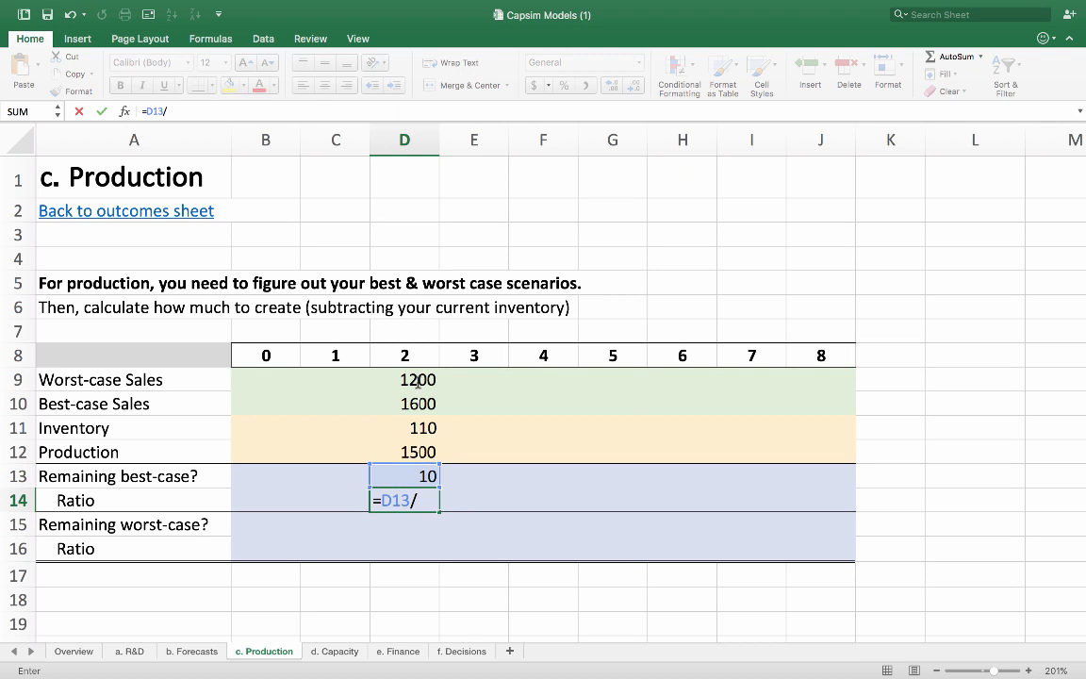
left_click(403, 403)
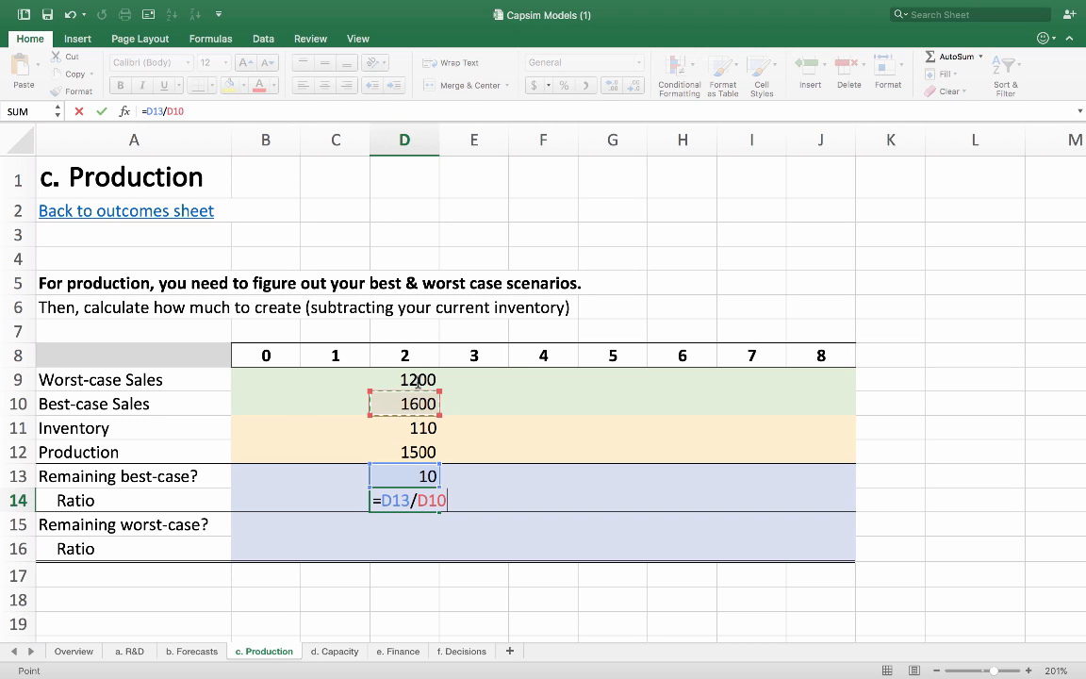
key("Return")
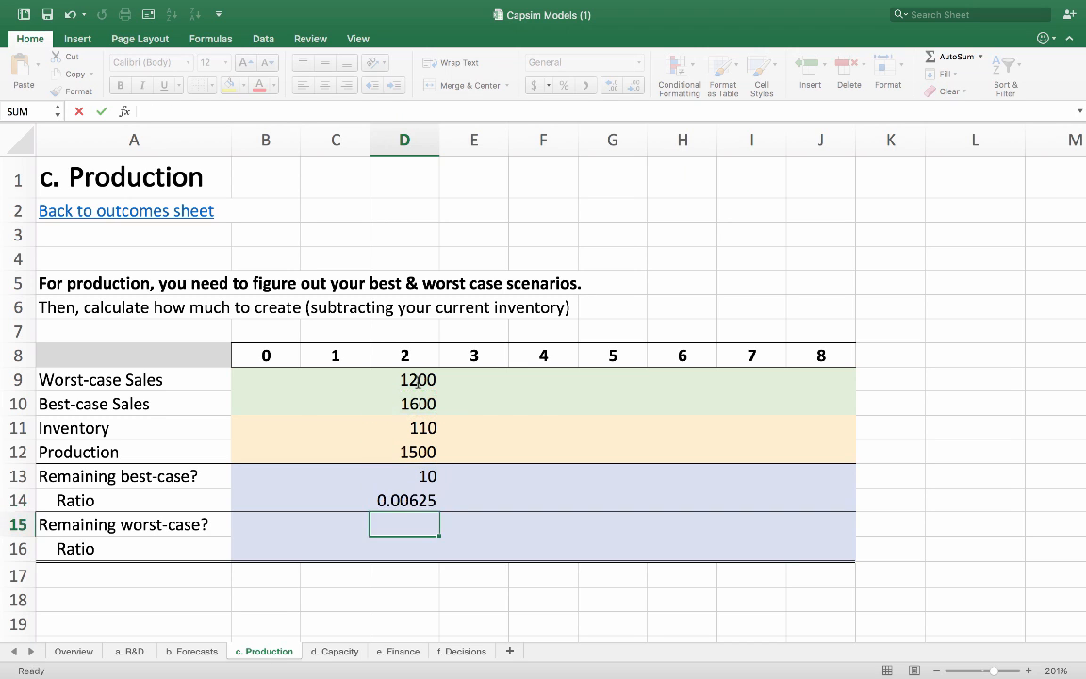
key("Escape")
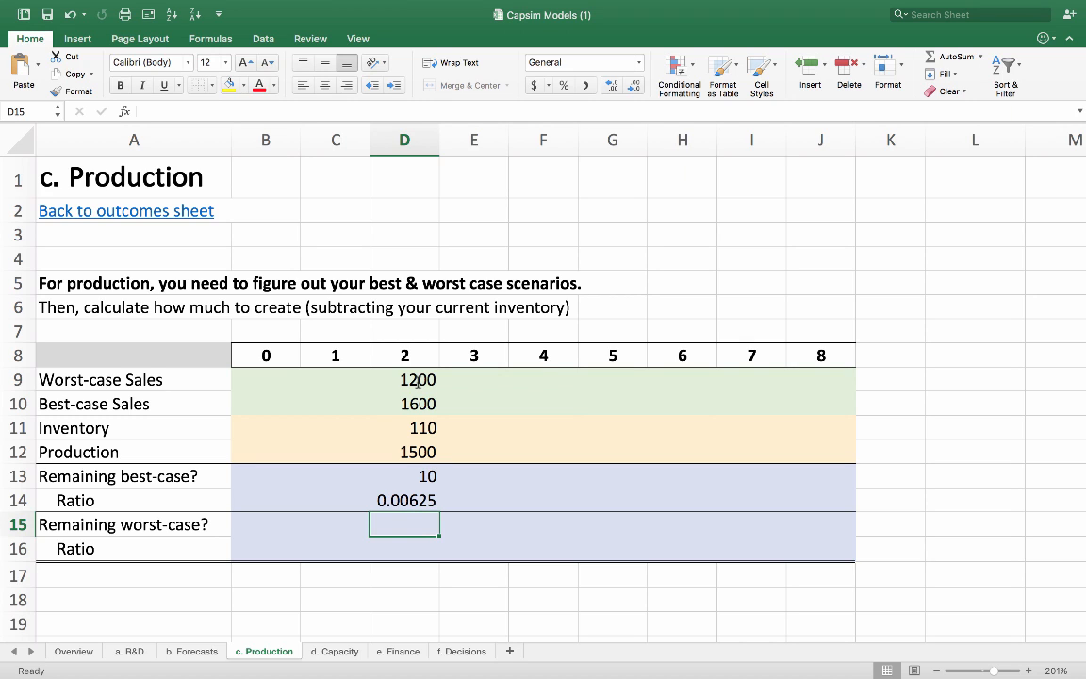
left_click(403, 499)
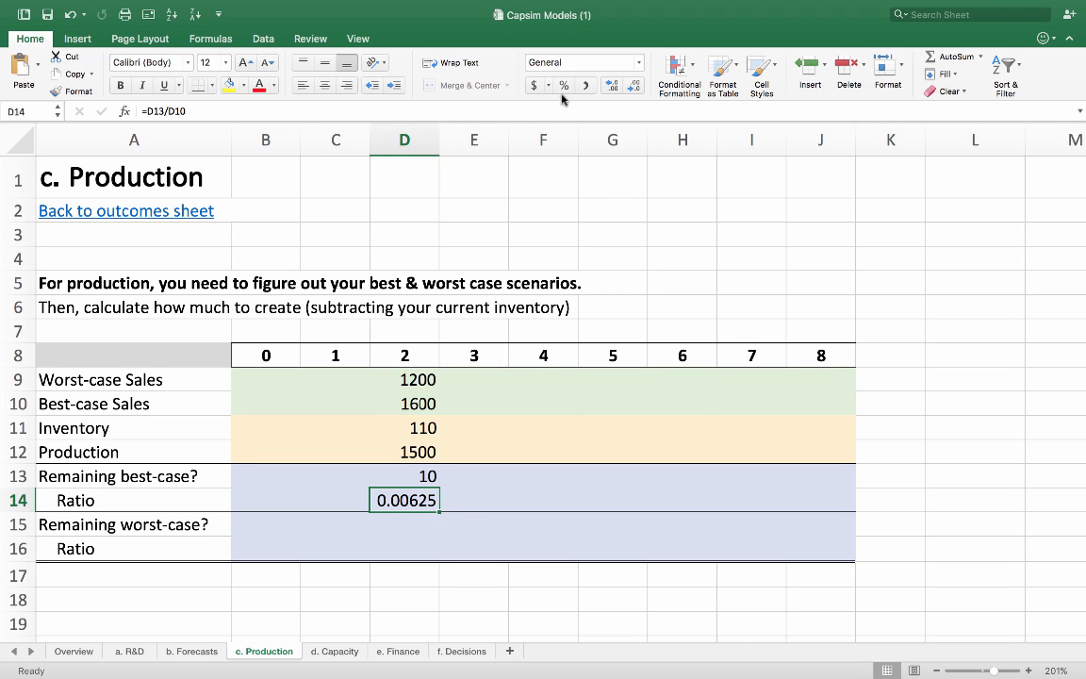
left_click(562, 85)
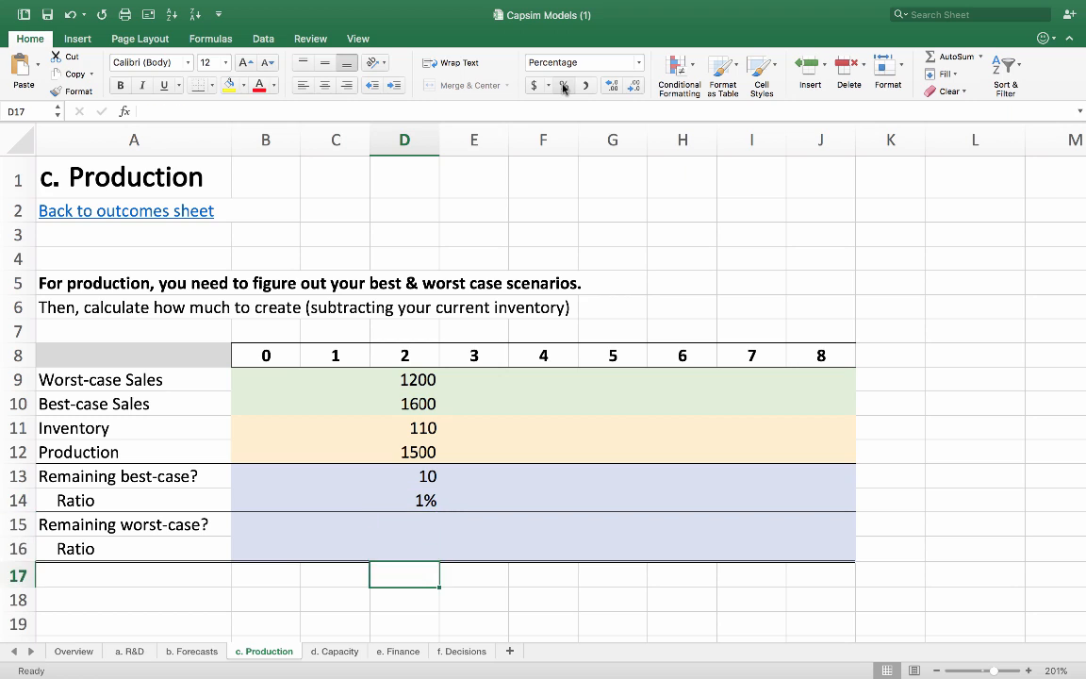
left_click(403, 547)
type("=D11+D12")
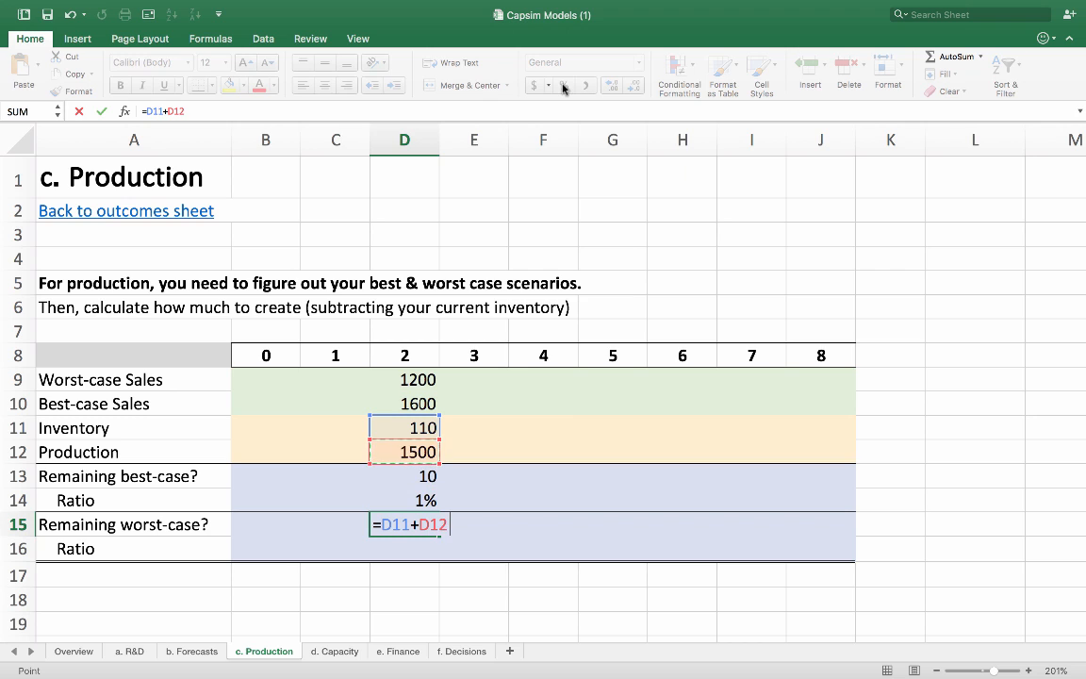
Finish worst-case remaining =D11+D12-D9 in D15 and its ratio =D15/D9 giving 34%
type("-")
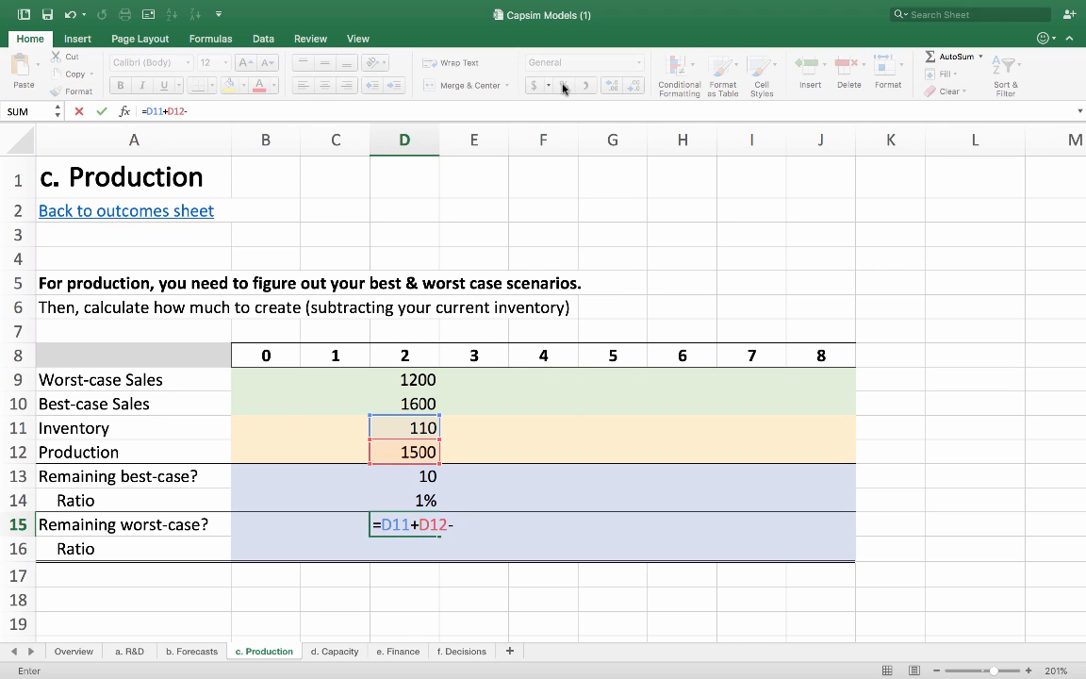
left_click(403, 379)
type("=")
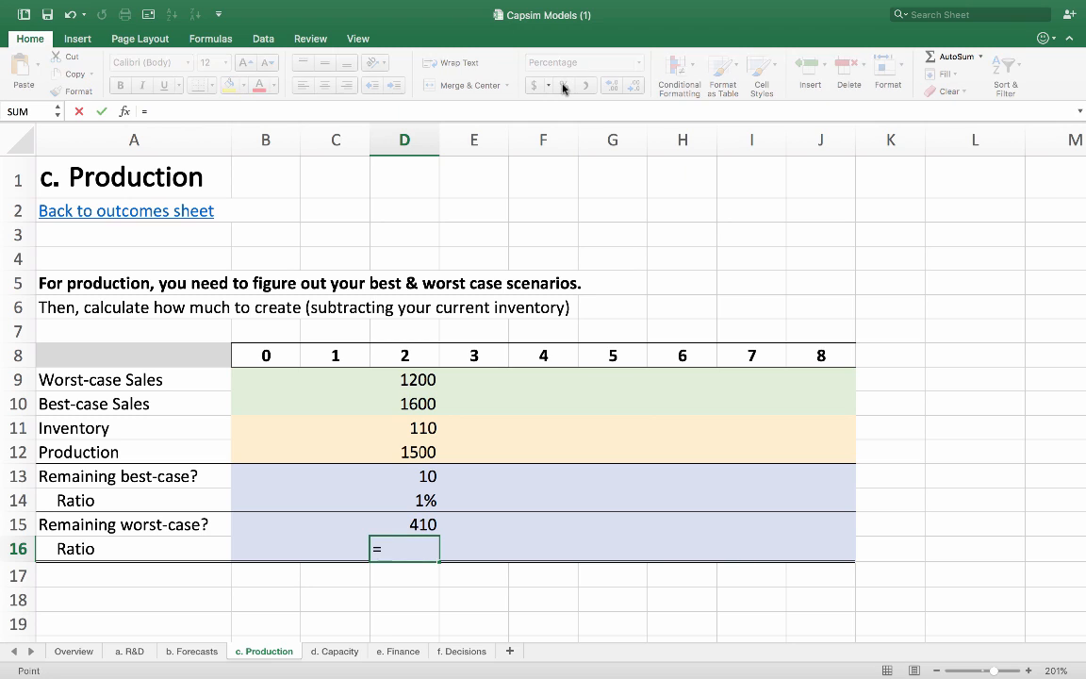
type("D15/")
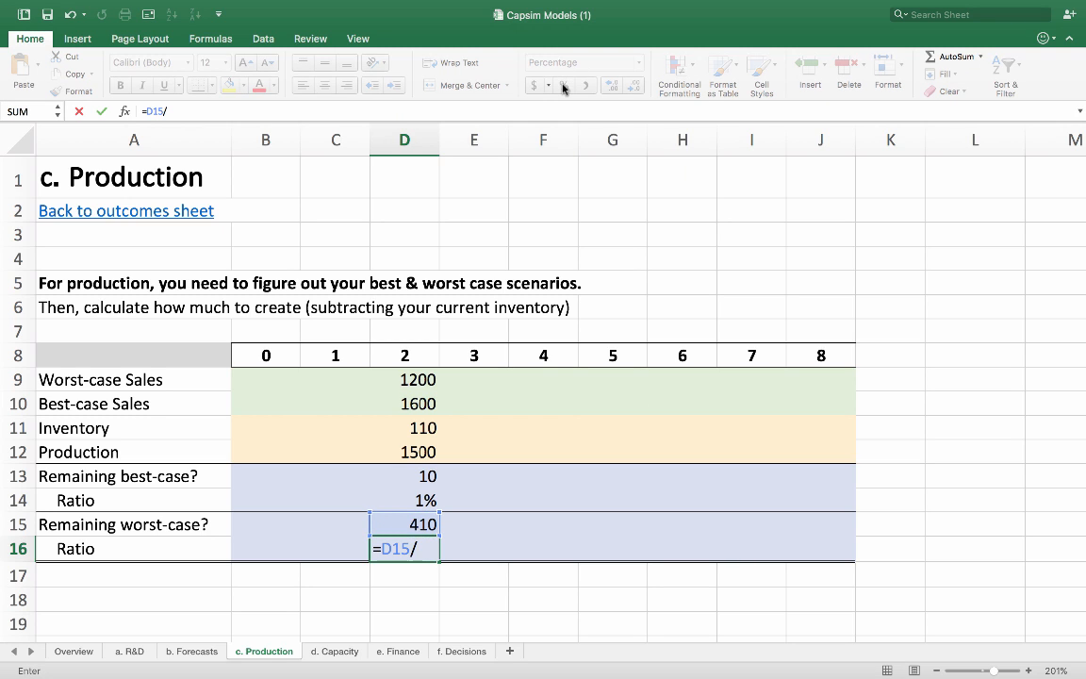
left_click(403, 452)
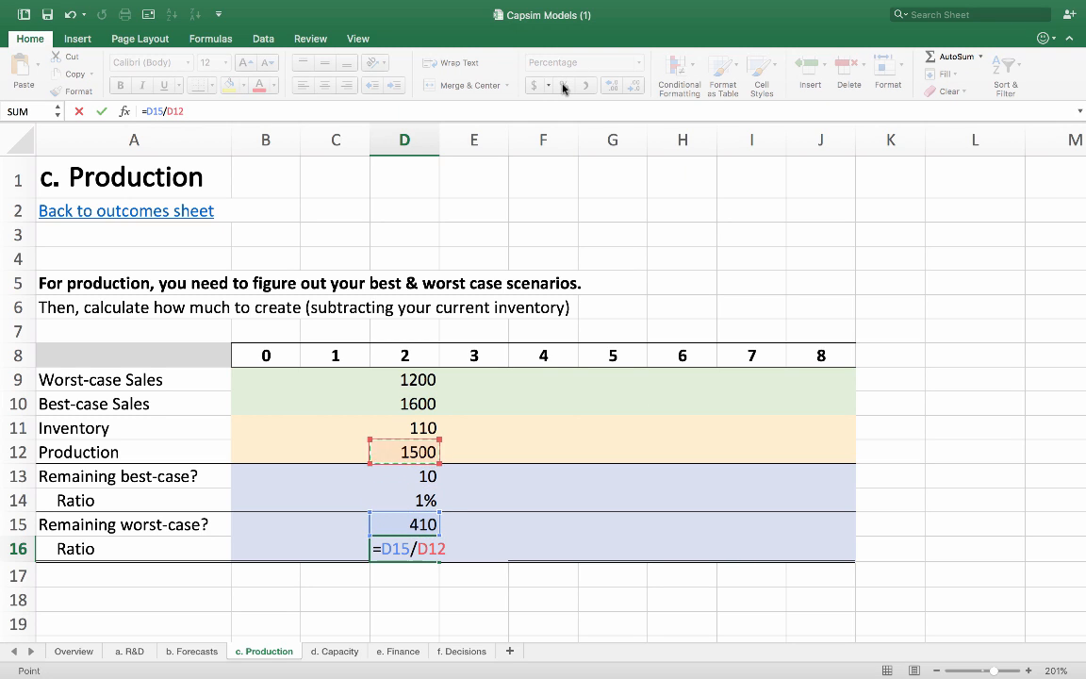
key("Return")
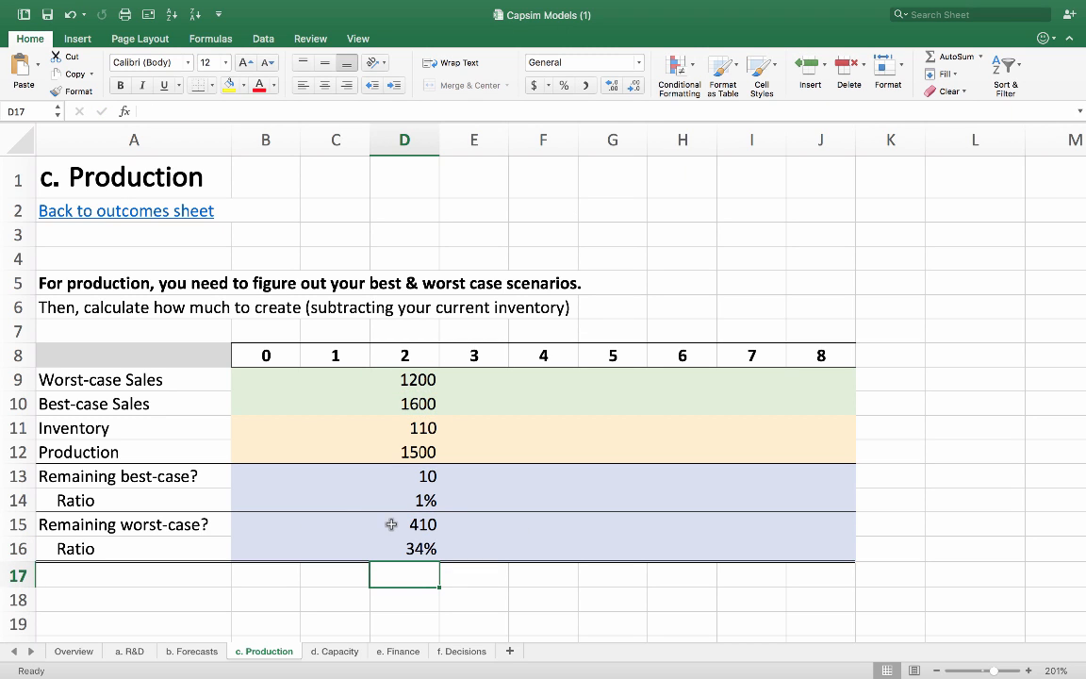
Review the worst-case sales, remaining units and ratio cells D9, D15 and D16
left_click(403, 379)
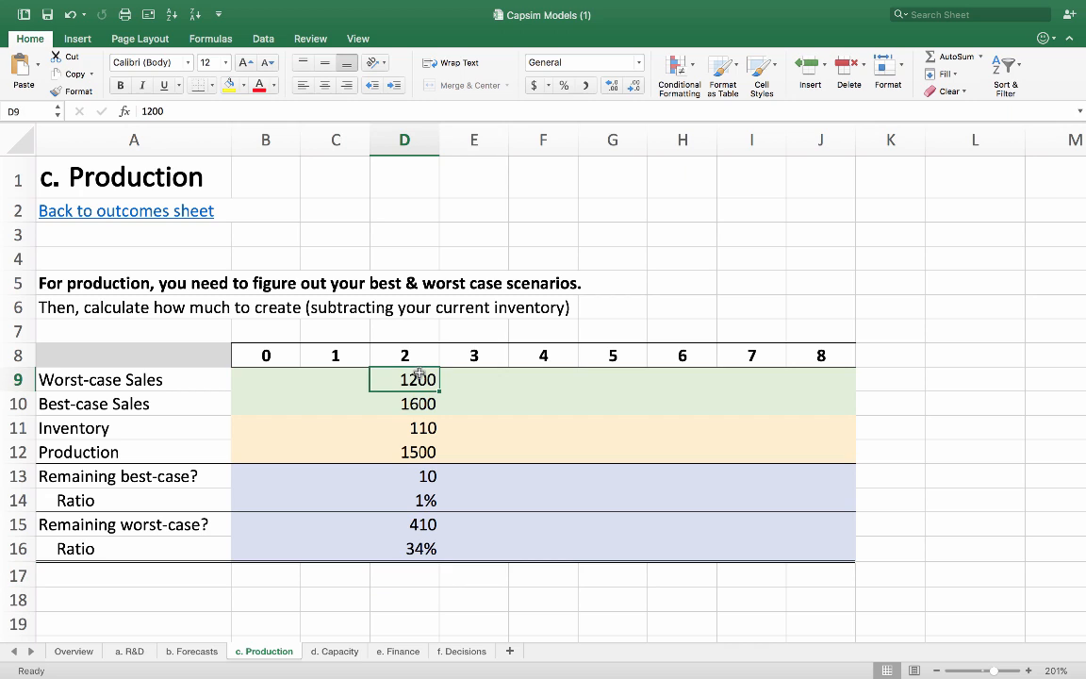
left_click(404, 524)
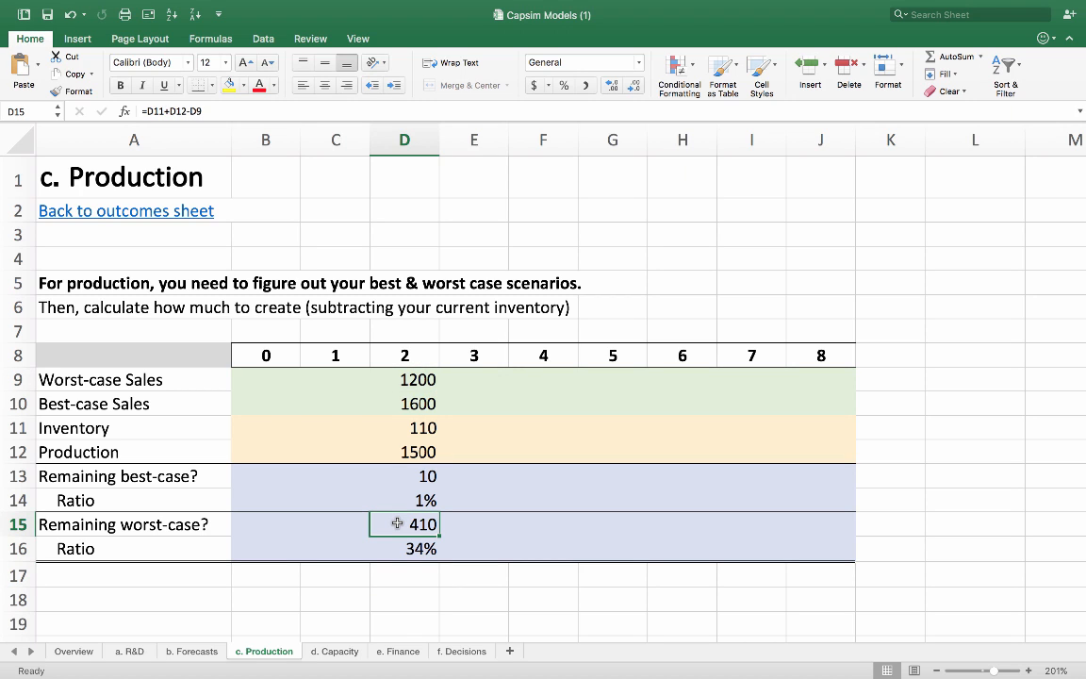
left_click(403, 547)
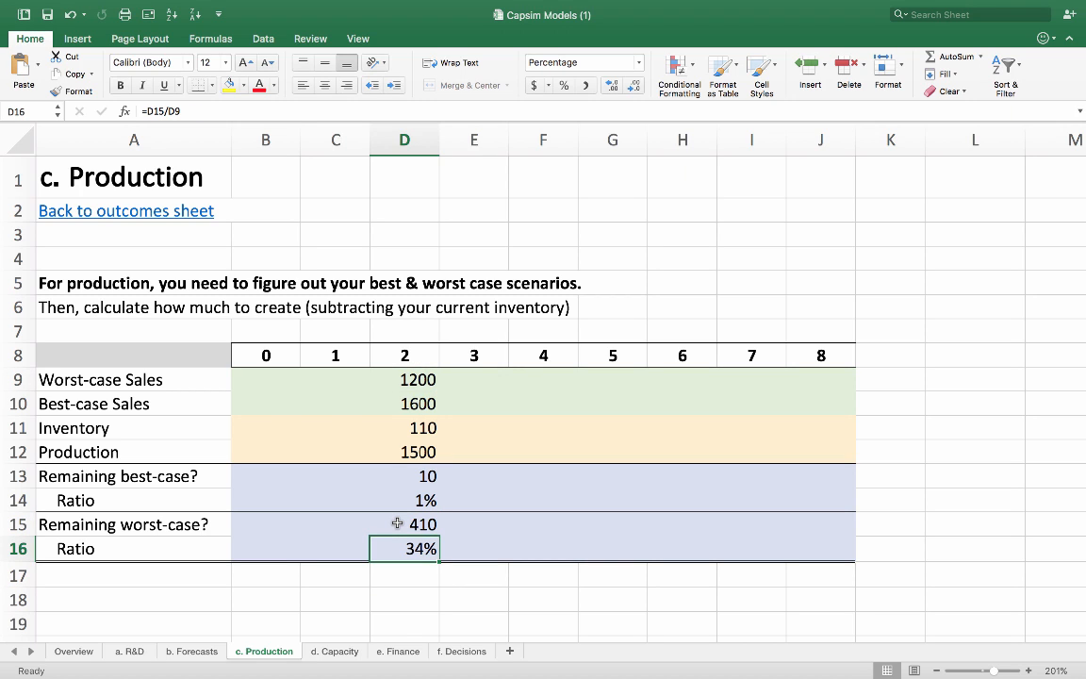
left_click(404, 453)
type("1600")
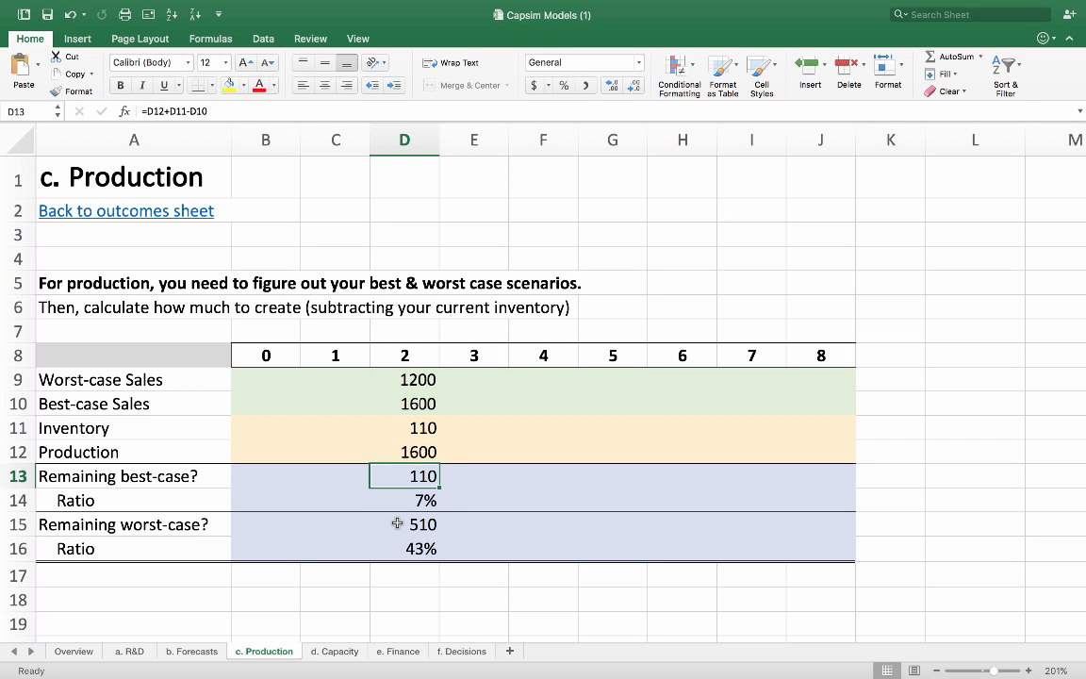
mouse_move(422, 441)
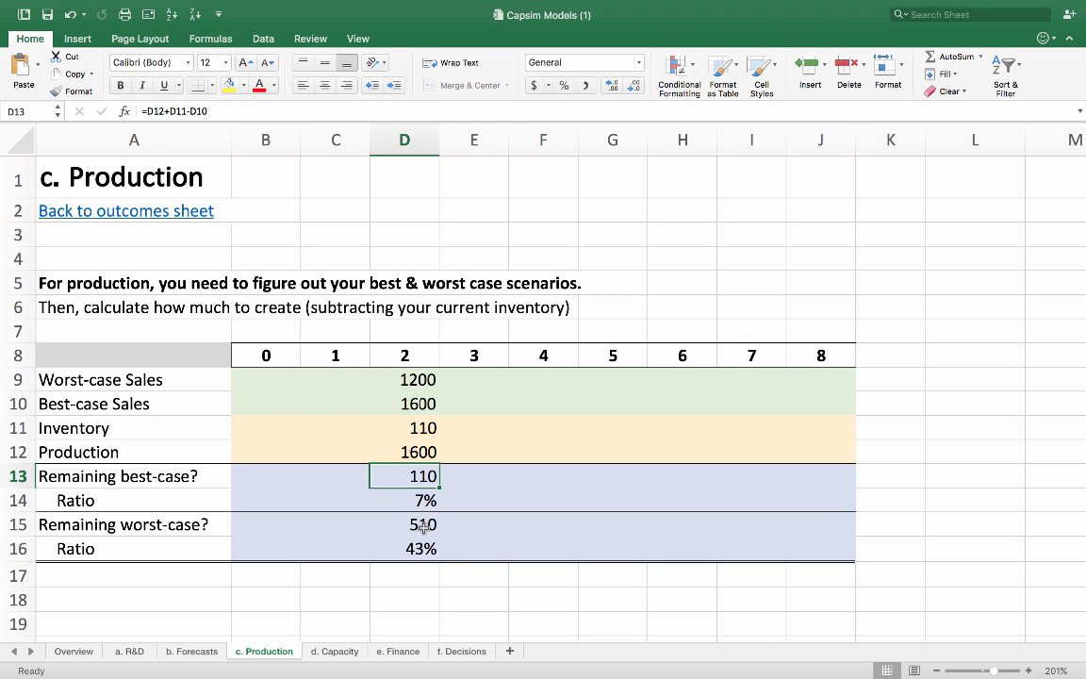
Test a worst-case sales figure of 1000 in D9 and check the remaining units
left_click(403, 404)
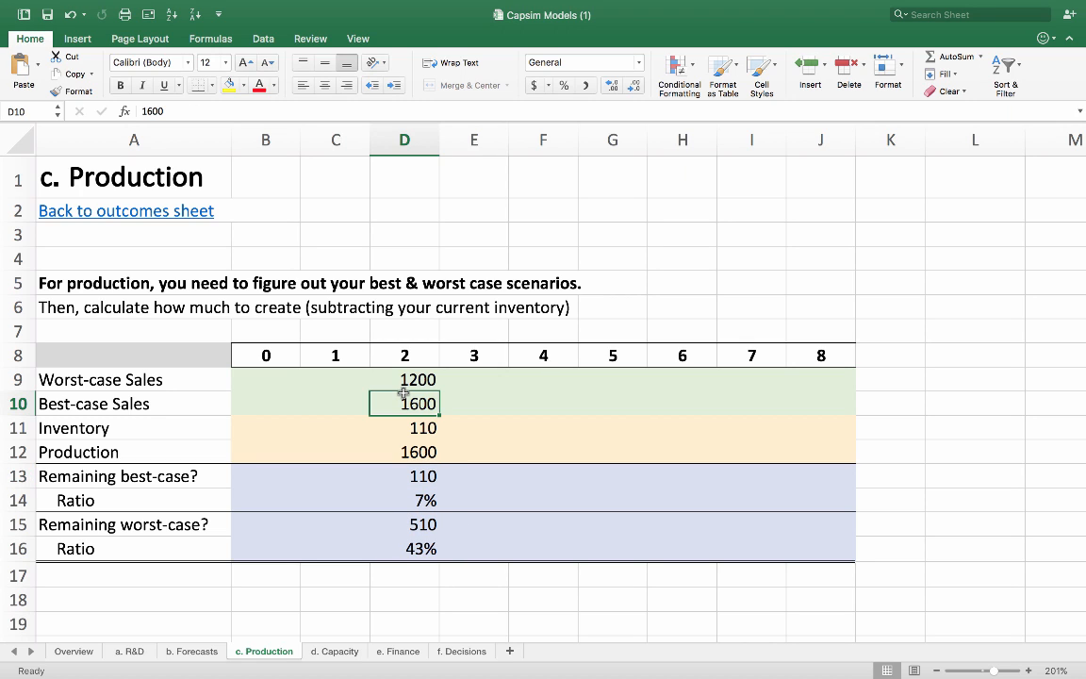
left_click(404, 379)
type("1000")
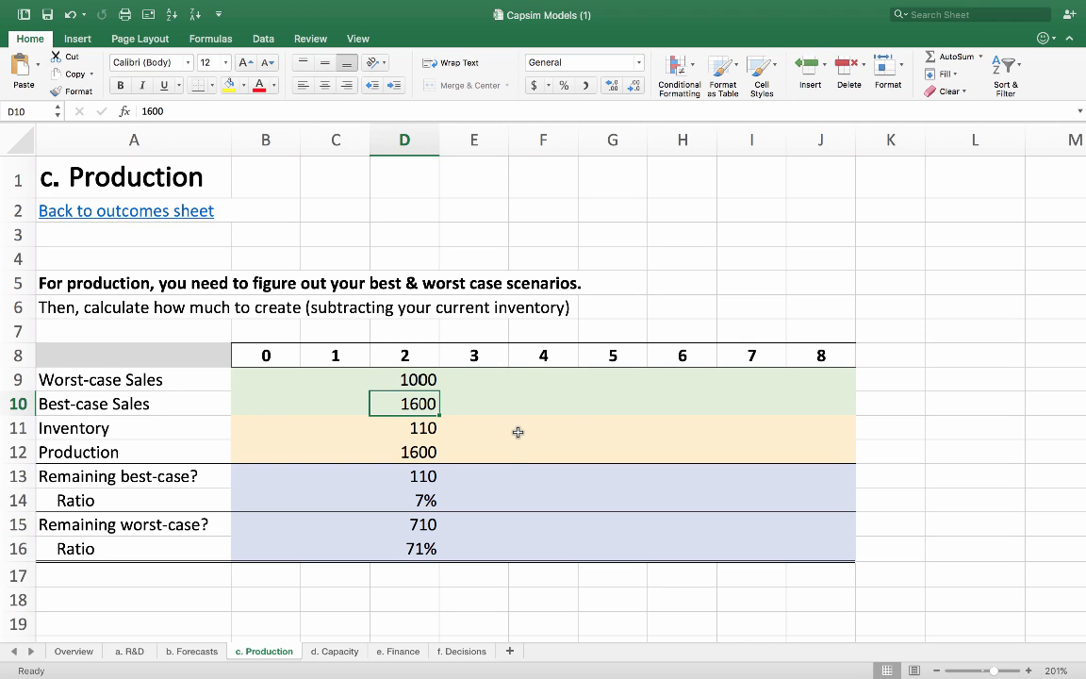
mouse_move(396, 536)
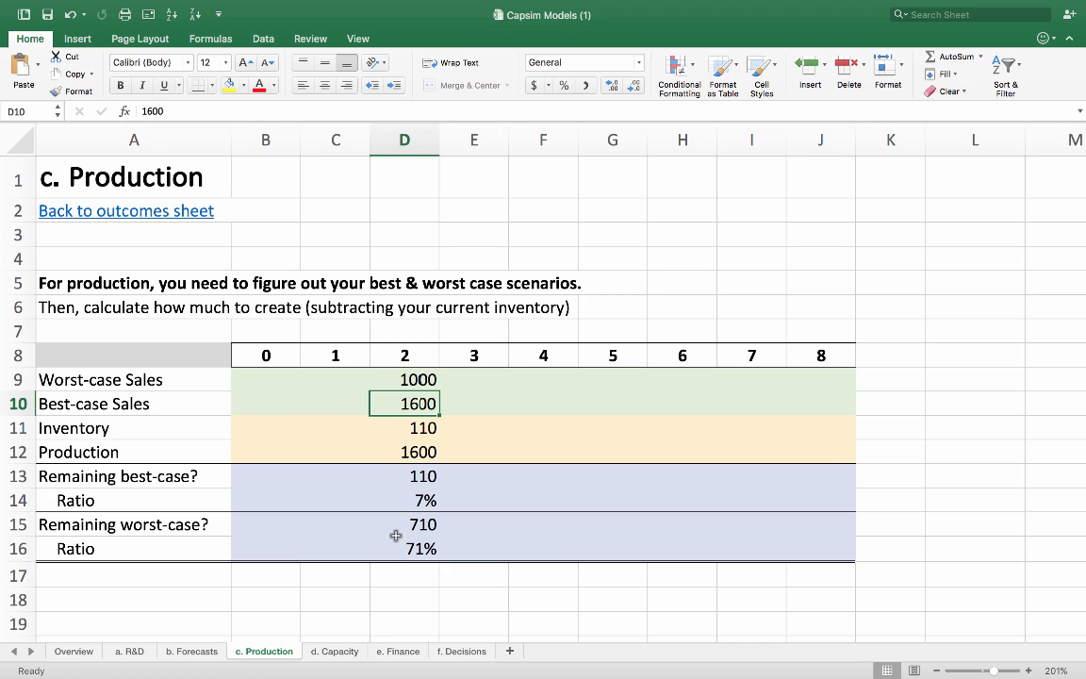
left_click(403, 524)
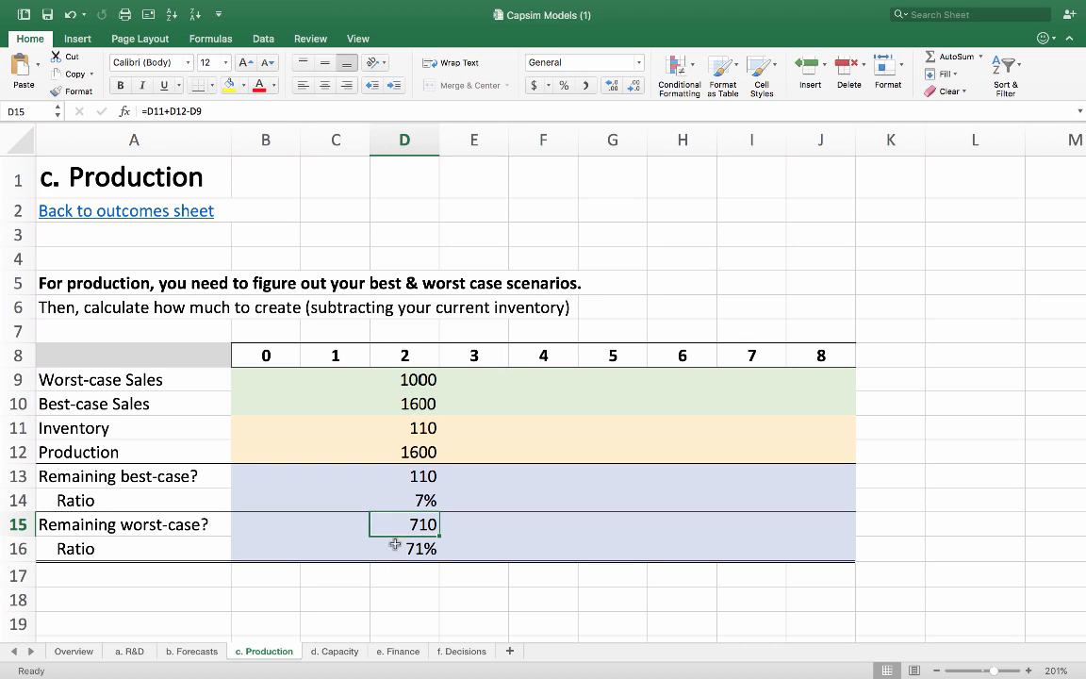
left_click(404, 546)
type("1200")
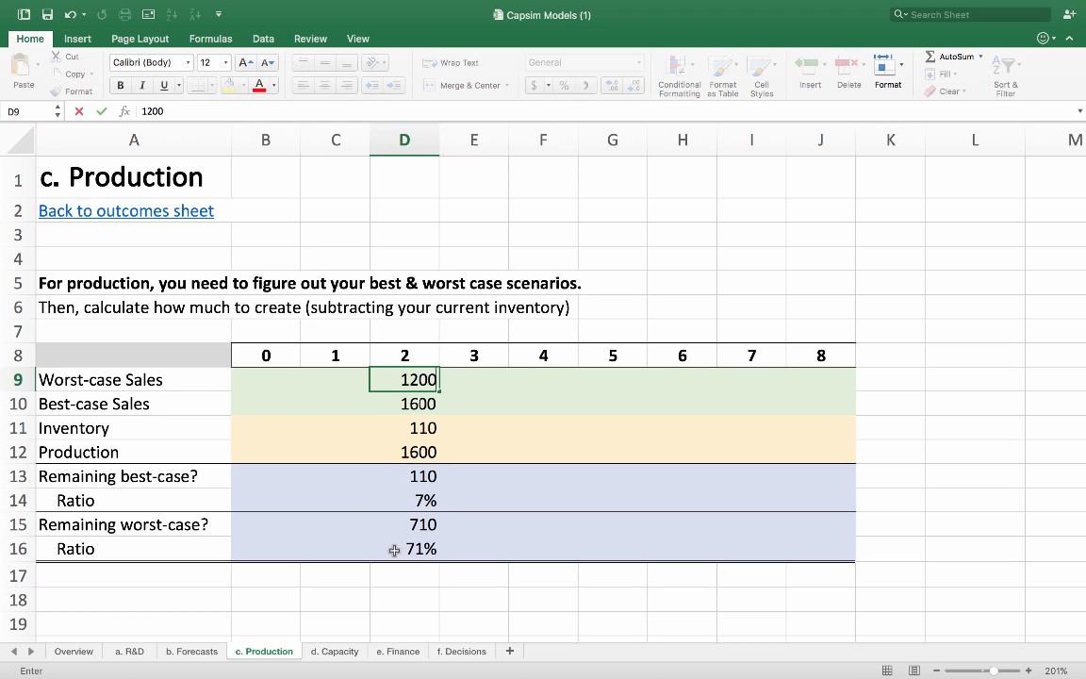
Restore worst-case sales to 1200, returning worst-case remaining to 510 (43%)
left_click(403, 452)
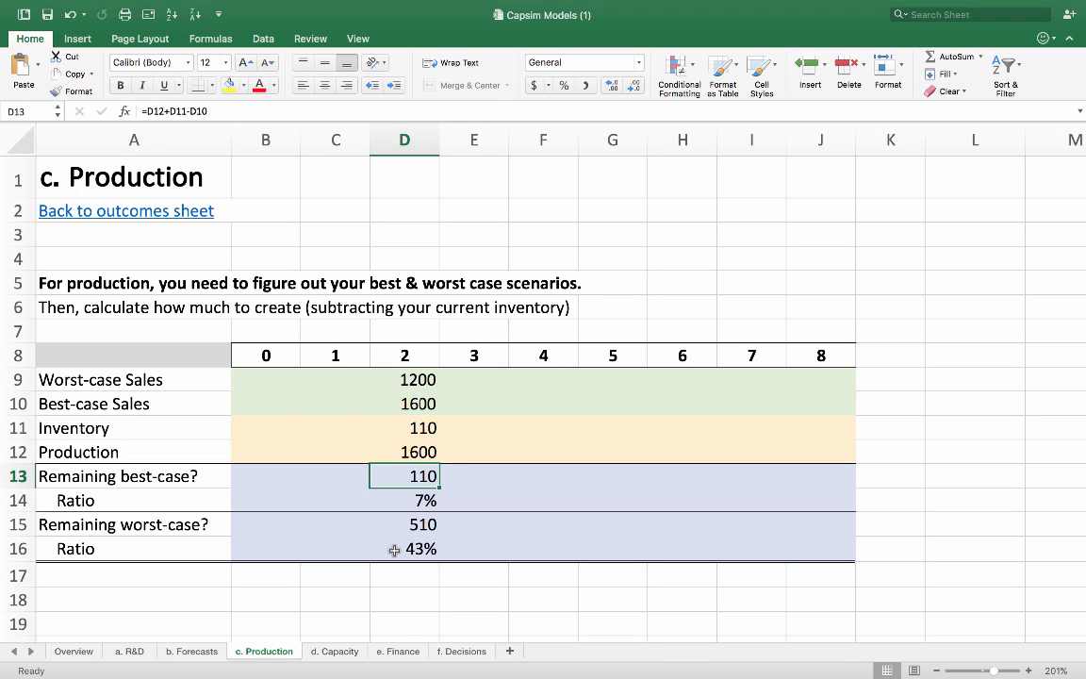
left_click(404, 524)
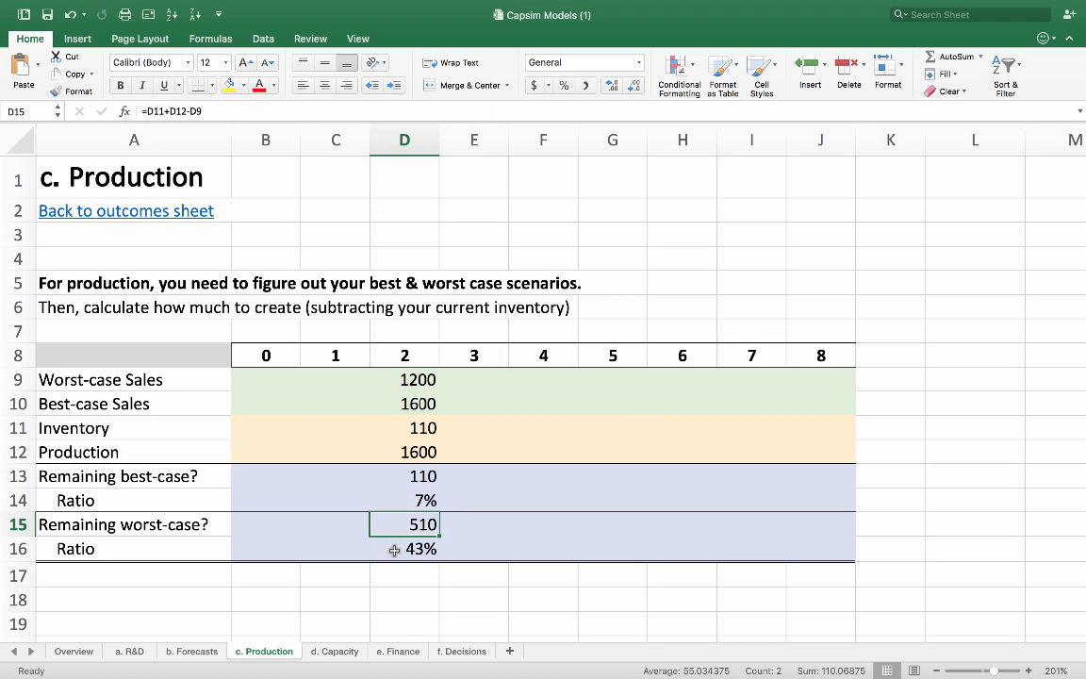
left_click(403, 546)
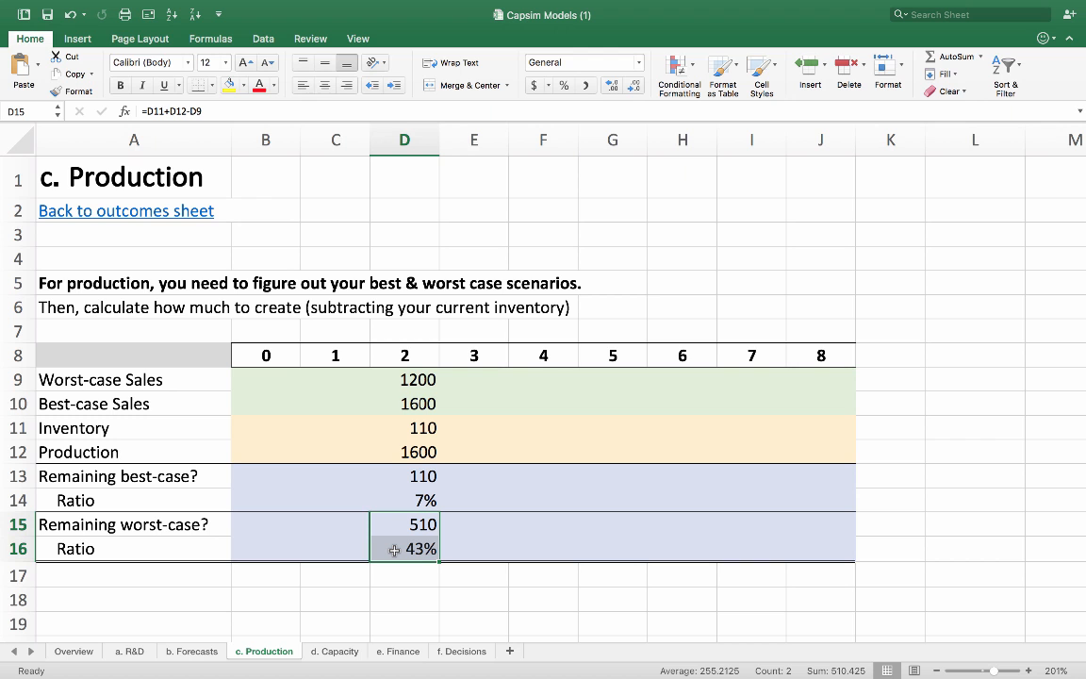